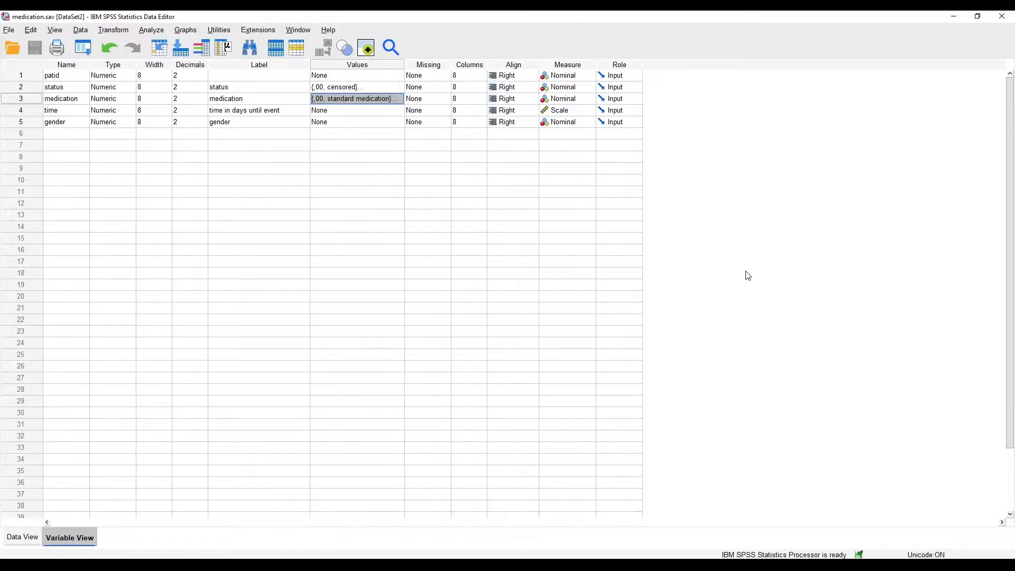
pyautogui.moveTo(710, 305)
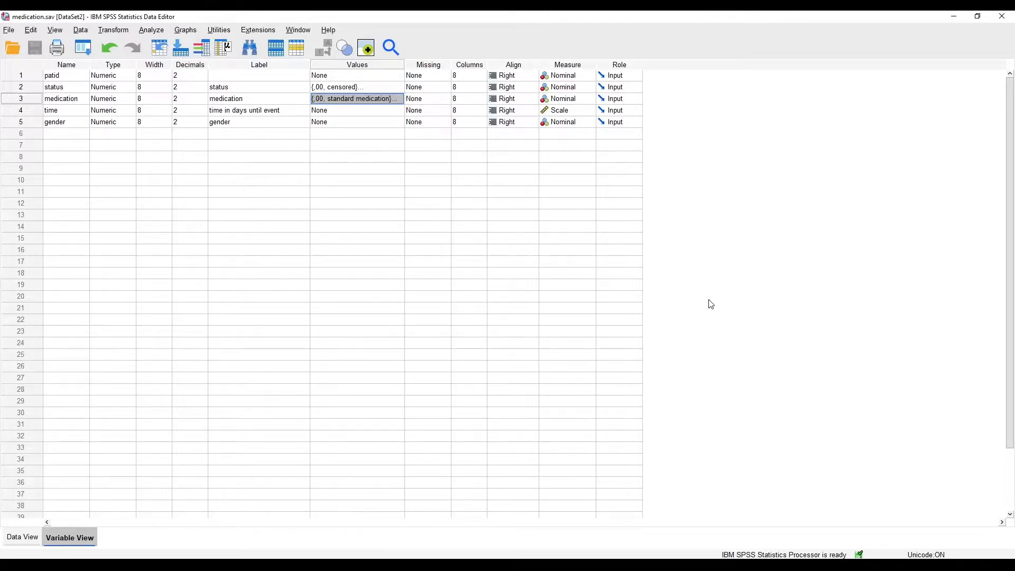
pyautogui.moveTo(716, 298)
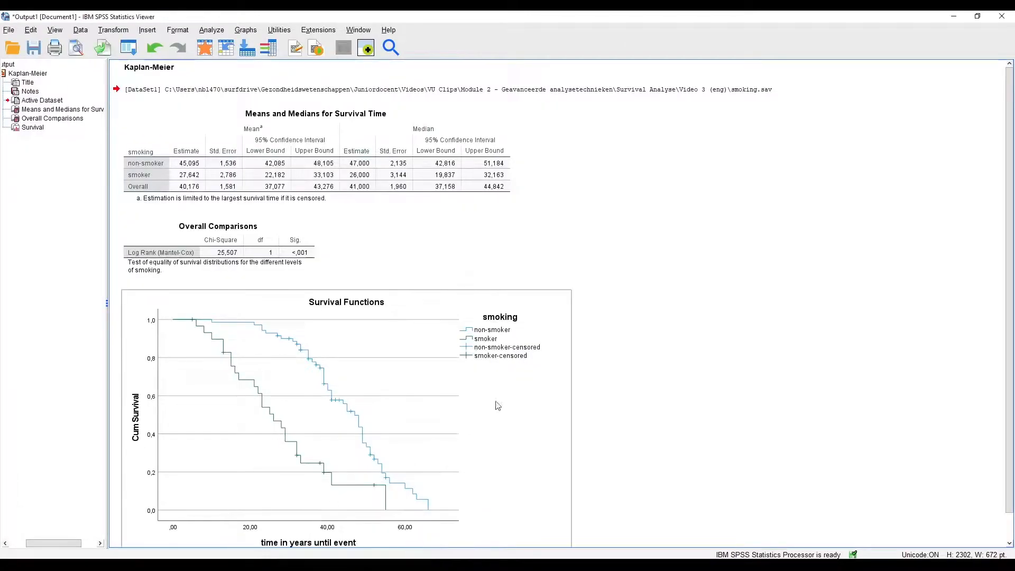
pyautogui.scroll(-3)
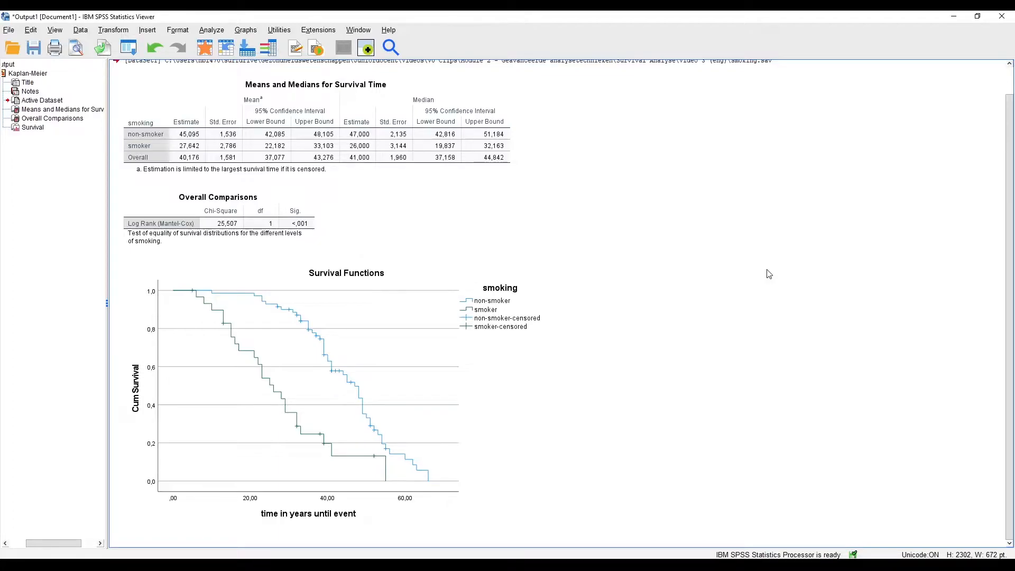
pyautogui.click(347, 393)
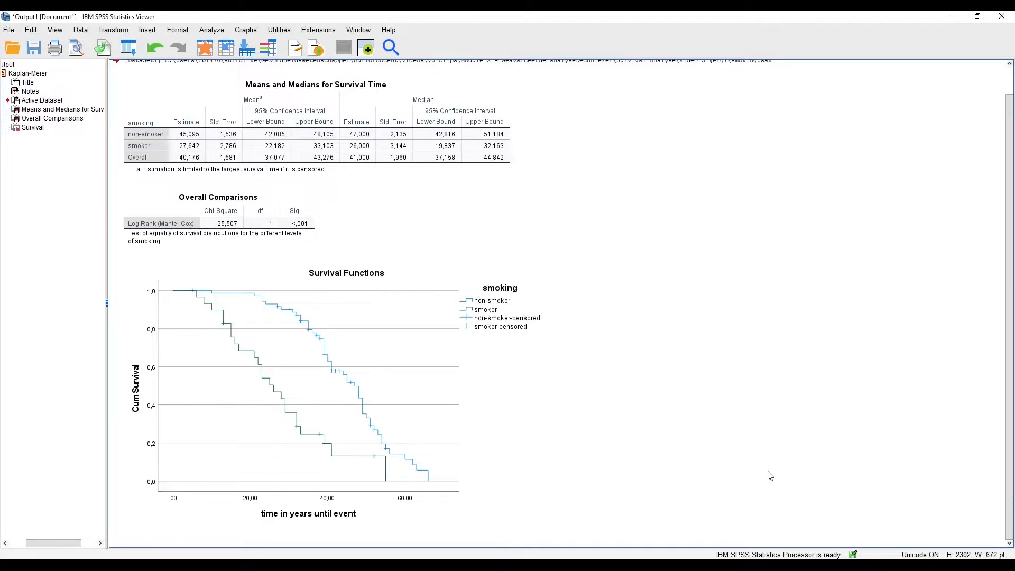
pyautogui.moveTo(779, 325)
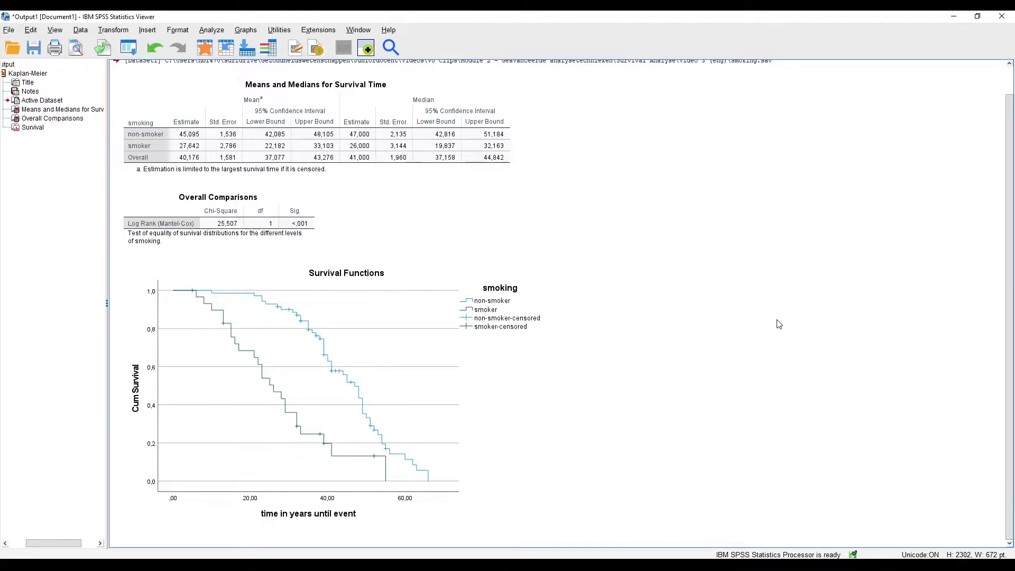
pyautogui.moveTo(787, 324)
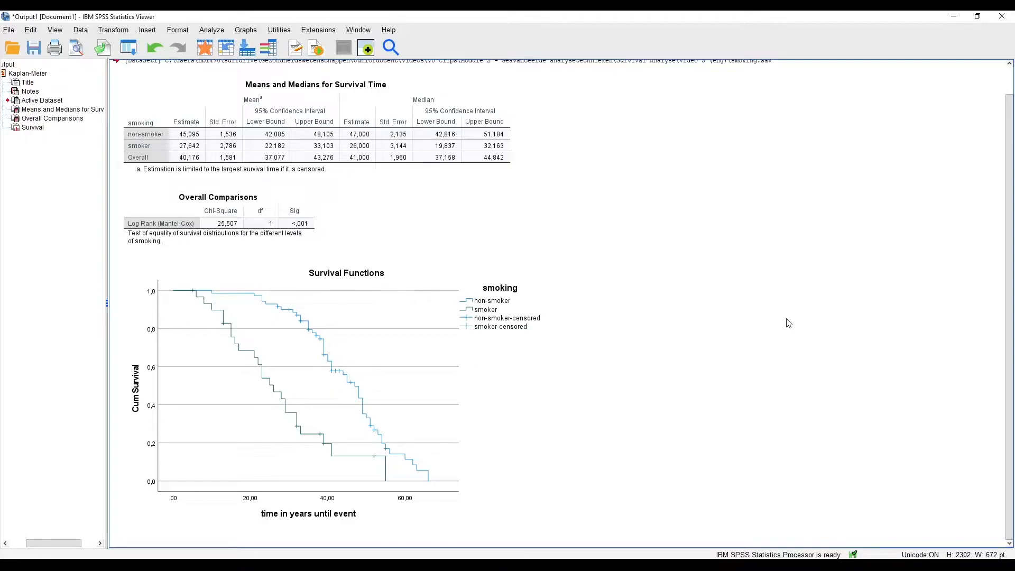
pyautogui.moveTo(711, 370)
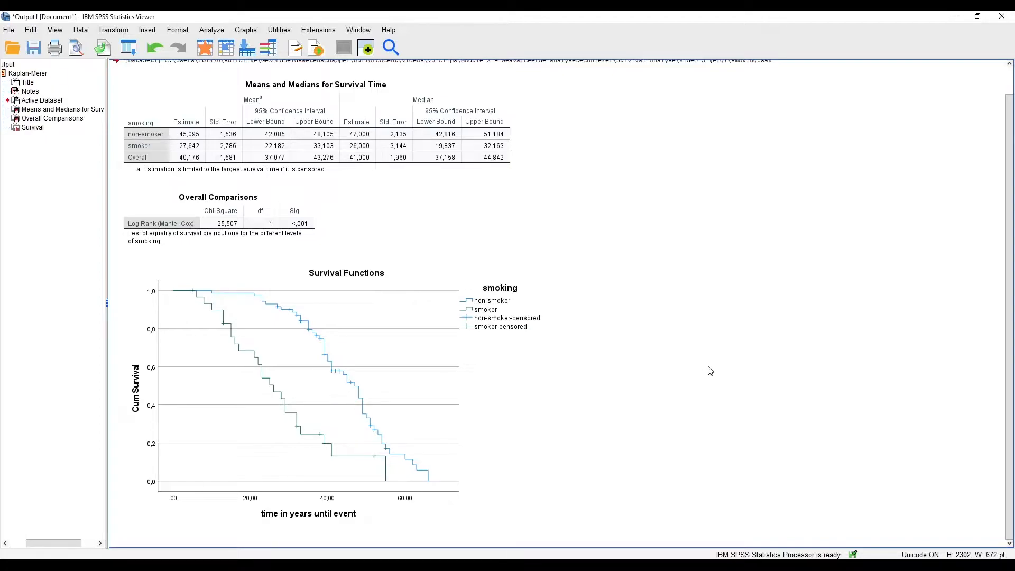
pyautogui.moveTo(631, 260)
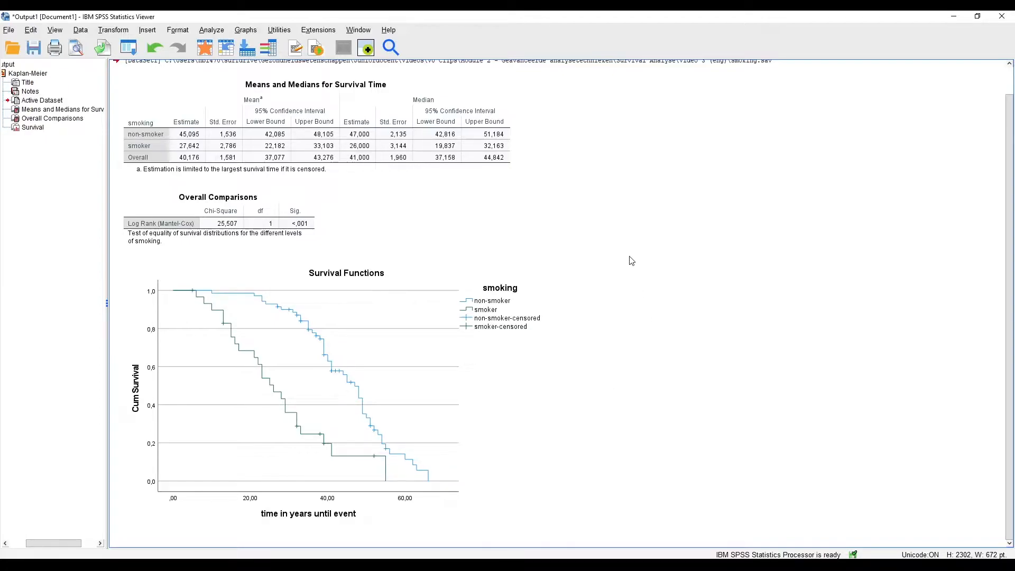
pyautogui.moveTo(805, 409)
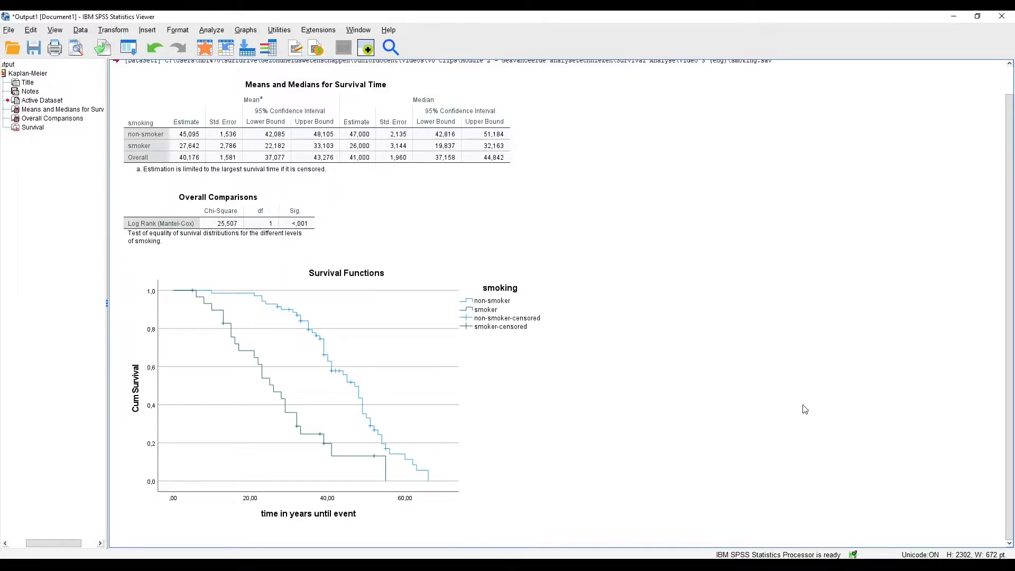
# - Switch back to the medication.sav Data Editor in Variable View via the Window menu
pyautogui.click(256, 281)
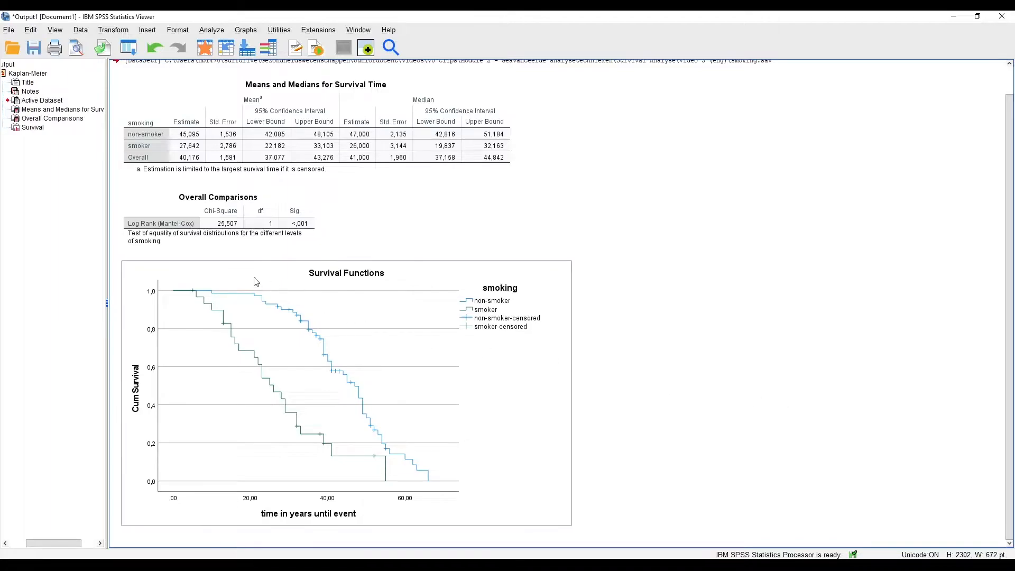
pyautogui.moveTo(545, 390)
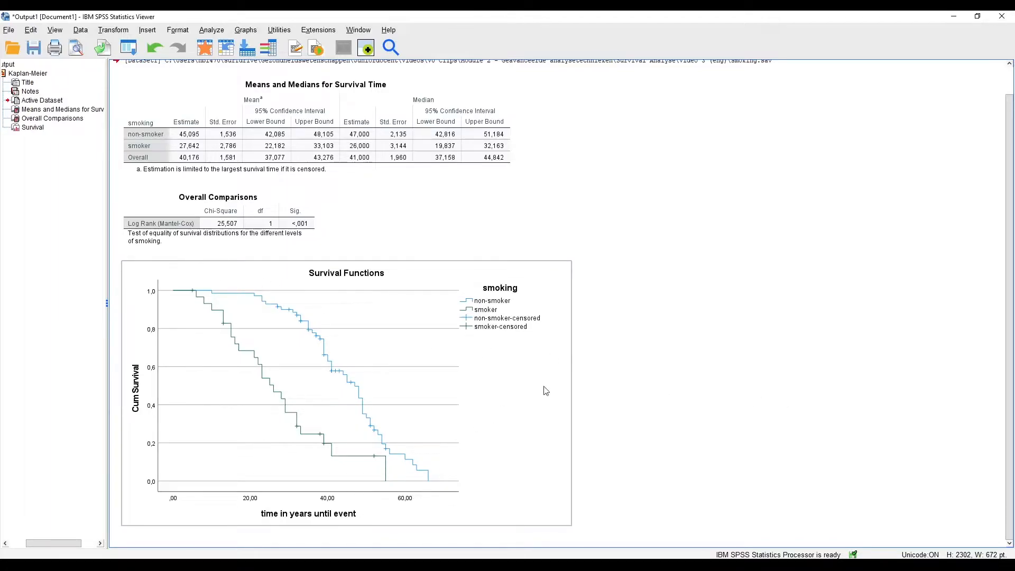
pyautogui.moveTo(729, 382)
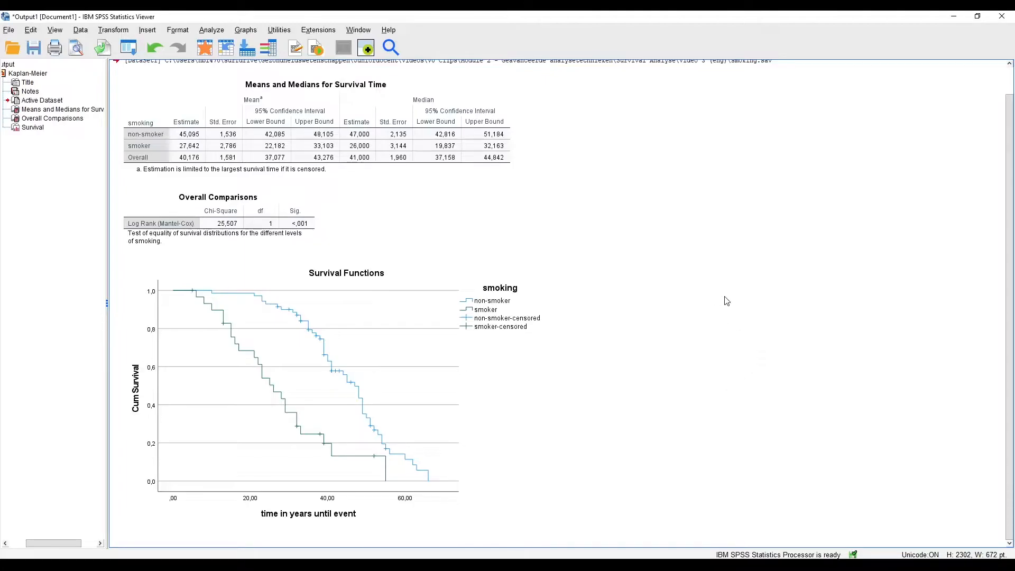
pyautogui.moveTo(684, 278)
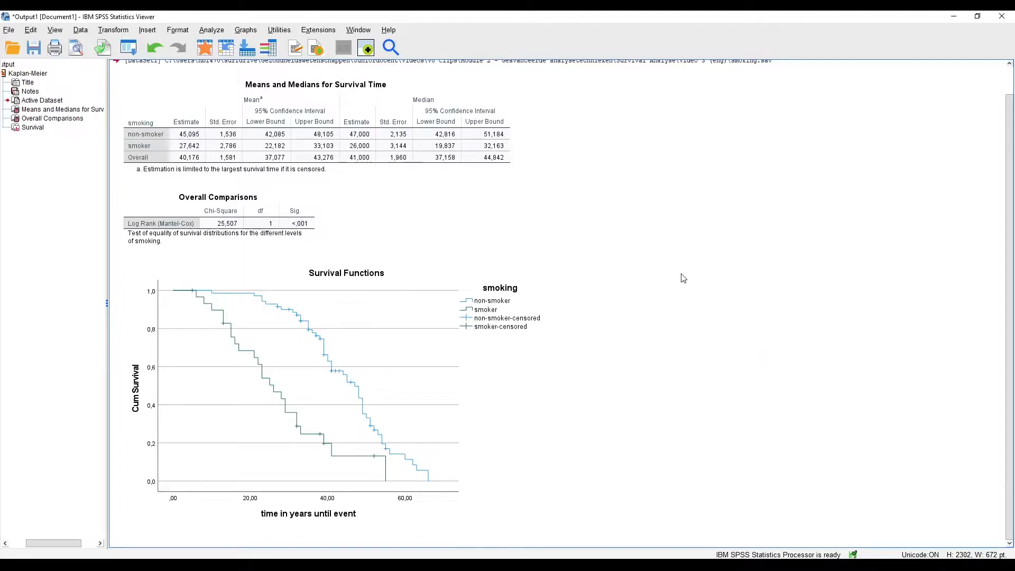
pyautogui.moveTo(688, 280)
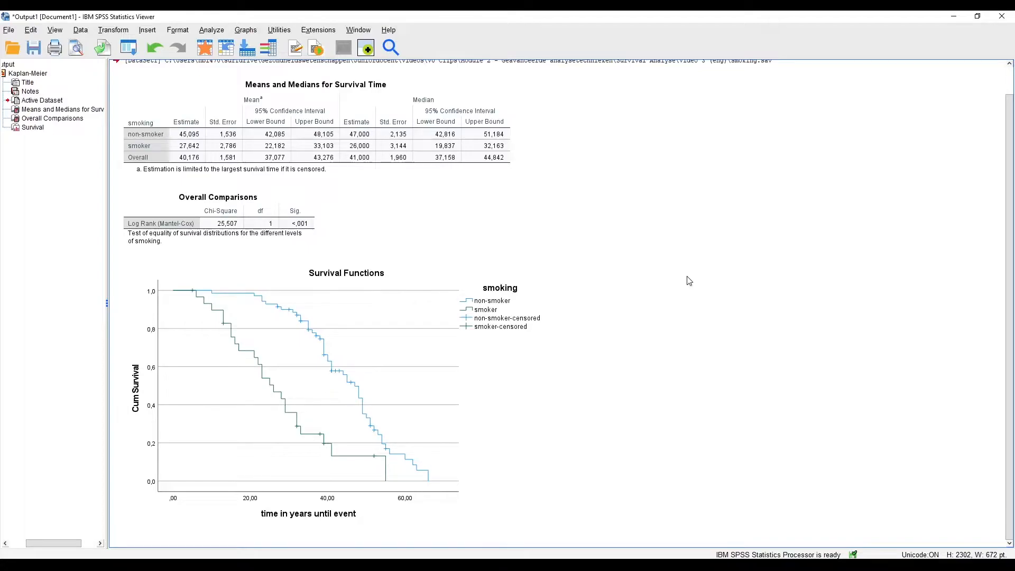
pyautogui.moveTo(669, 280)
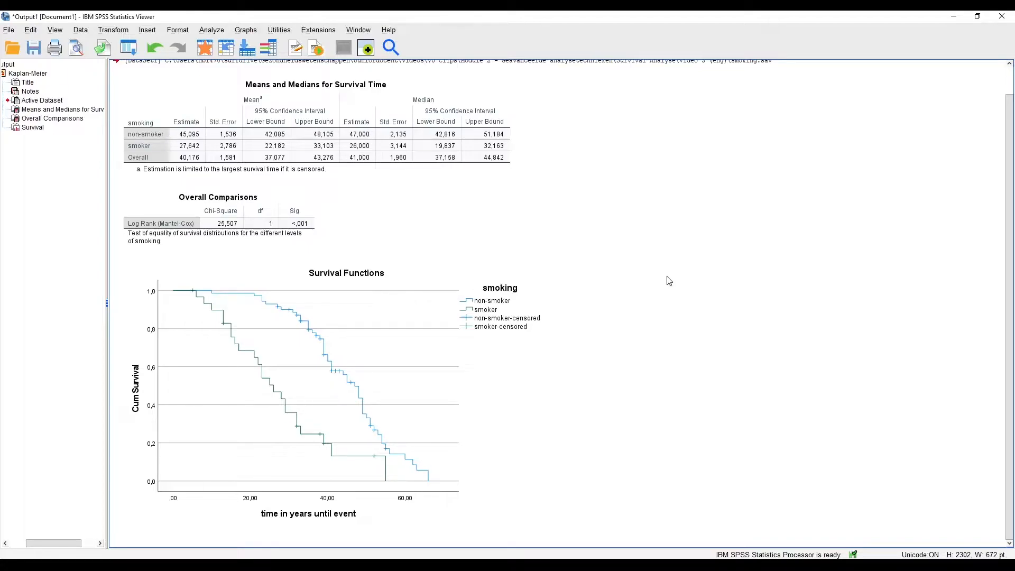
pyautogui.moveTo(675, 293)
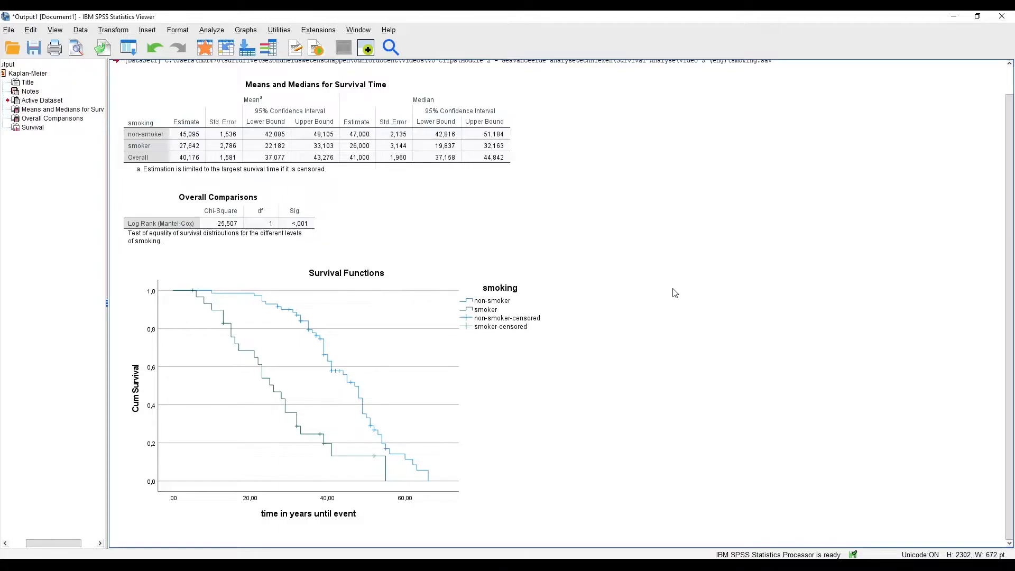
pyautogui.moveTo(696, 275)
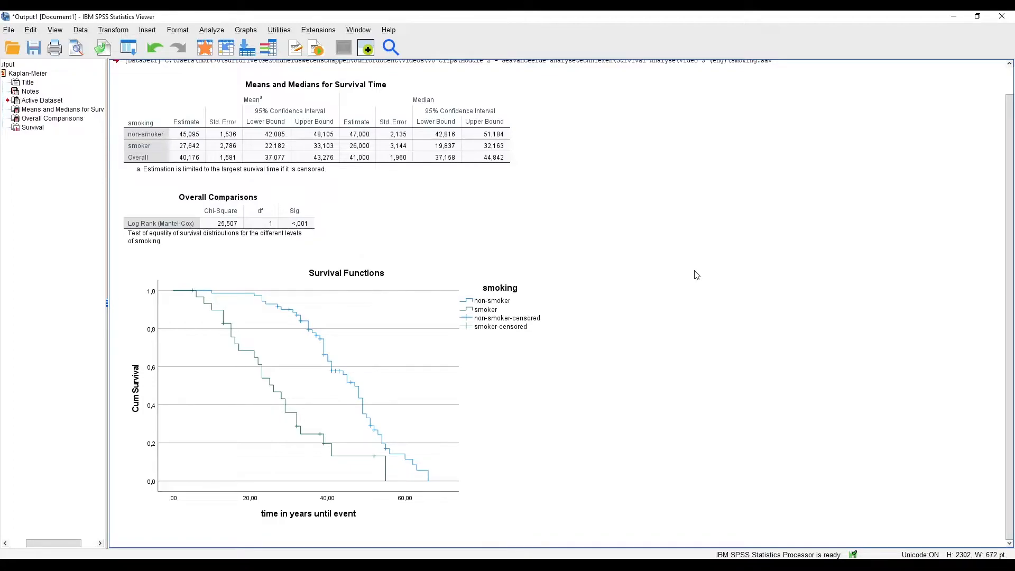
pyautogui.moveTo(685, 154)
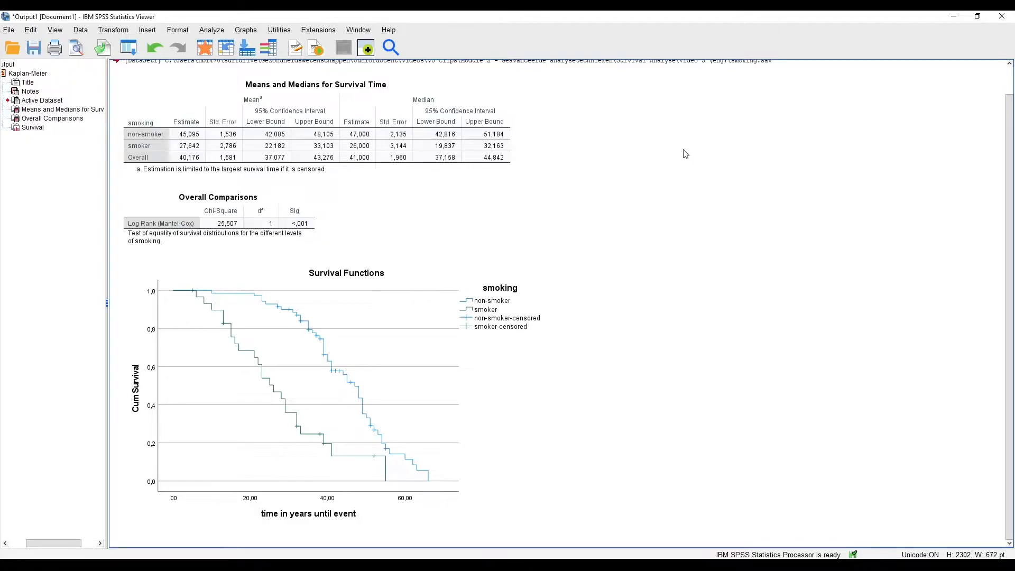
pyautogui.moveTo(695, 163)
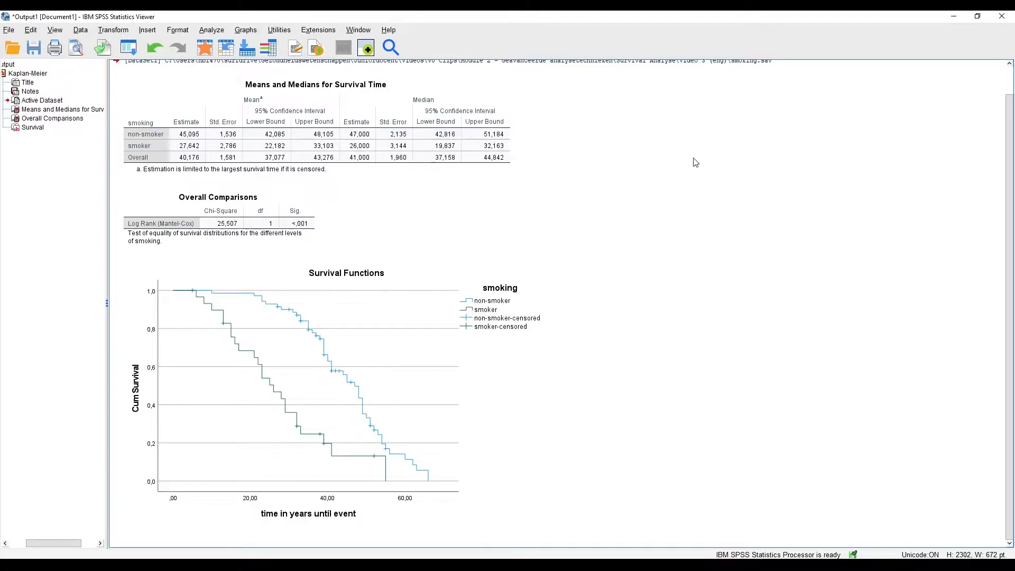
pyautogui.moveTo(717, 168)
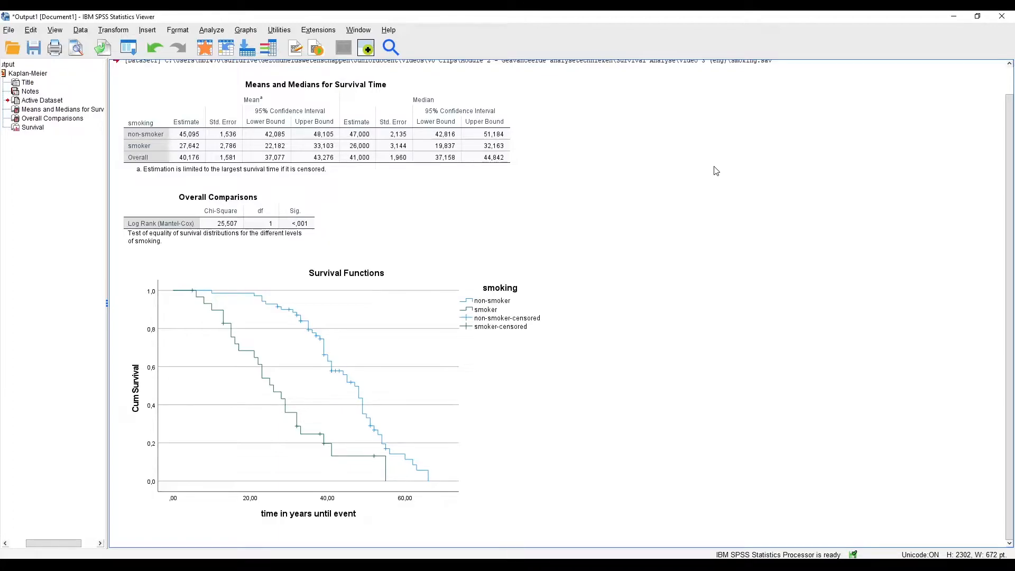
pyautogui.moveTo(722, 244)
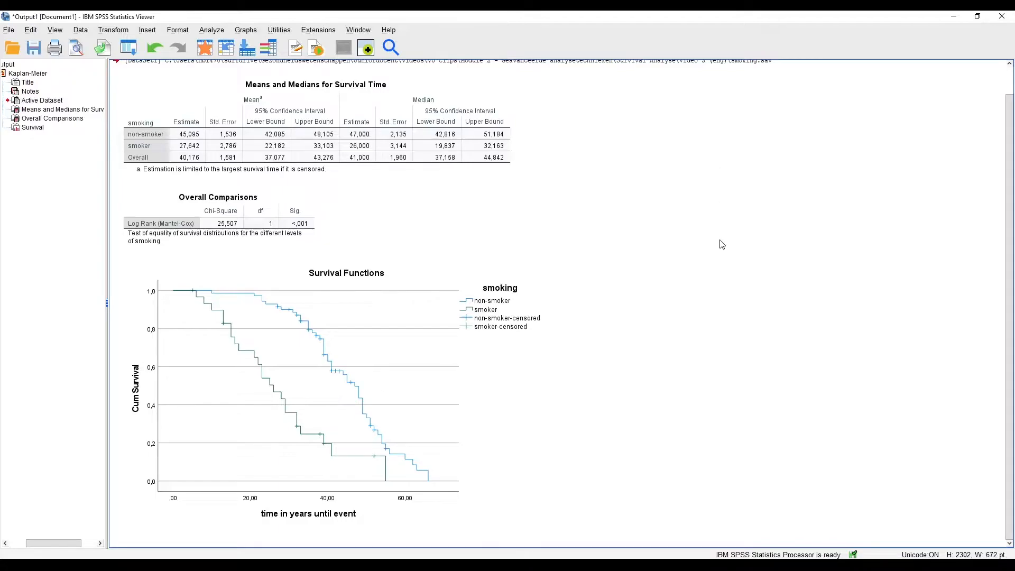
pyautogui.moveTo(728, 244)
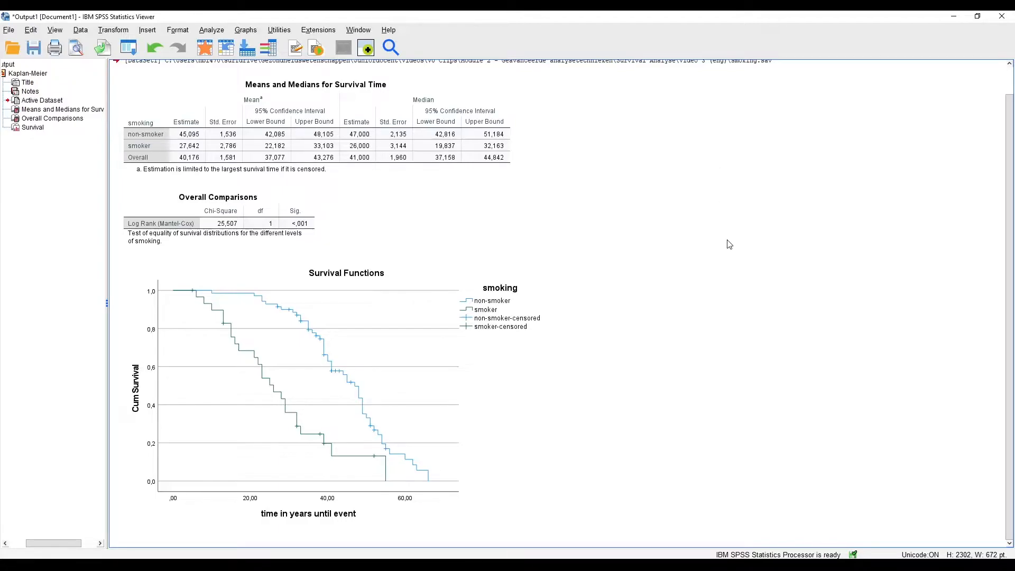
pyautogui.click(218, 223)
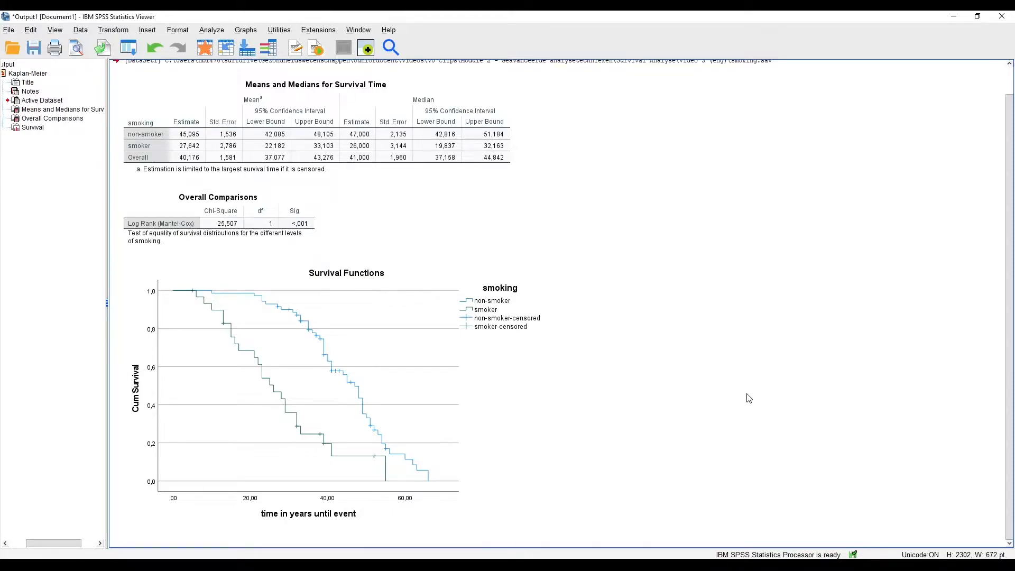
pyautogui.moveTo(761, 377)
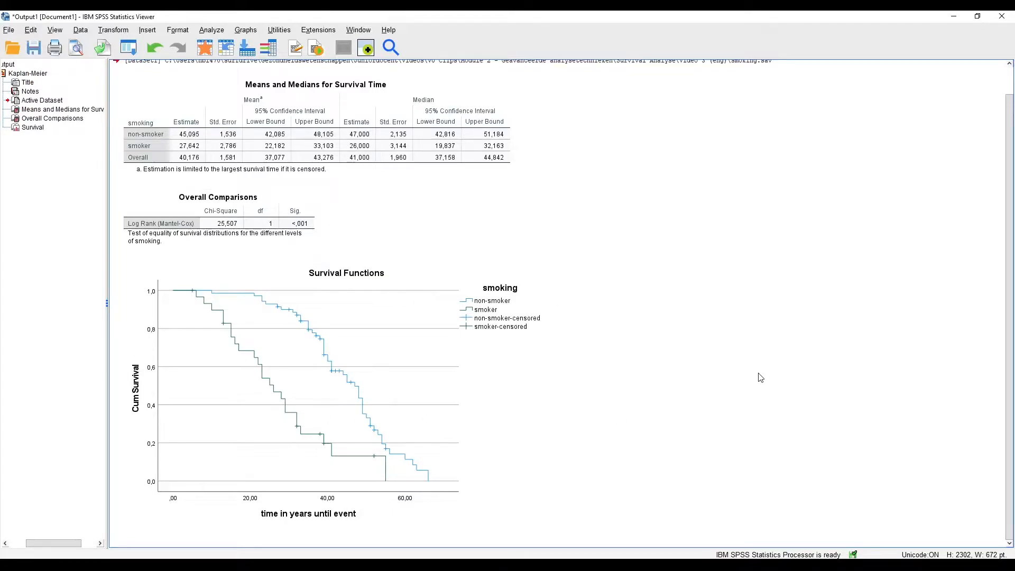
pyautogui.moveTo(733, 261)
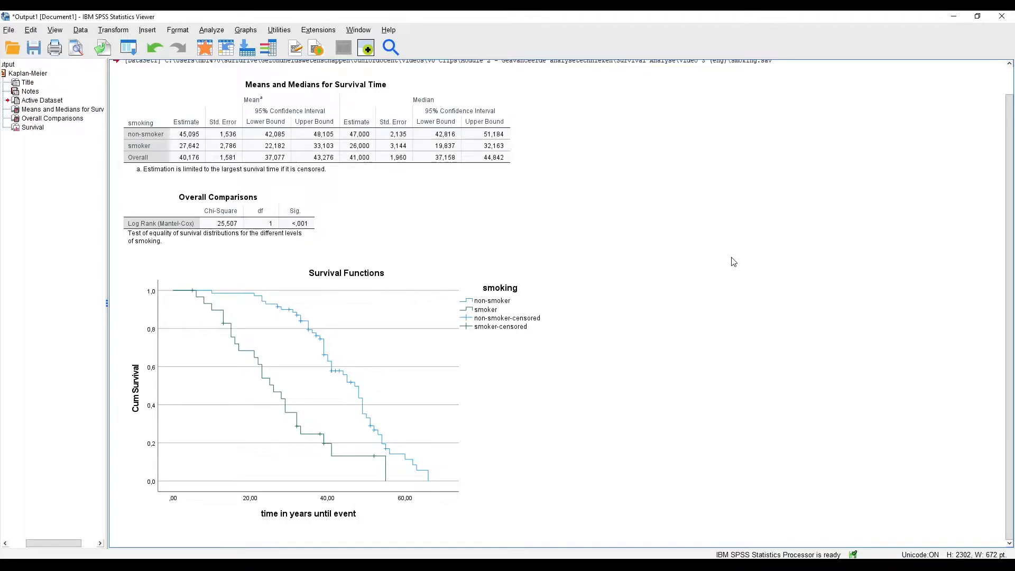
pyautogui.moveTo(924, 90)
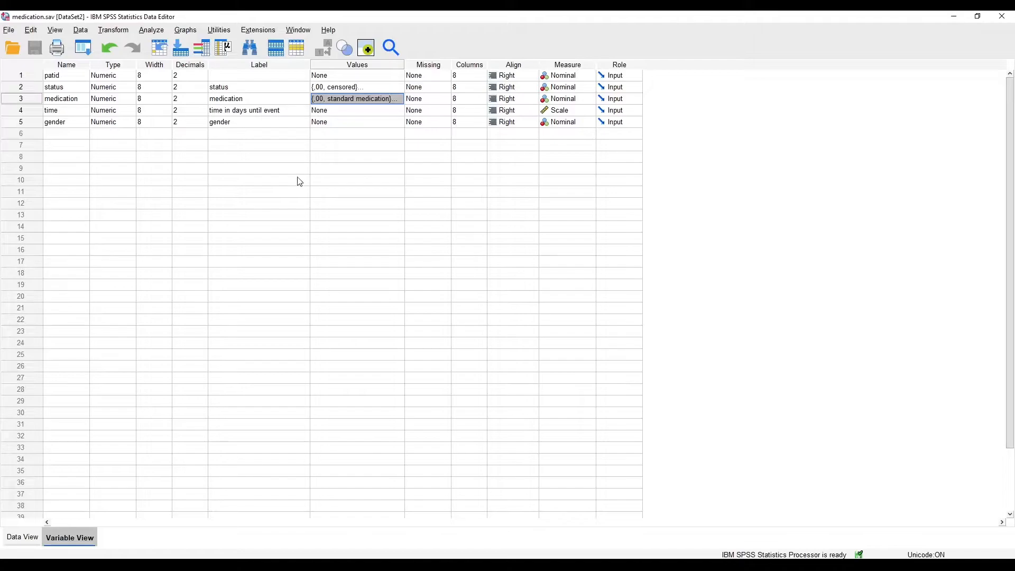
pyautogui.moveTo(276, 178)
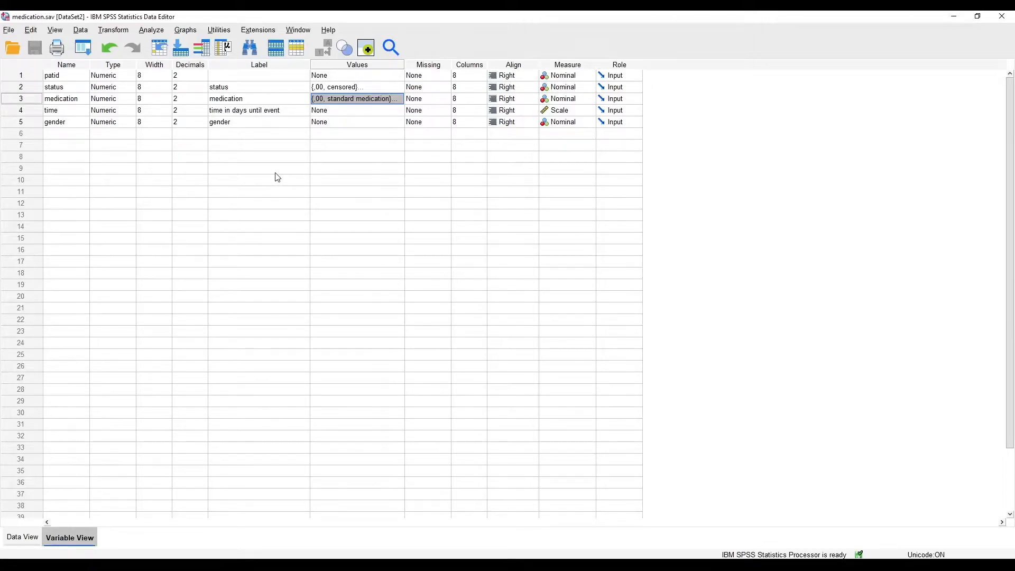
pyautogui.moveTo(251, 155)
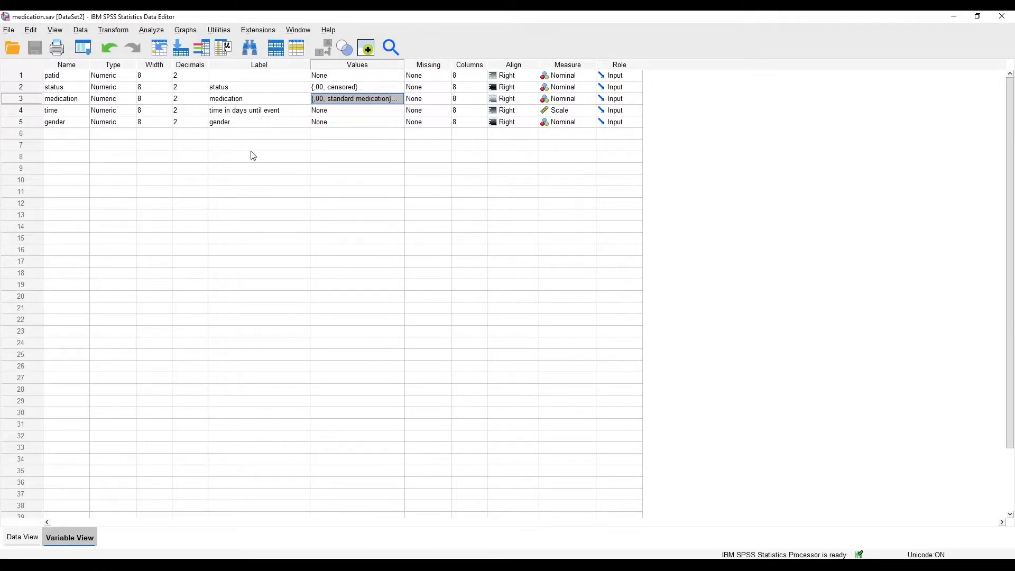
pyautogui.moveTo(30, 109)
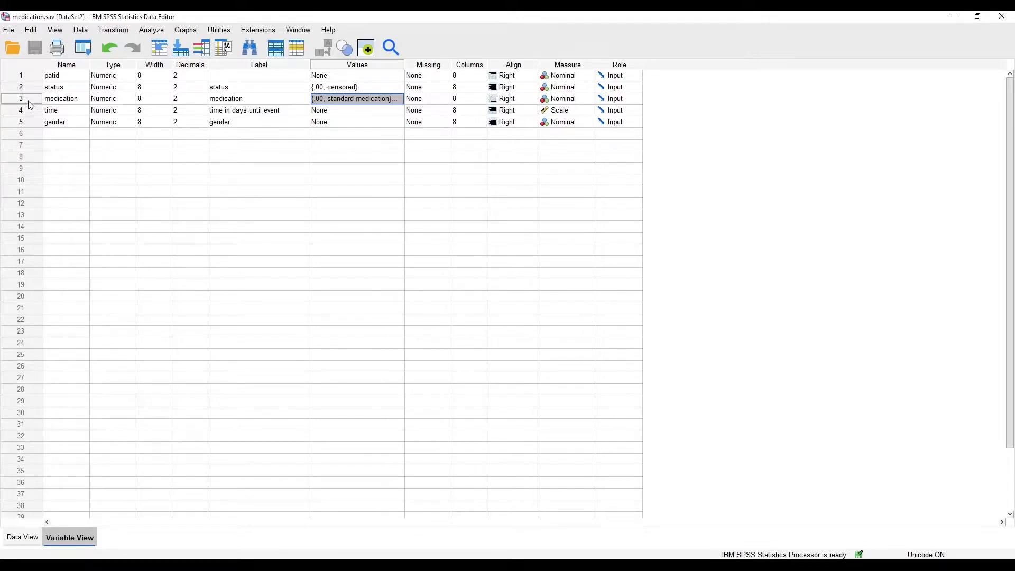
pyautogui.moveTo(322, 185)
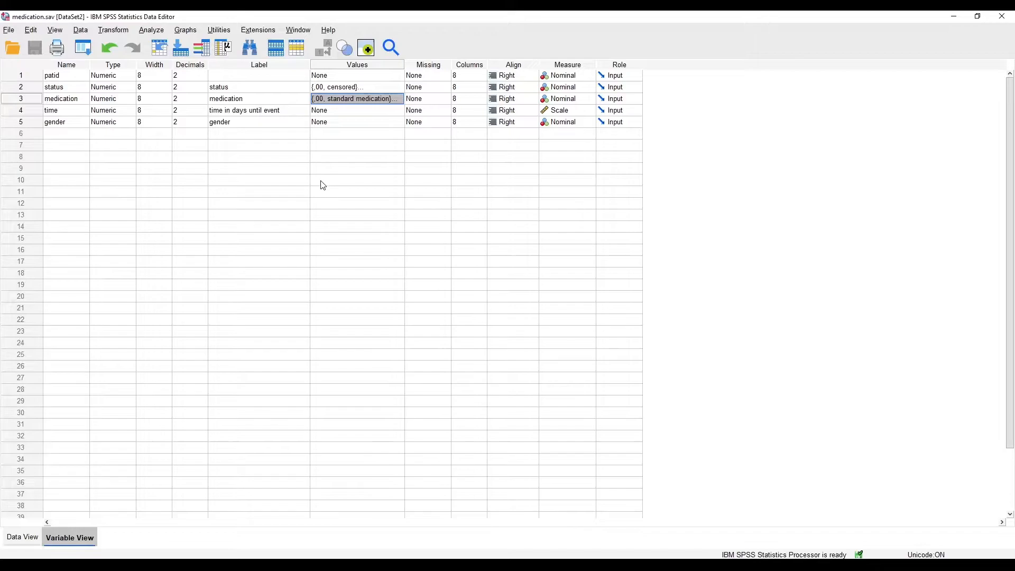
pyautogui.moveTo(343, 167)
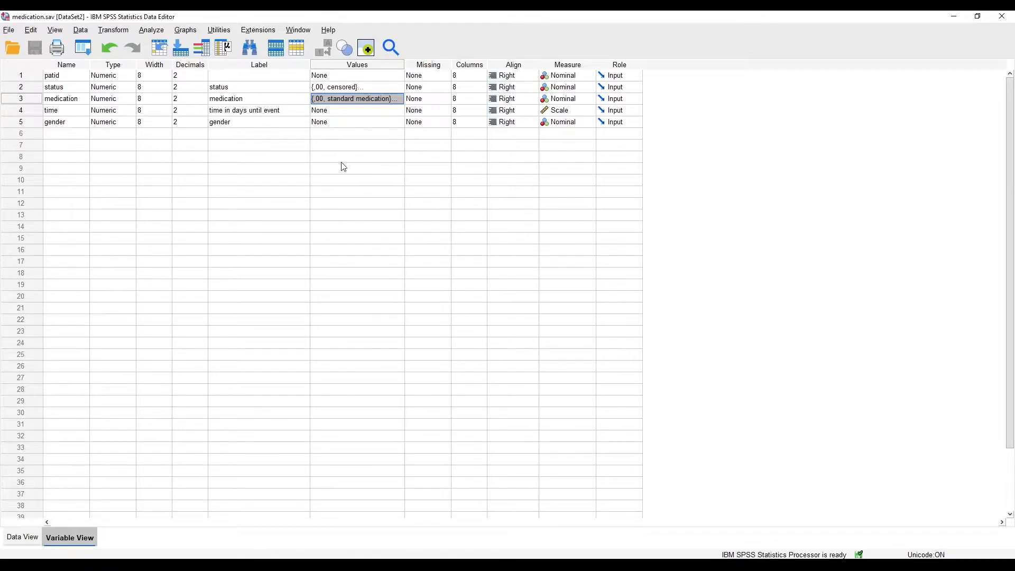
pyautogui.moveTo(387, 103)
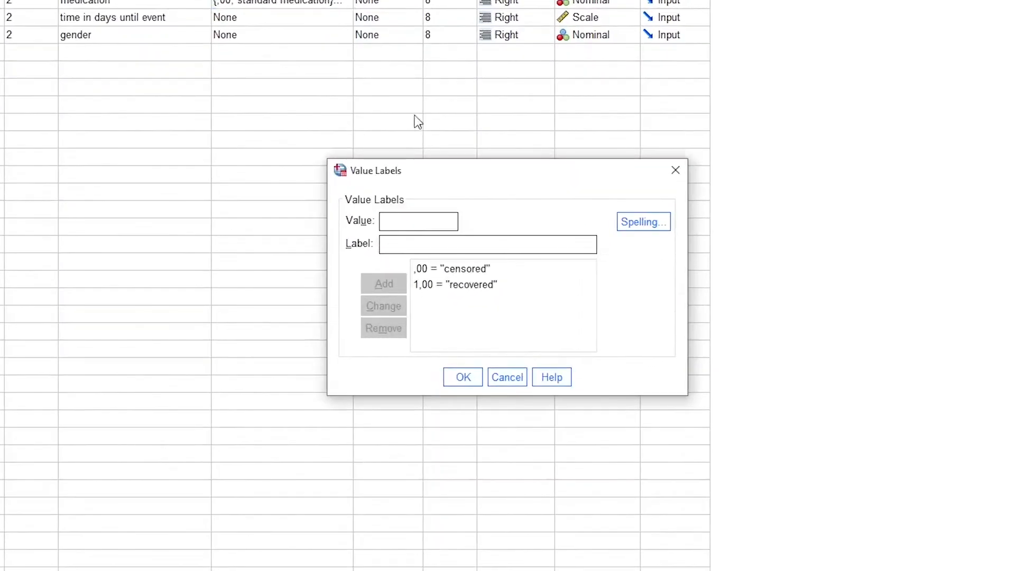
pyautogui.moveTo(490, 308)
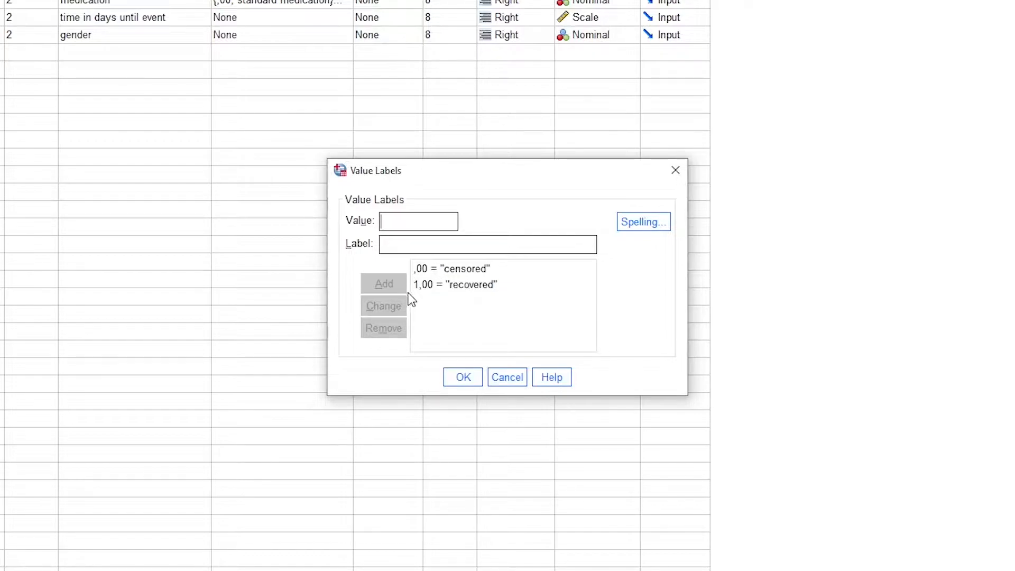
pyautogui.moveTo(479, 316)
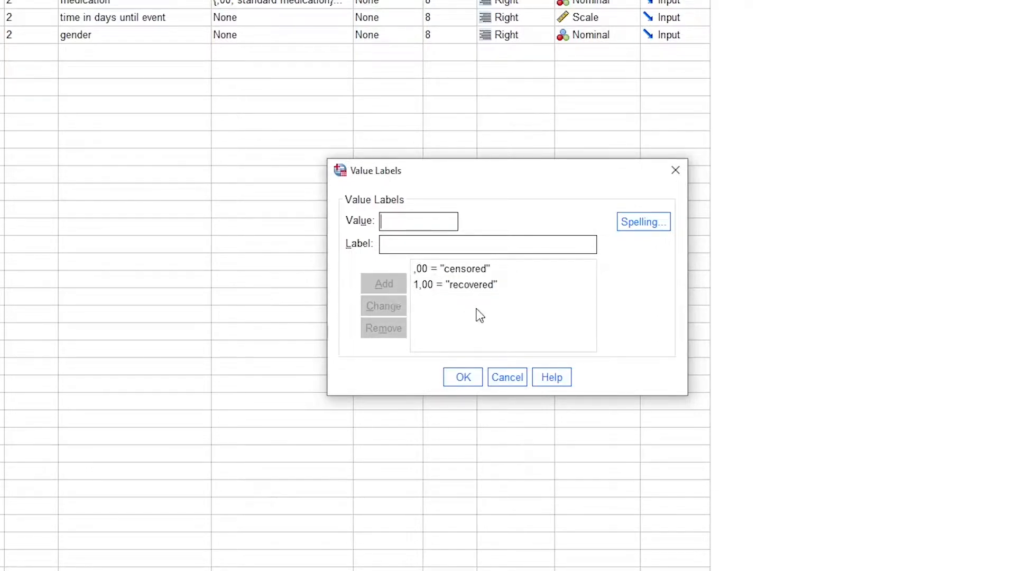
pyautogui.moveTo(497, 317)
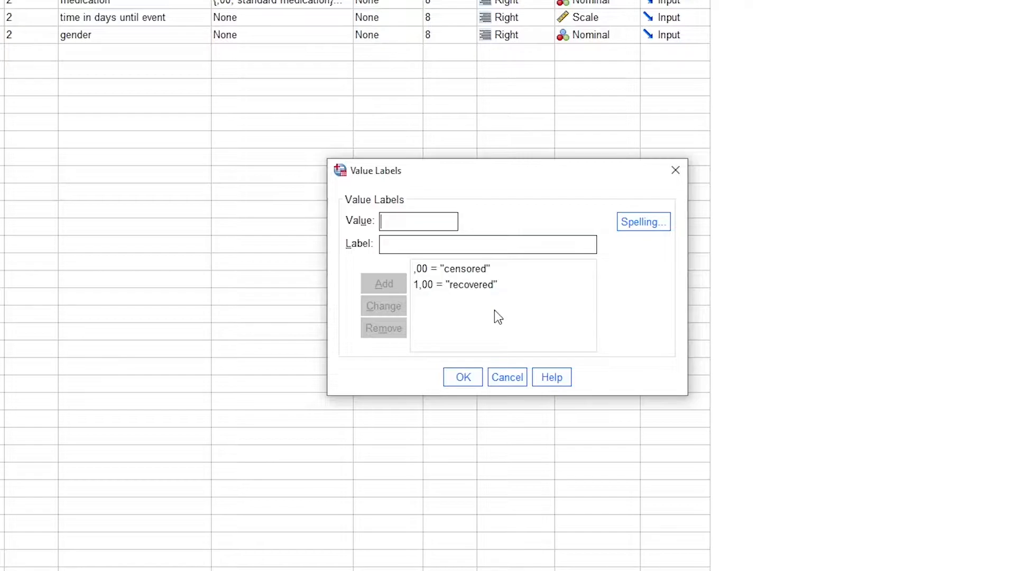
# - Review and close the status and medication value labels (0 standard medication, 1 medication)
pyautogui.click(462, 376)
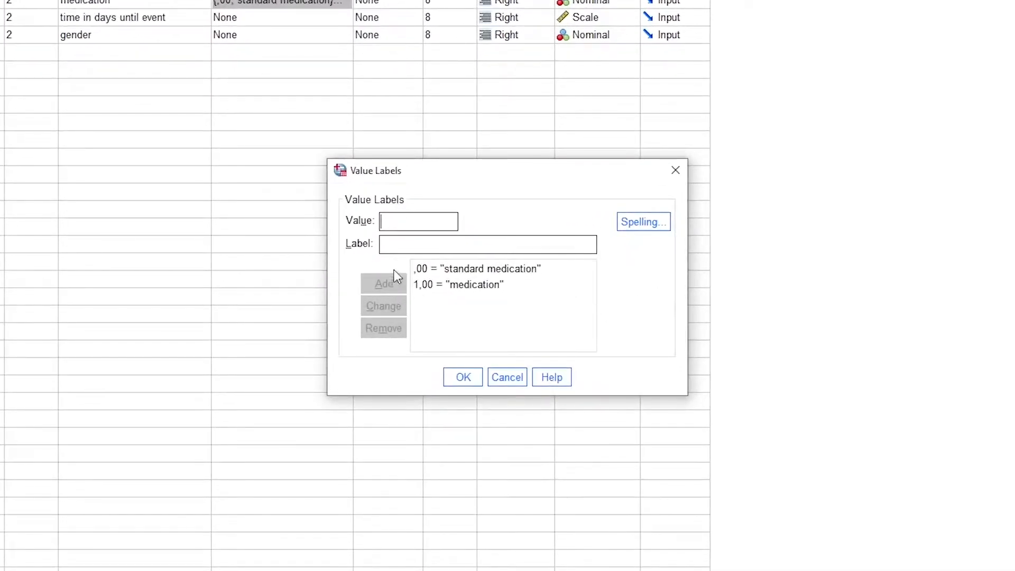
pyautogui.moveTo(540, 237)
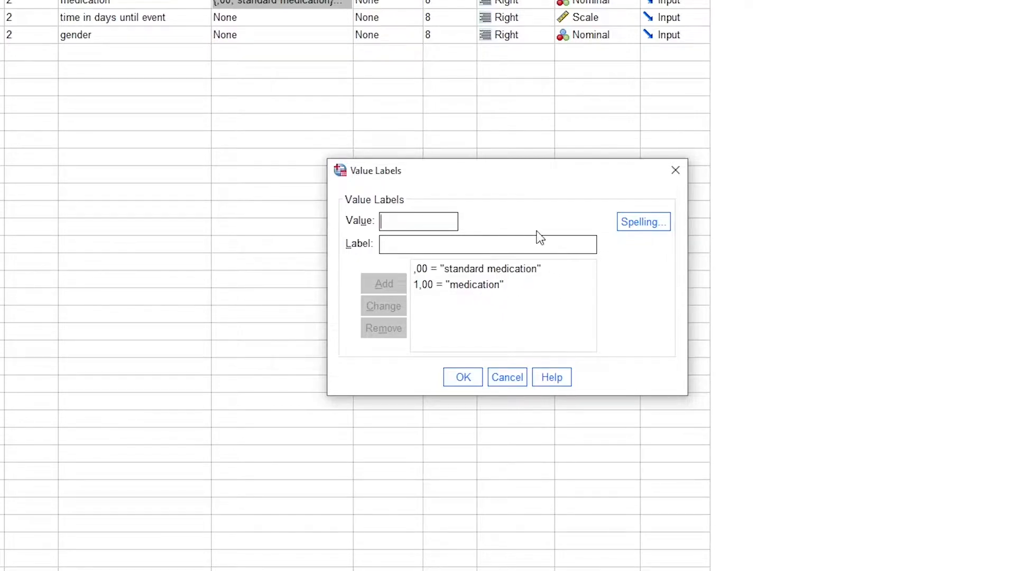
pyautogui.moveTo(503, 219)
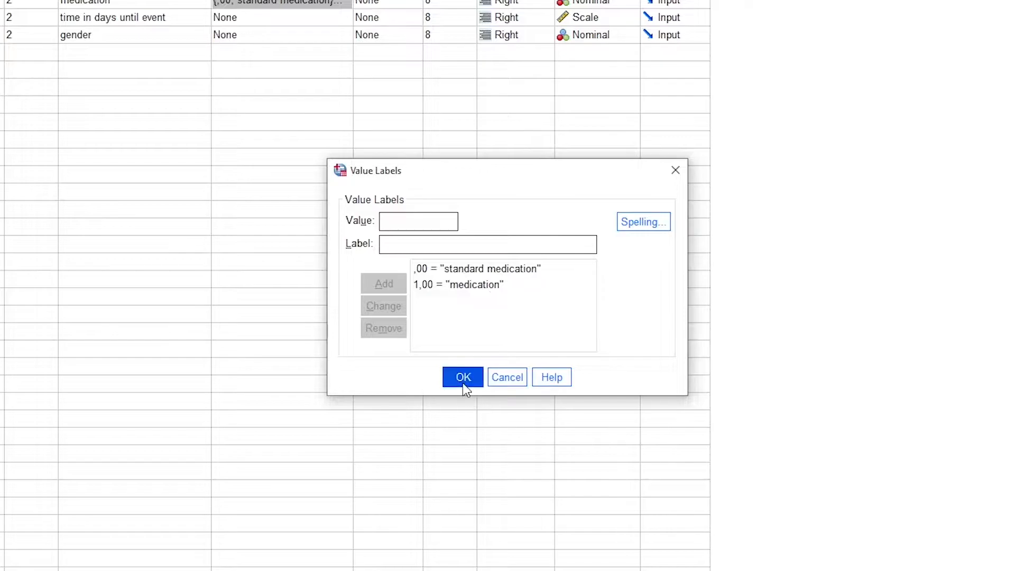
pyautogui.click(462, 377)
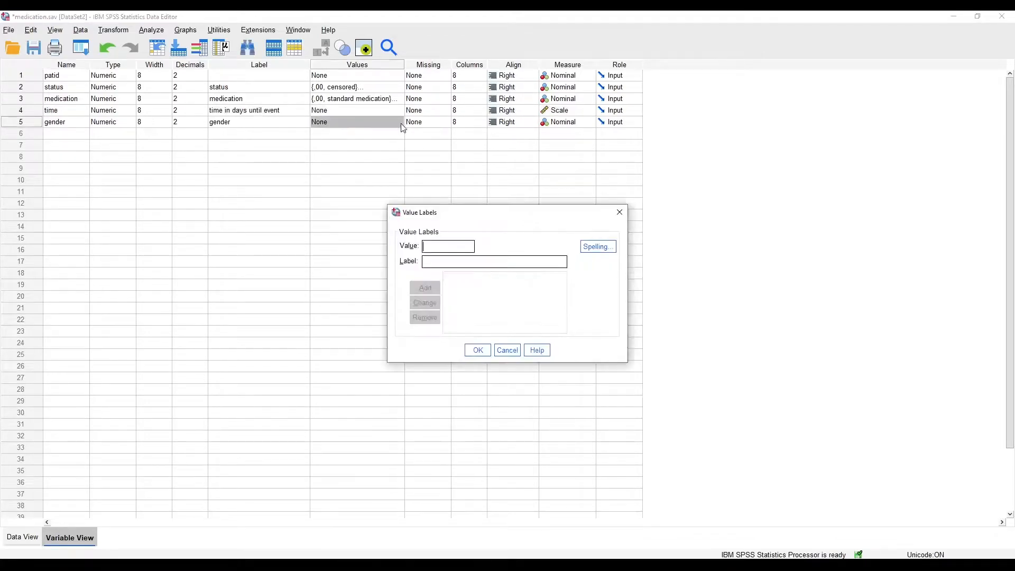
# - Close gender's empty Value Labels dialog without adding labels
pyautogui.click(507, 350)
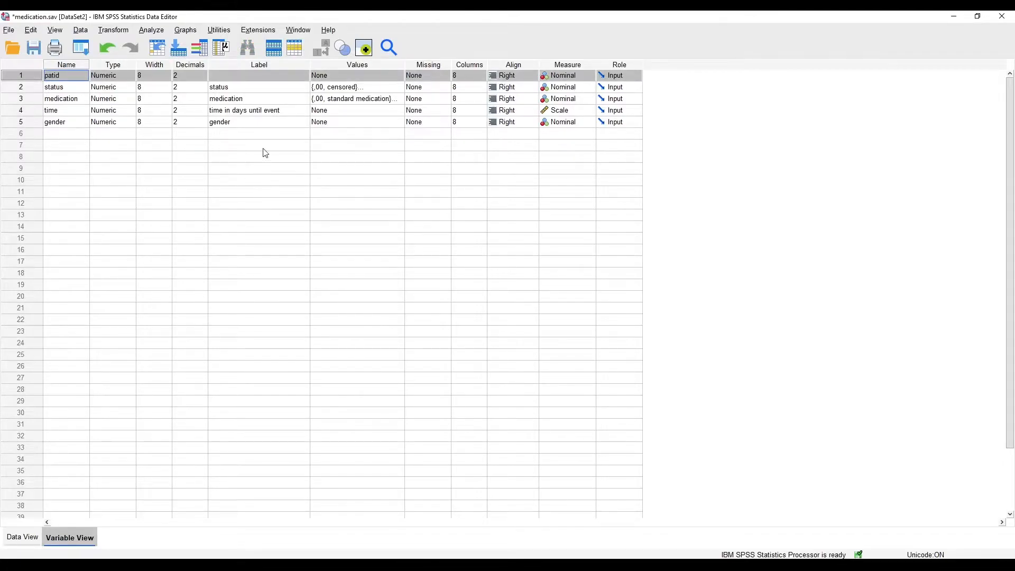
pyautogui.moveTo(577, 163)
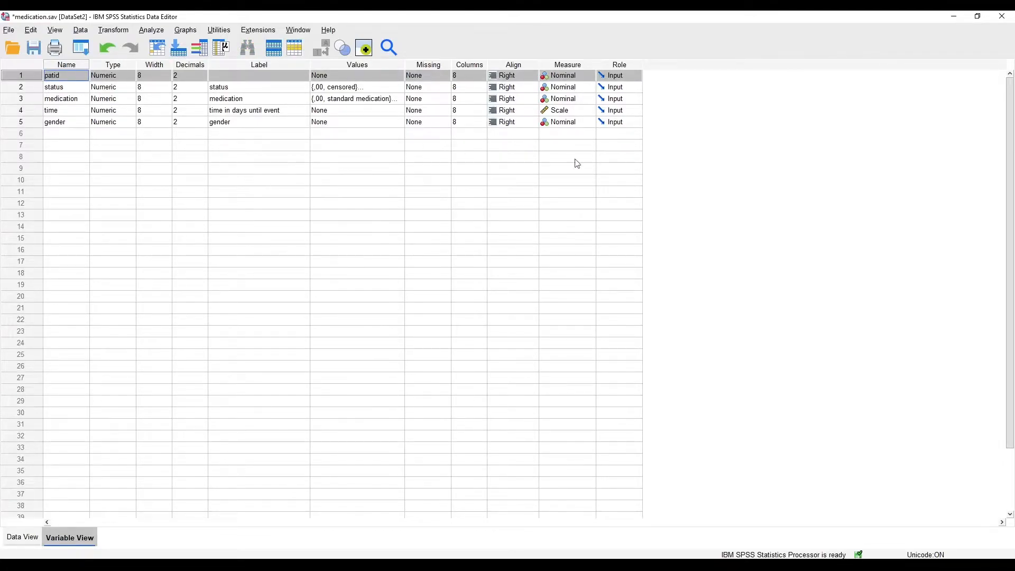
pyautogui.moveTo(692, 159)
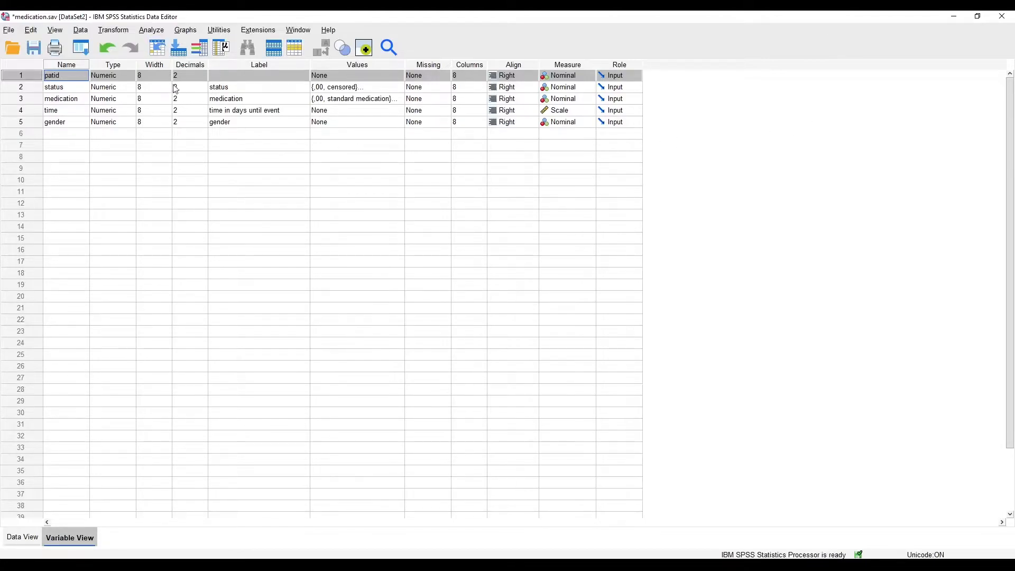
pyautogui.moveTo(151, 30)
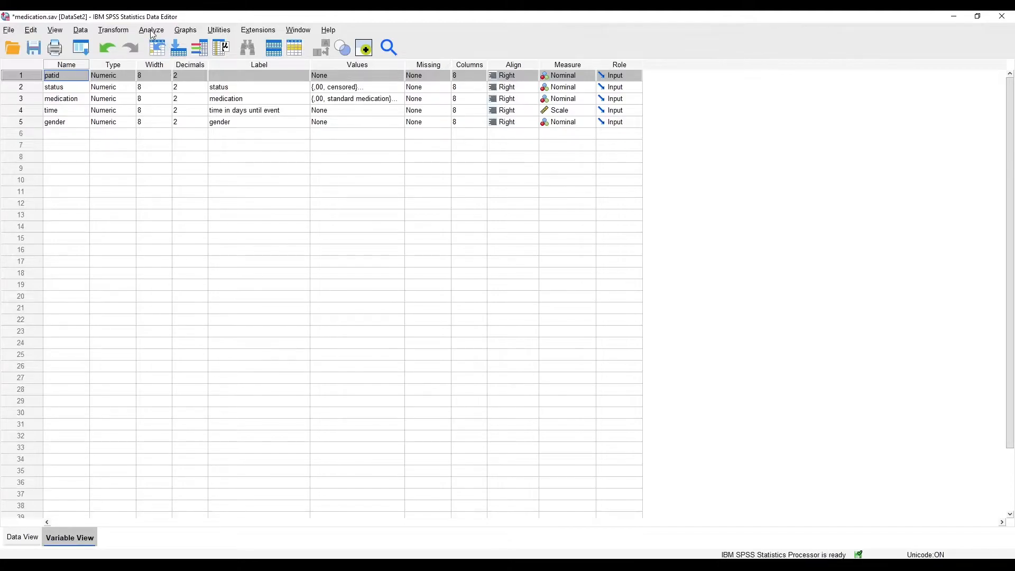
# - Go to Analyze > Survival to reach the Kaplan-Meier procedure
pyautogui.click(152, 30)
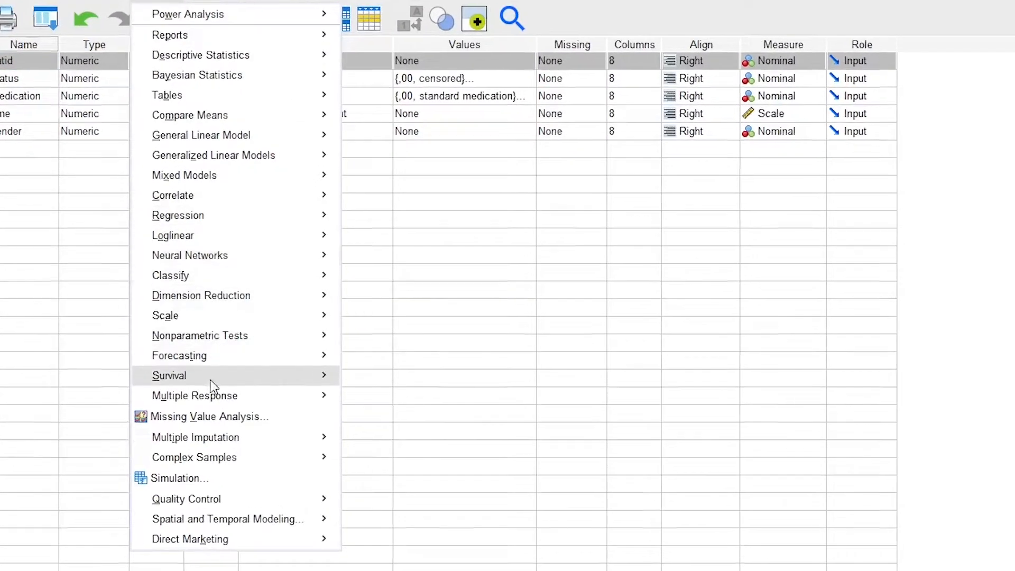
pyautogui.click(169, 376)
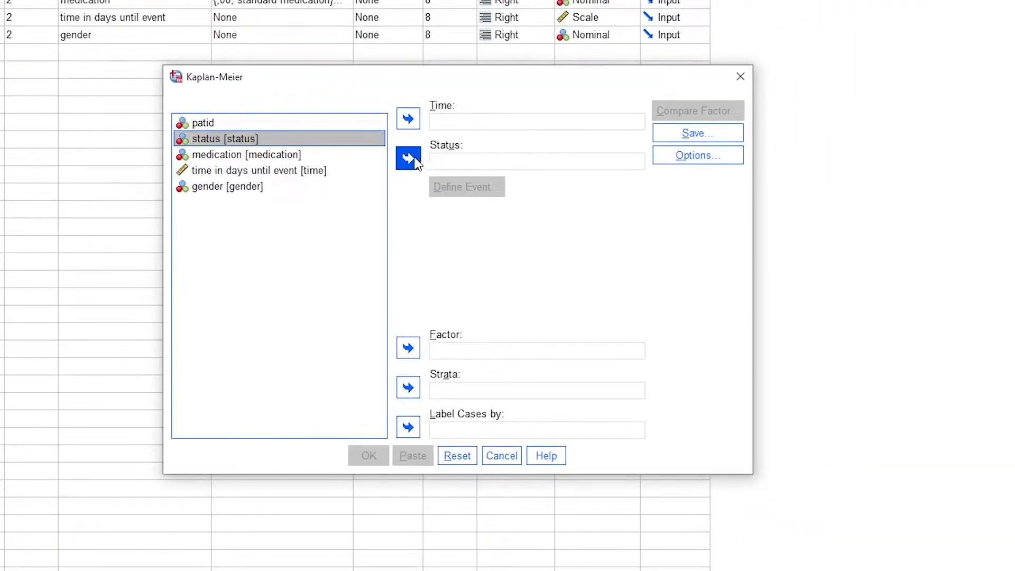
# - Assign status with event value 1, time in days until event as Time, and medication as Factor
pyautogui.click(408, 161)
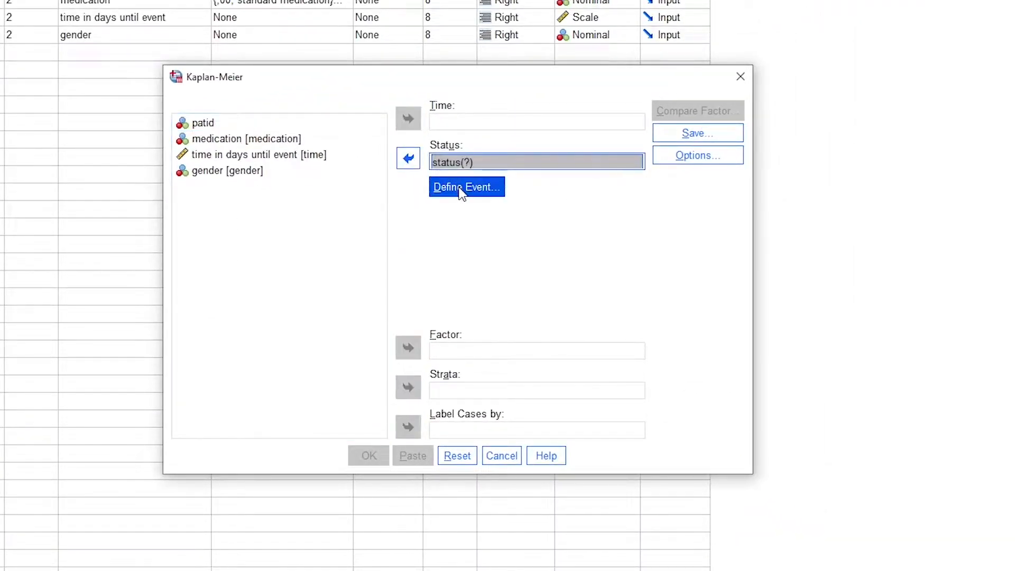
pyautogui.click(467, 187)
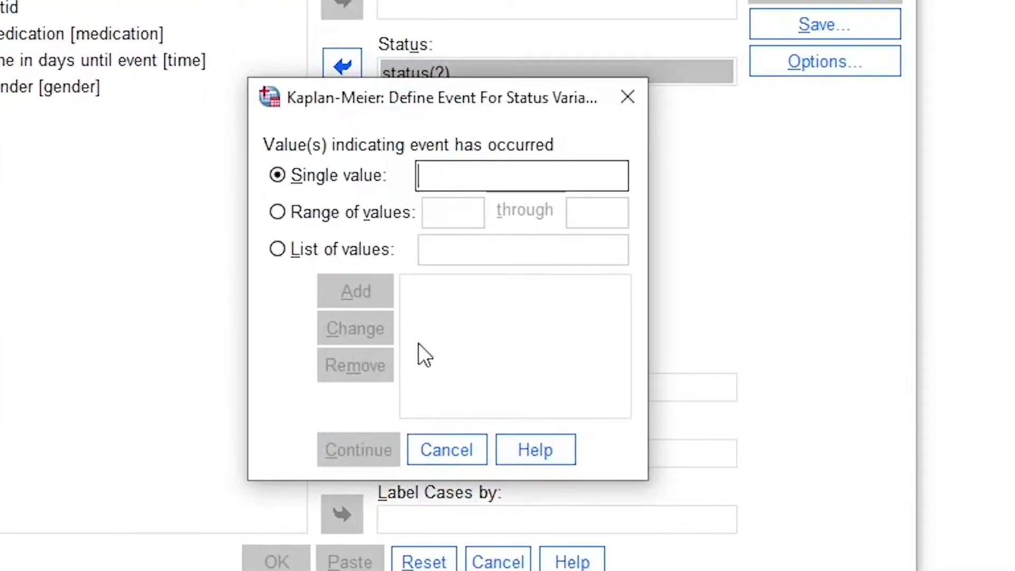
pyautogui.click(359, 449)
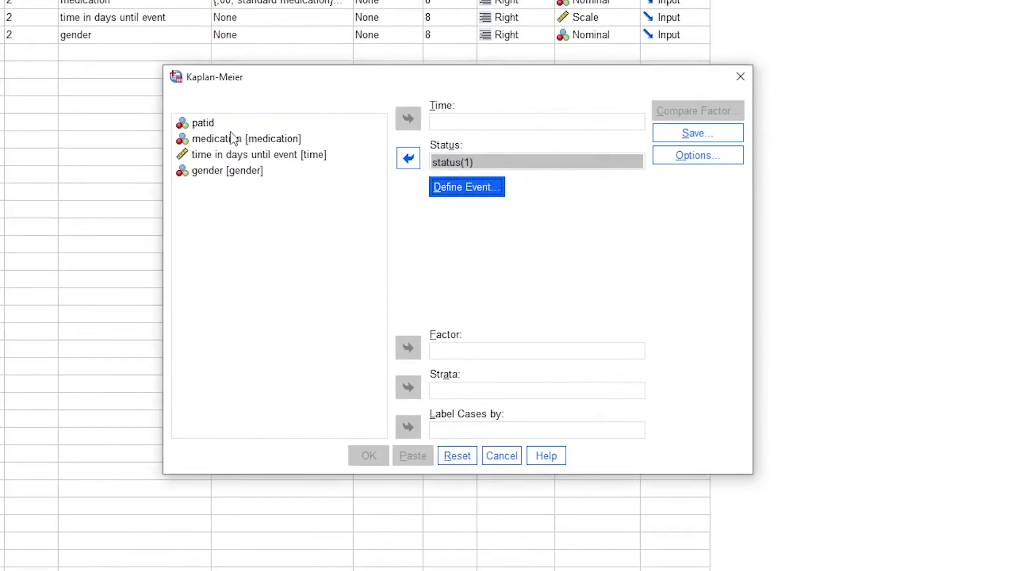
pyautogui.click(408, 118)
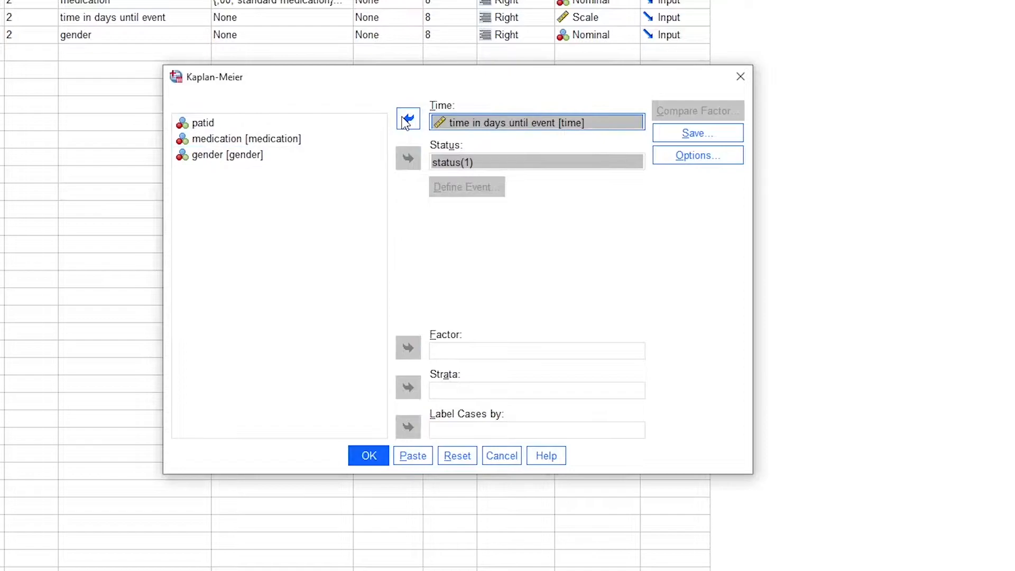
pyautogui.moveTo(487, 155)
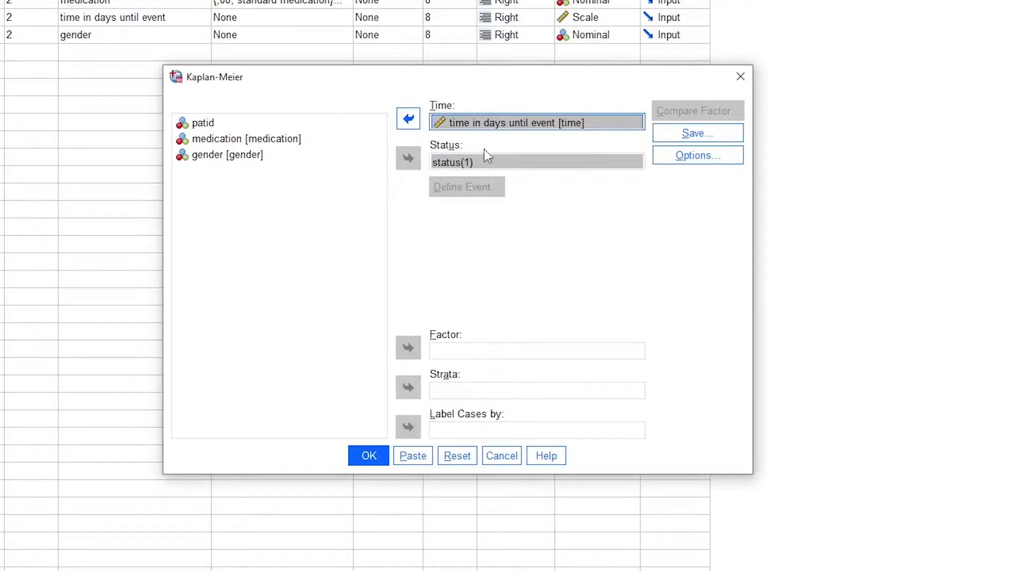
pyautogui.moveTo(524, 196)
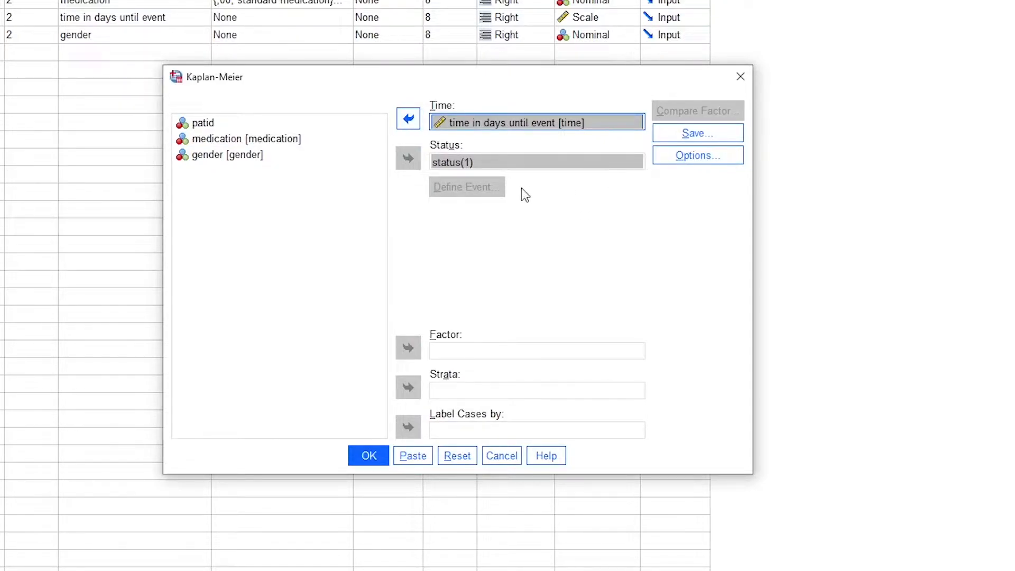
pyautogui.click(244, 139)
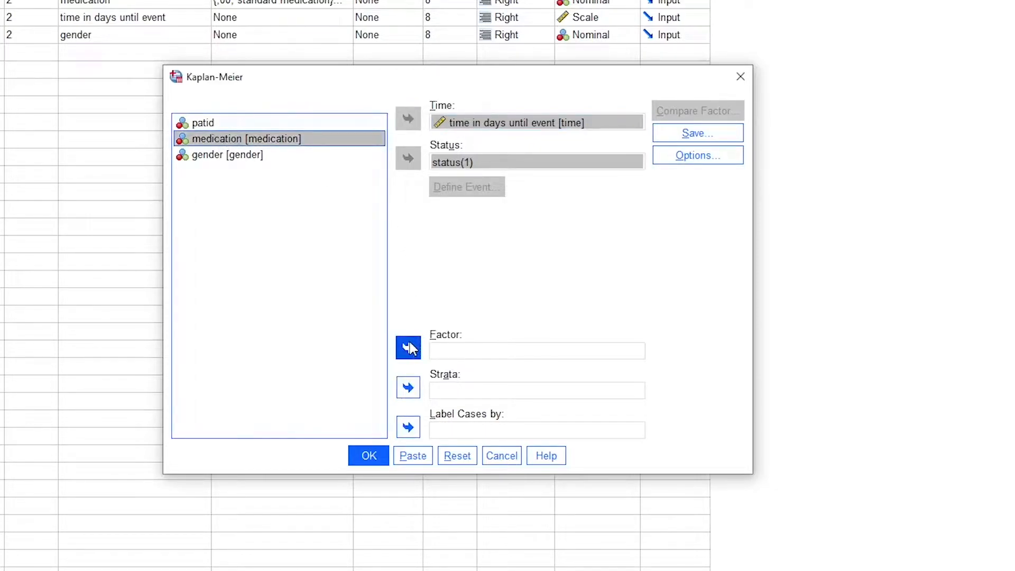
pyautogui.click(408, 348)
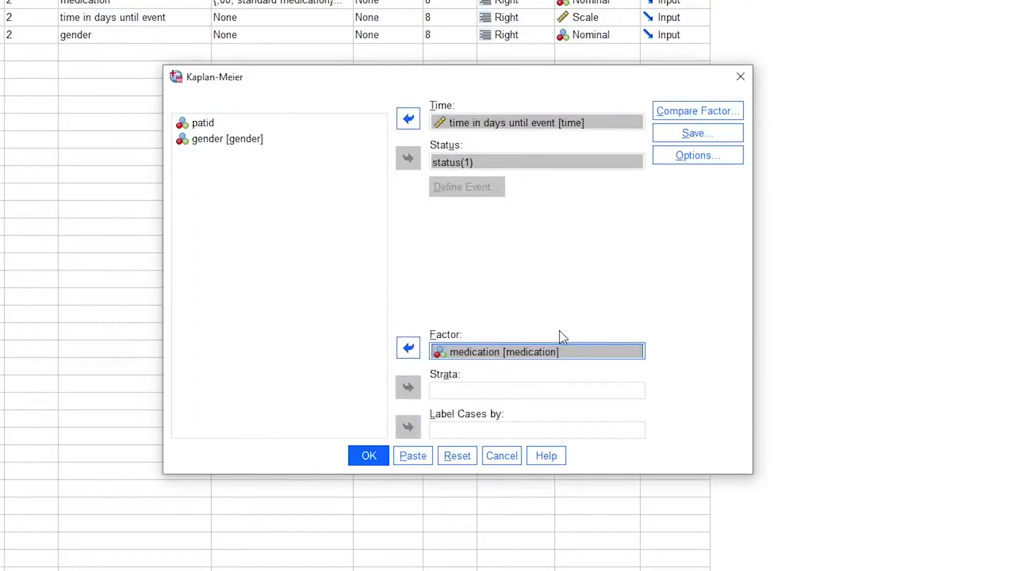
pyautogui.moveTo(688, 319)
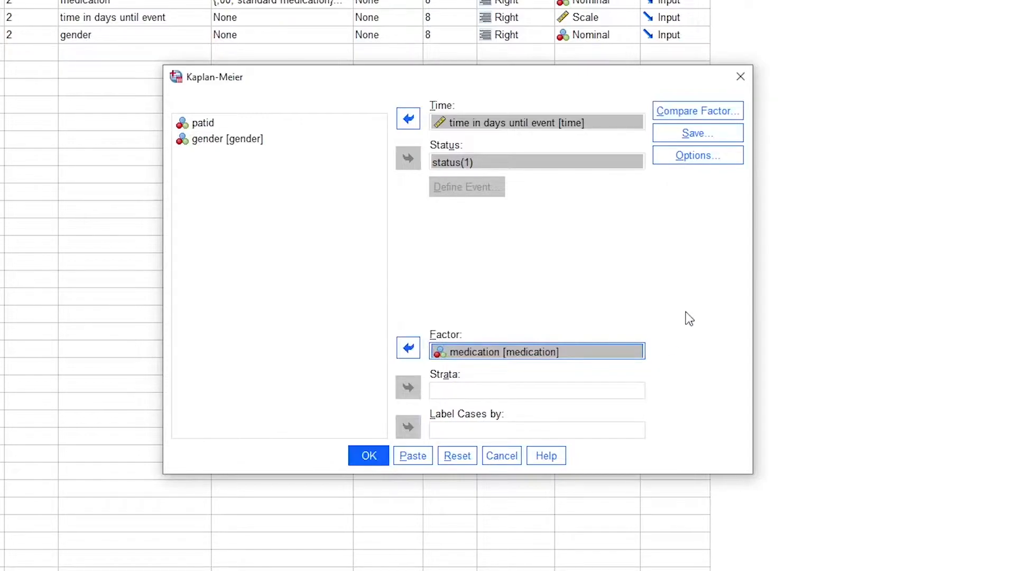
pyautogui.moveTo(672, 233)
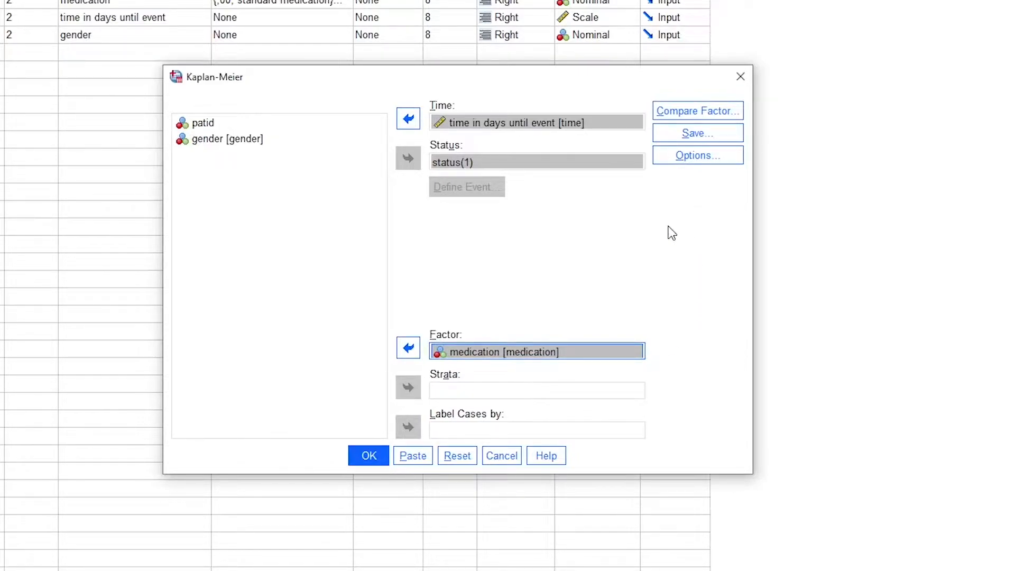
pyautogui.moveTo(620, 241)
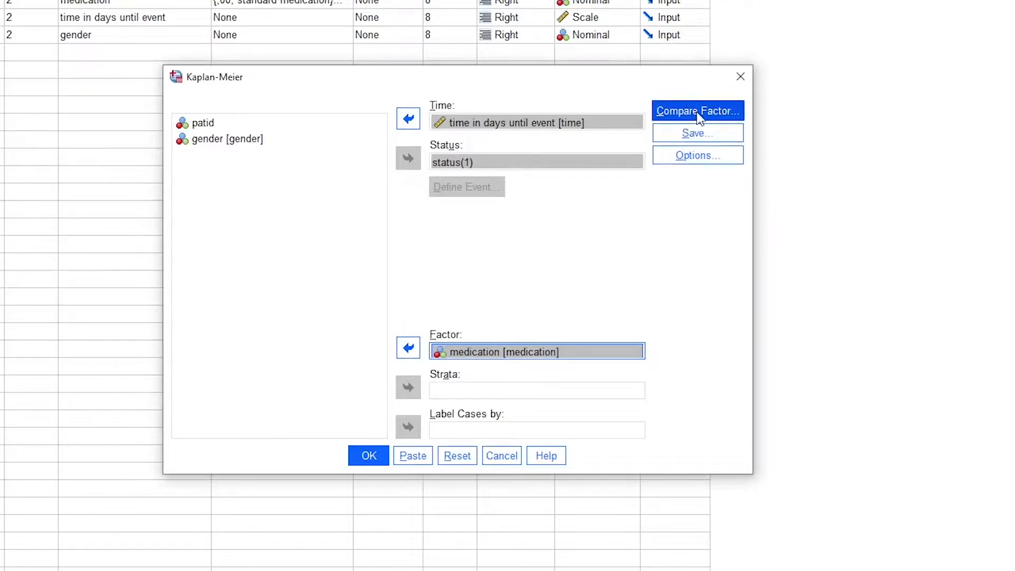
# - Request the Log rank factor comparison and a survival plot in the Kaplan-Meier options
pyautogui.click(698, 110)
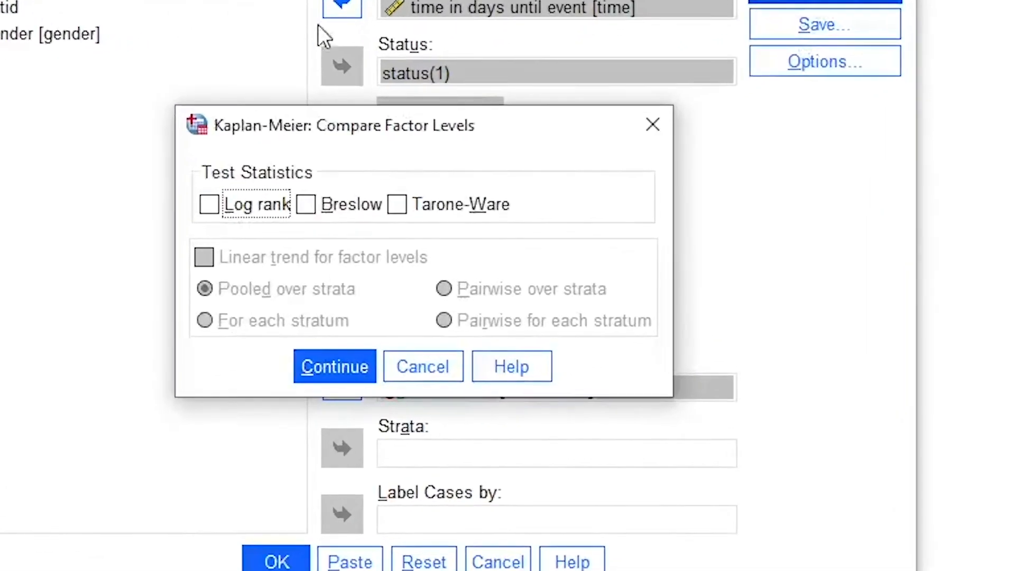
pyautogui.click(208, 204)
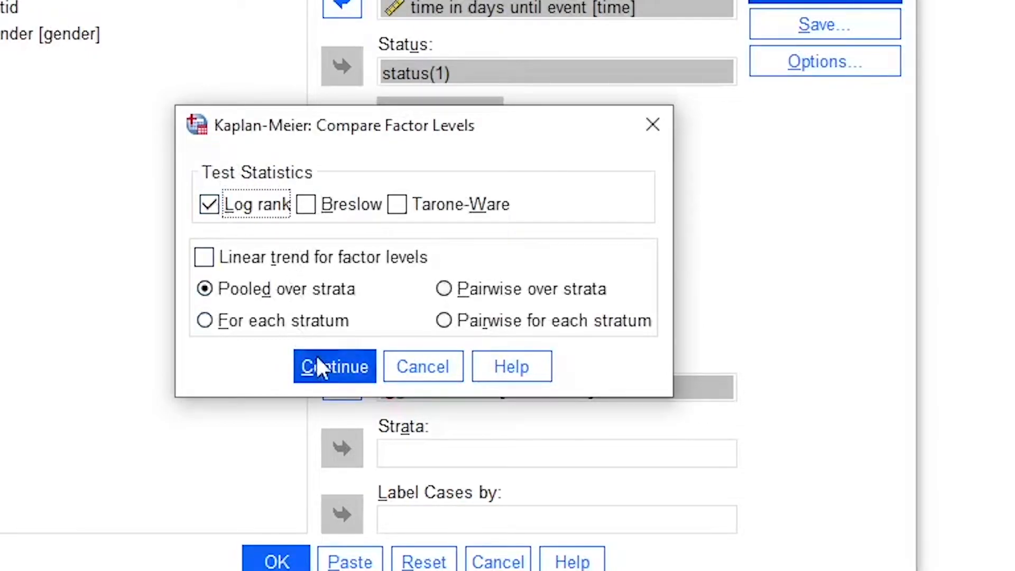
pyautogui.click(334, 367)
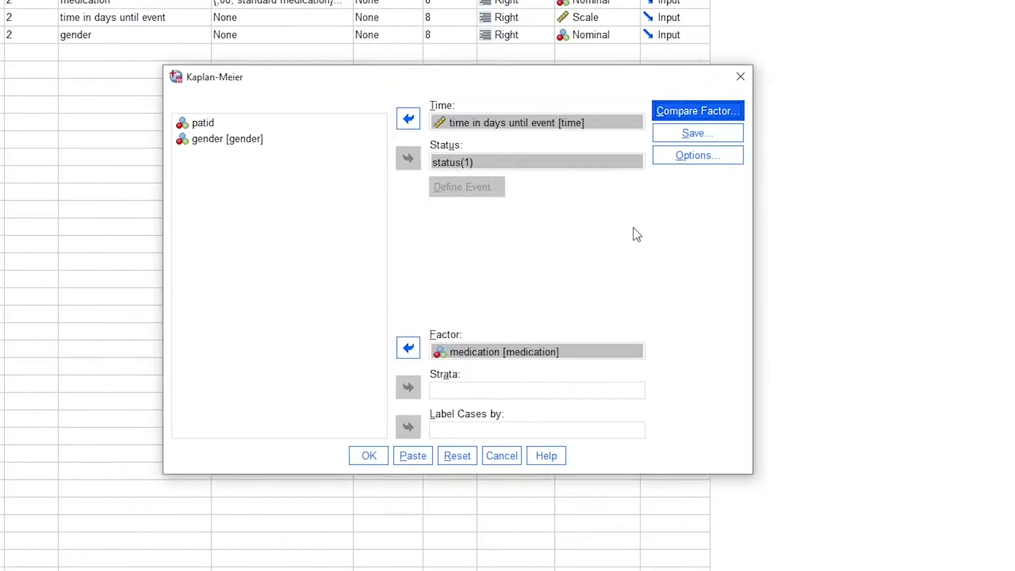
pyautogui.click(698, 154)
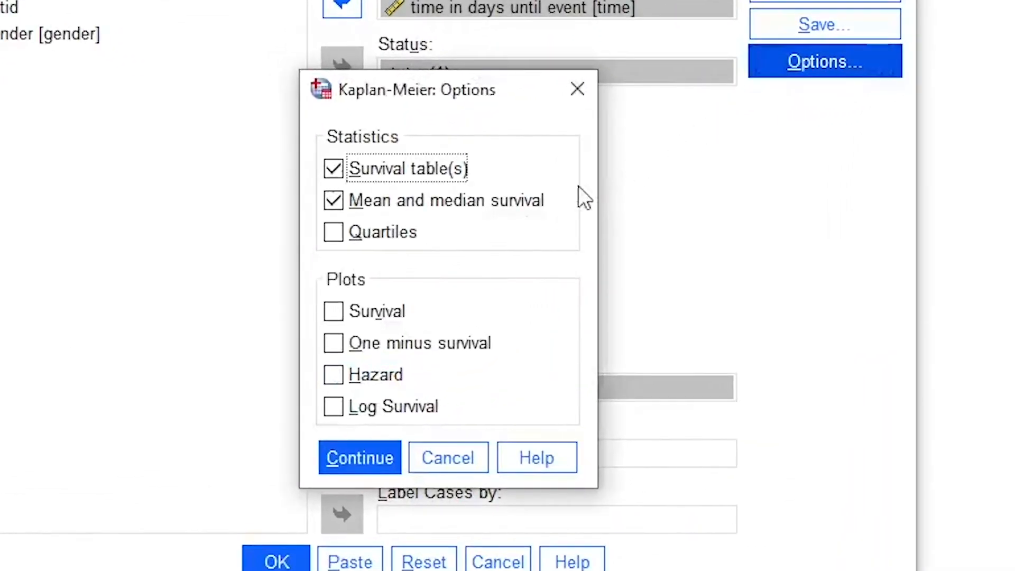
pyautogui.click(333, 311)
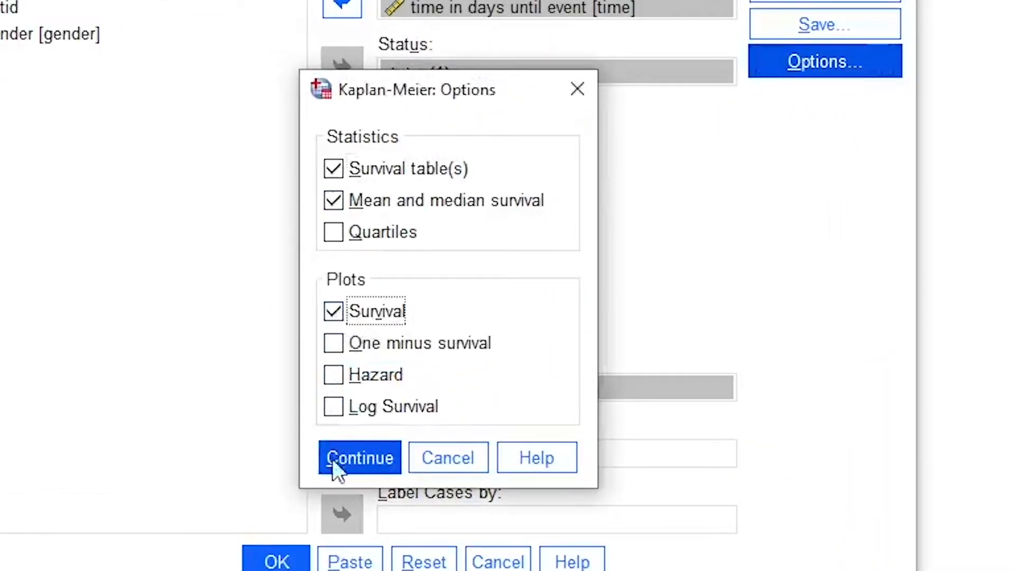
pyautogui.click(360, 458)
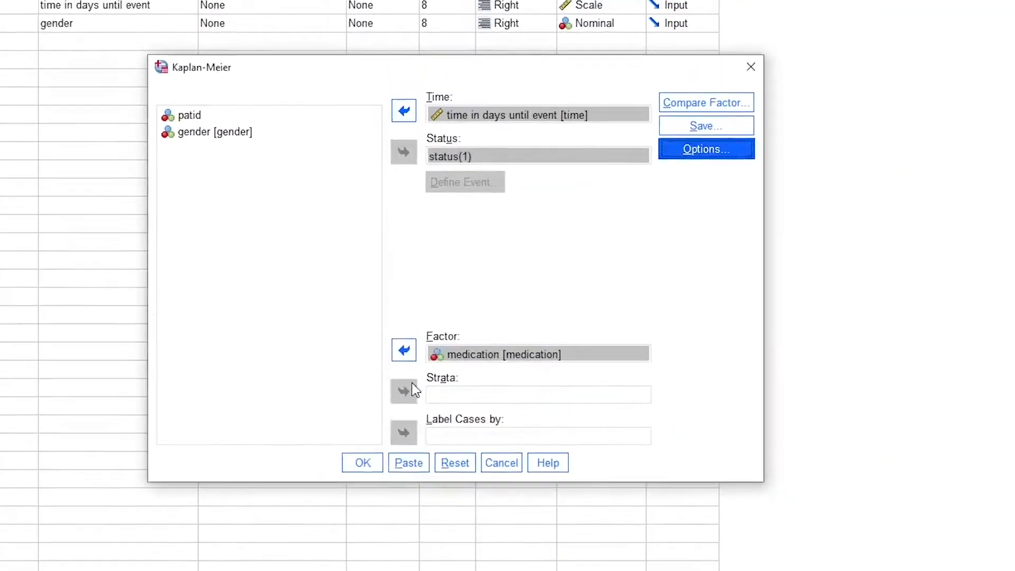
# - Paste the Kaplan-Meier command to syntax and run it
pyautogui.click(409, 462)
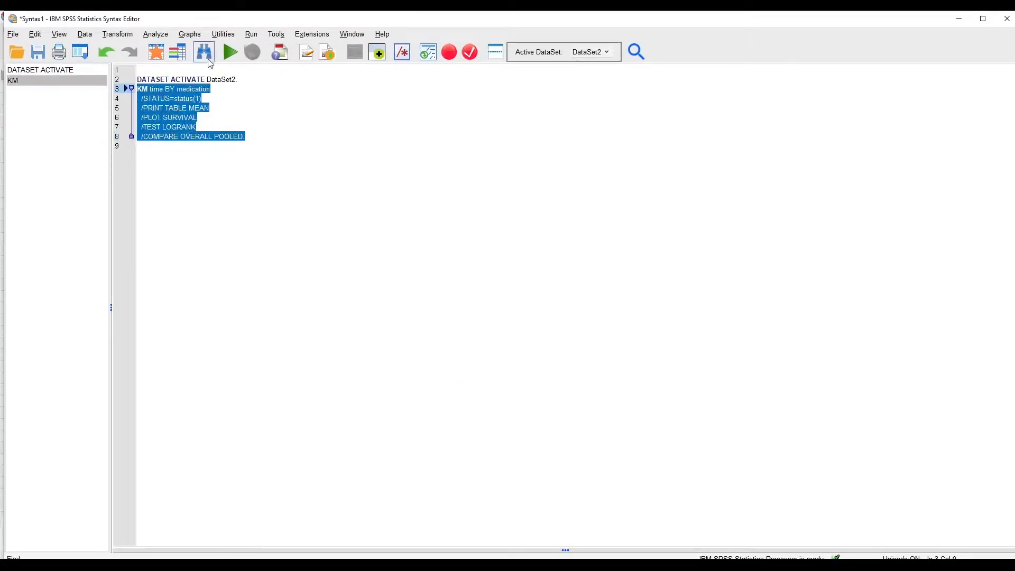
pyautogui.click(231, 52)
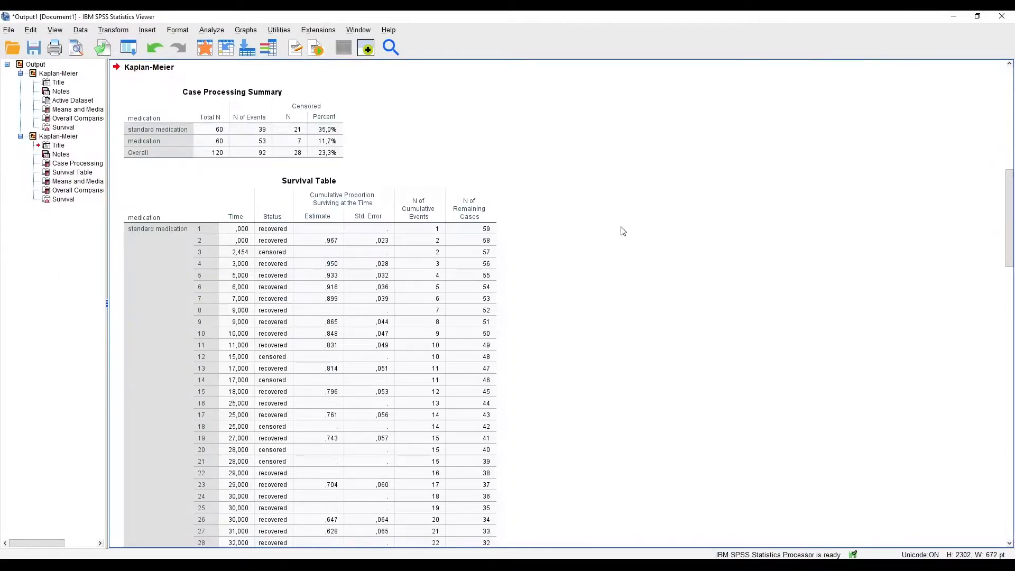
pyautogui.moveTo(561, 315)
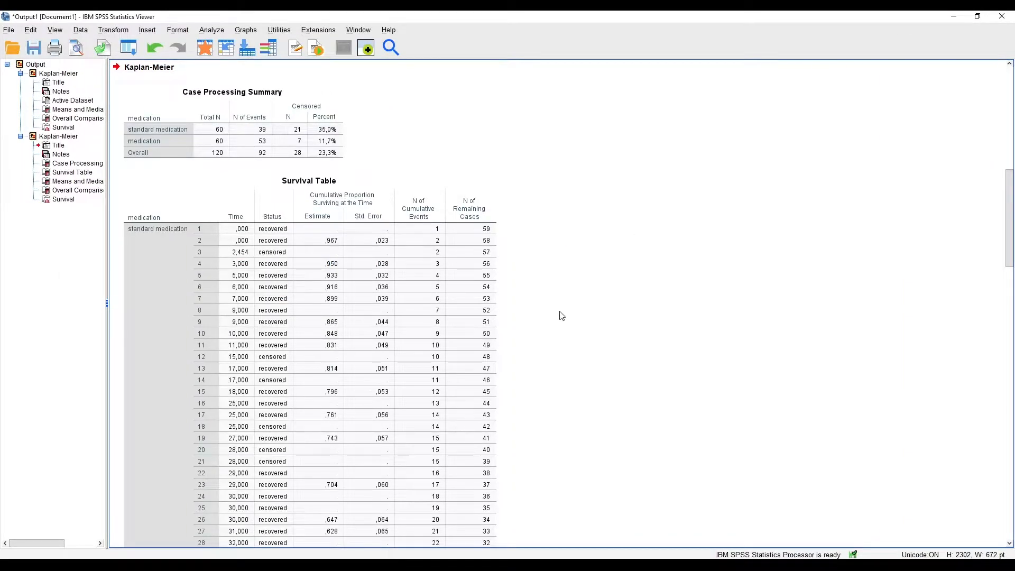
pyautogui.moveTo(457, 167)
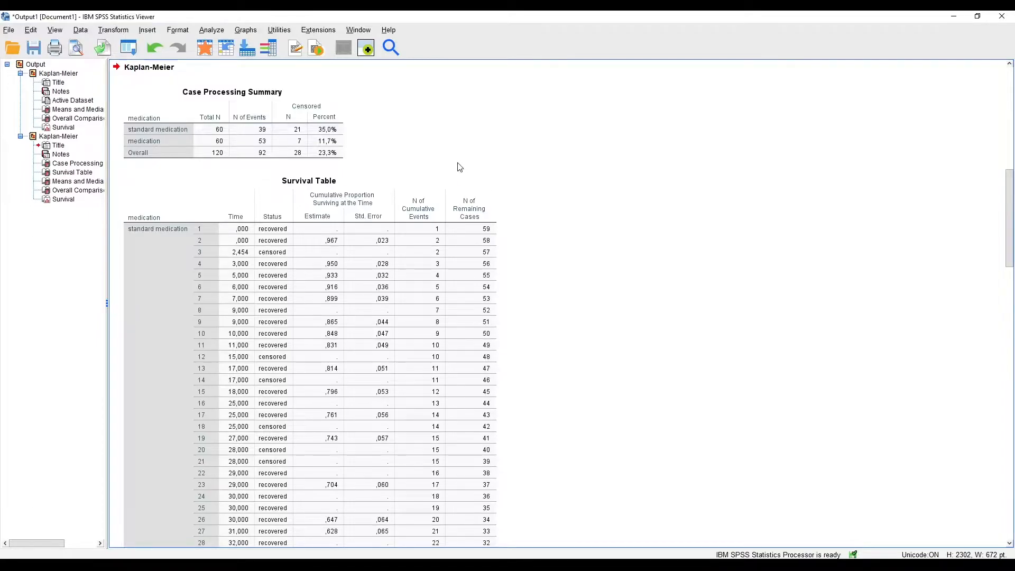
pyautogui.moveTo(403, 164)
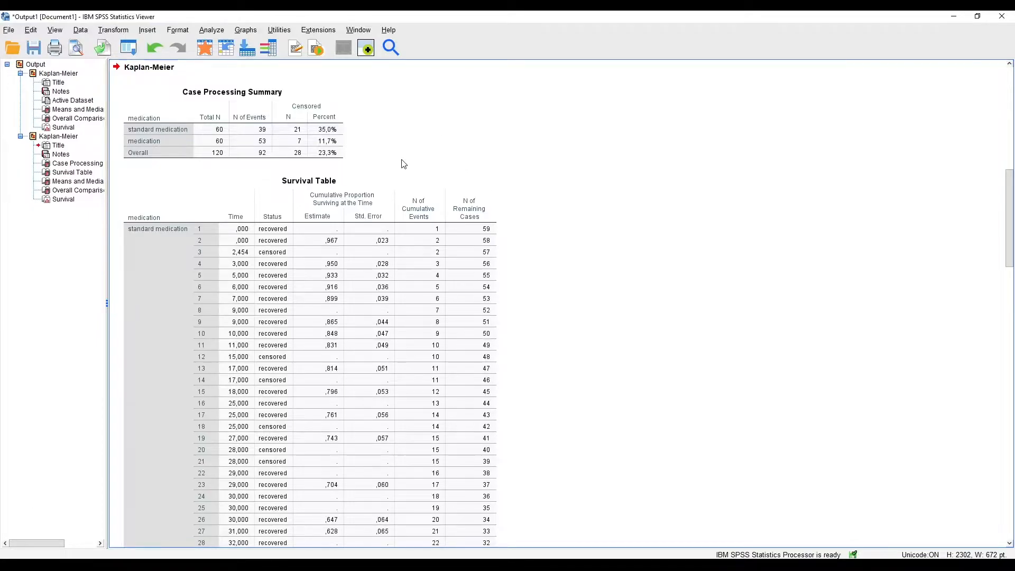
pyautogui.scroll(-3)
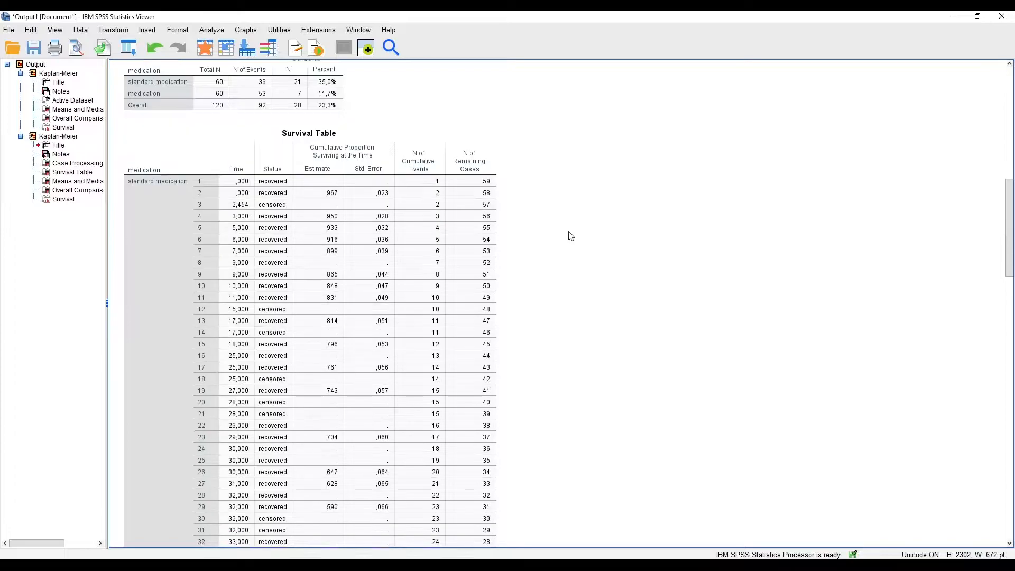
pyautogui.scroll(-3)
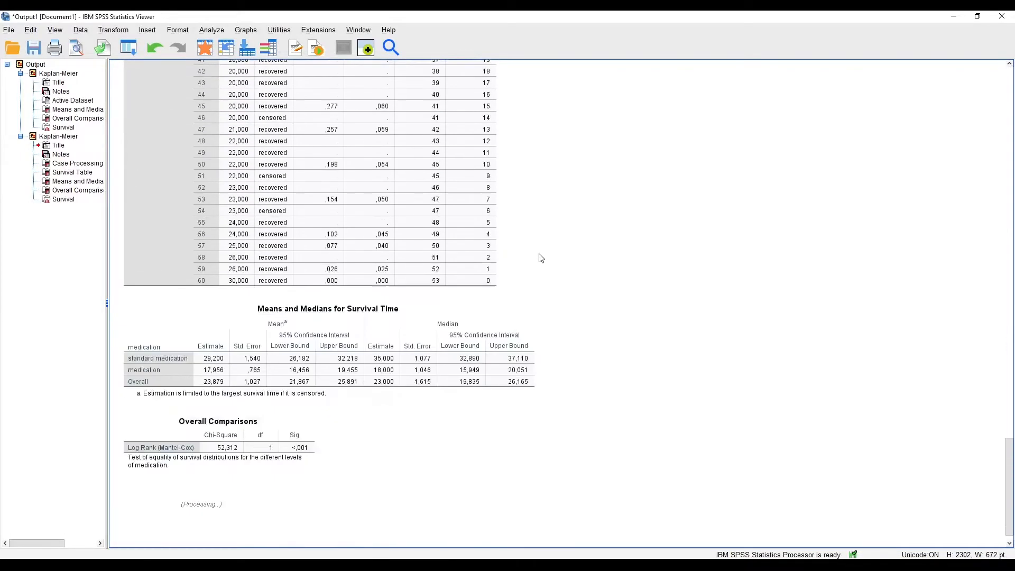
pyautogui.scroll(-3)
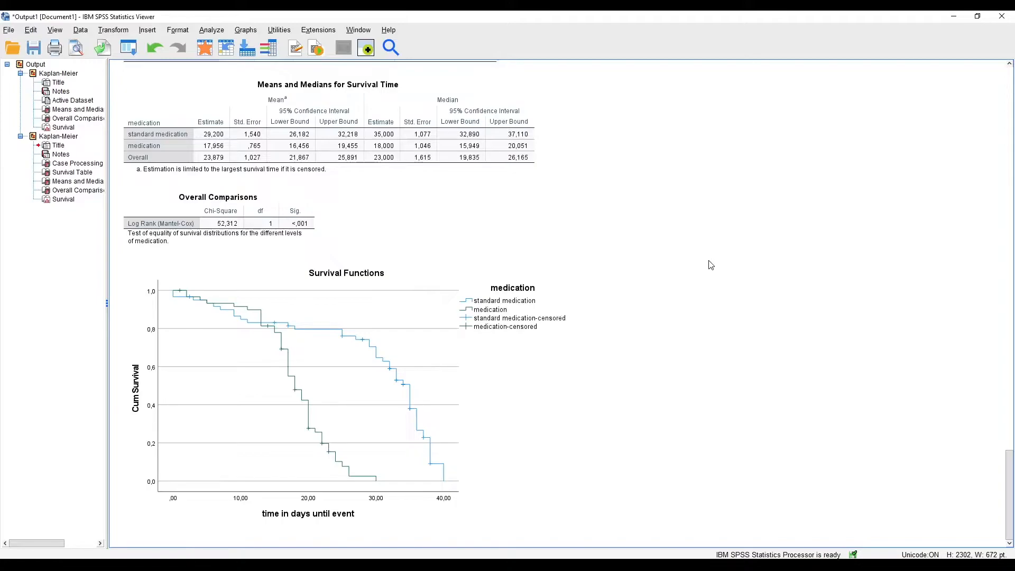
pyautogui.click(346, 388)
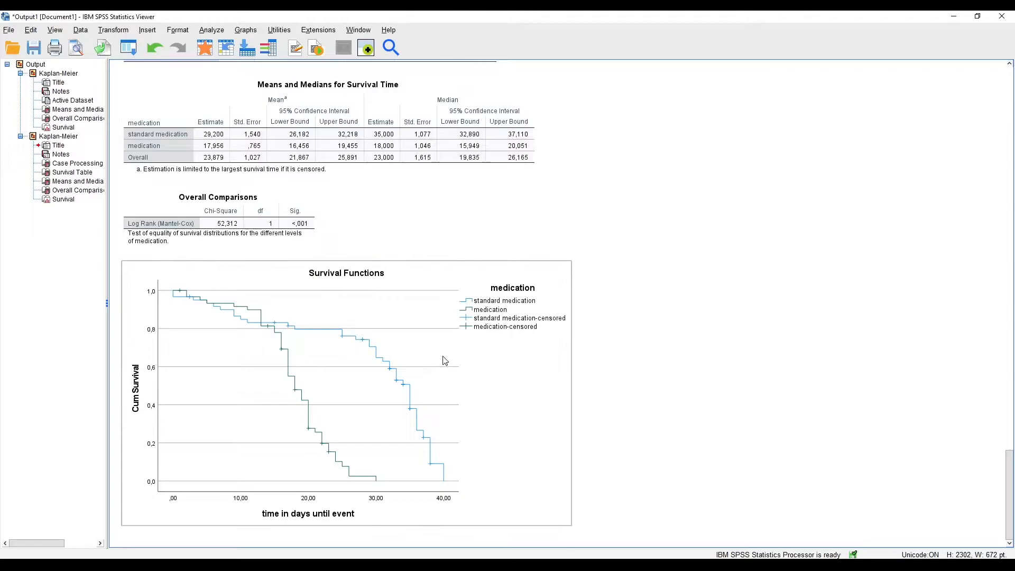
pyautogui.moveTo(349, 530)
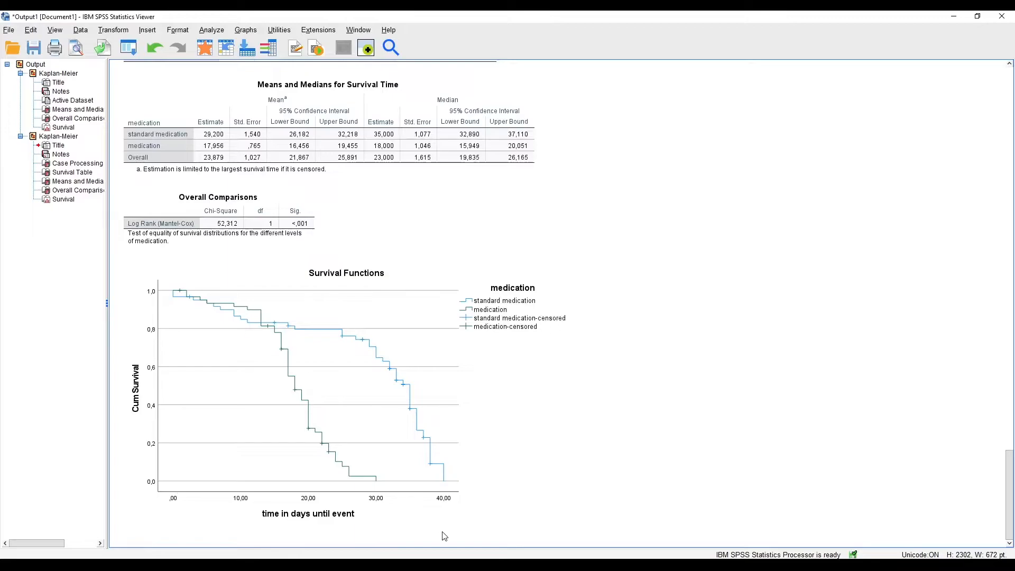
pyautogui.click(290, 351)
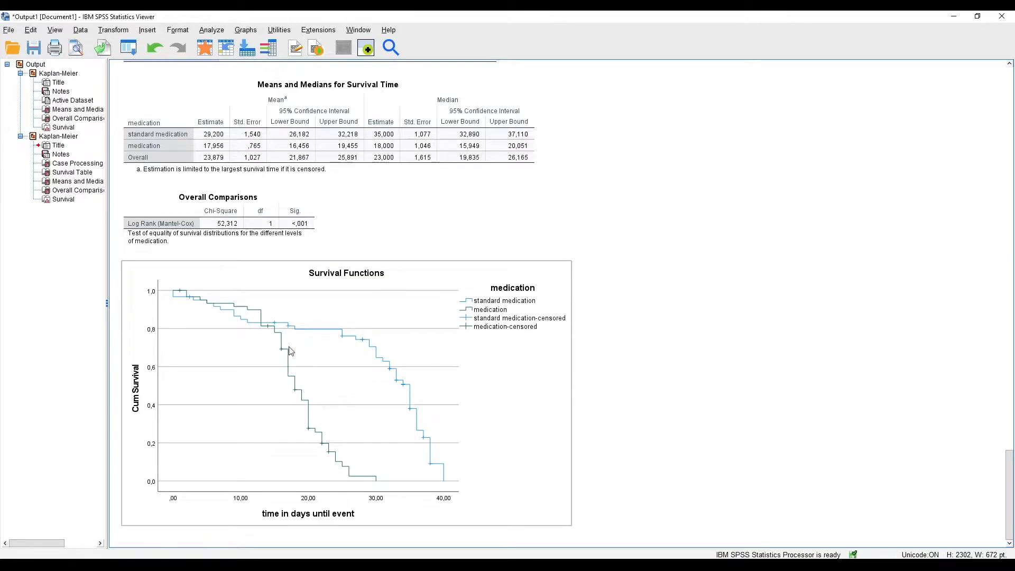
pyautogui.moveTo(239, 396)
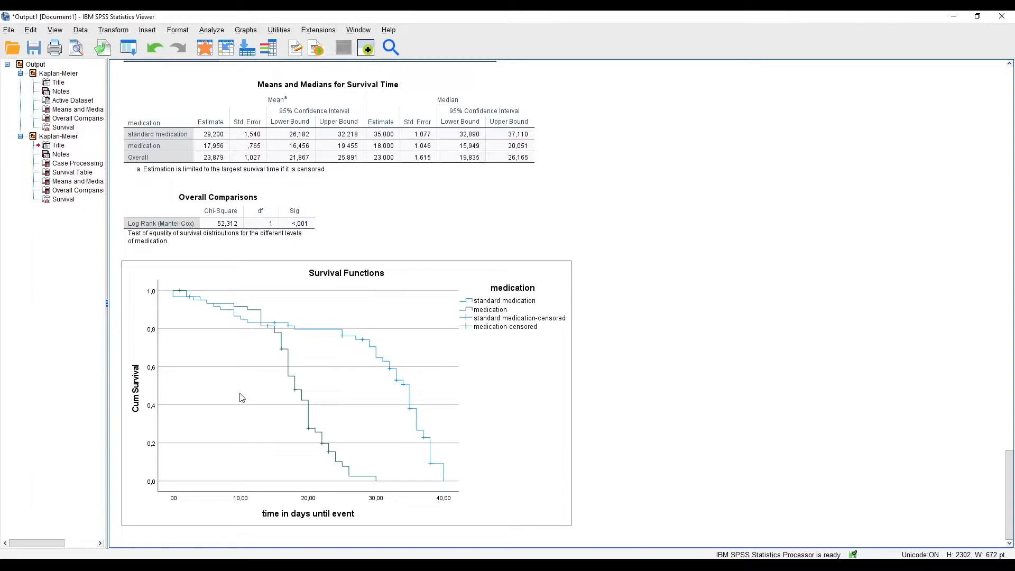
pyautogui.moveTo(281, 327)
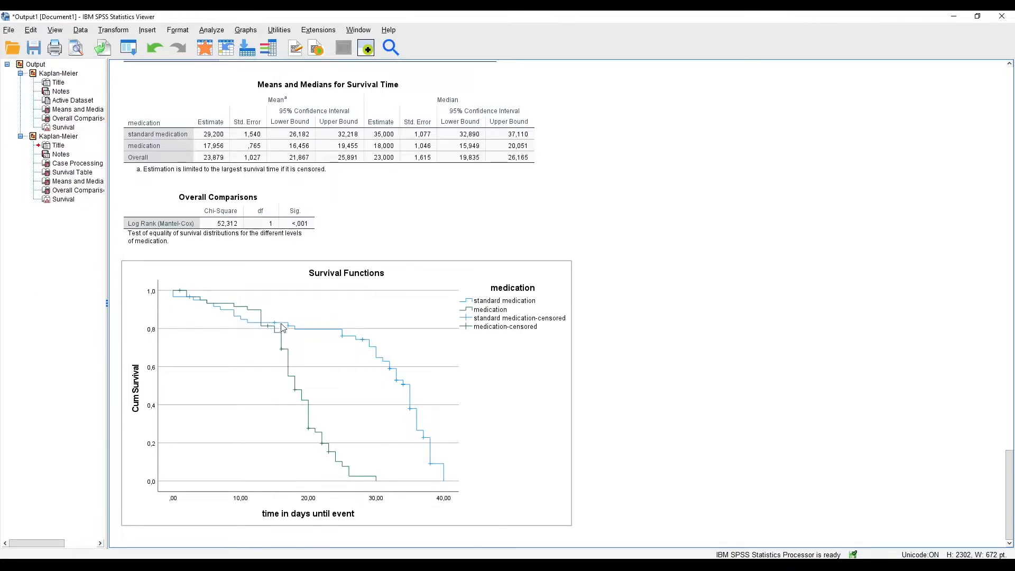
pyautogui.moveTo(726, 237)
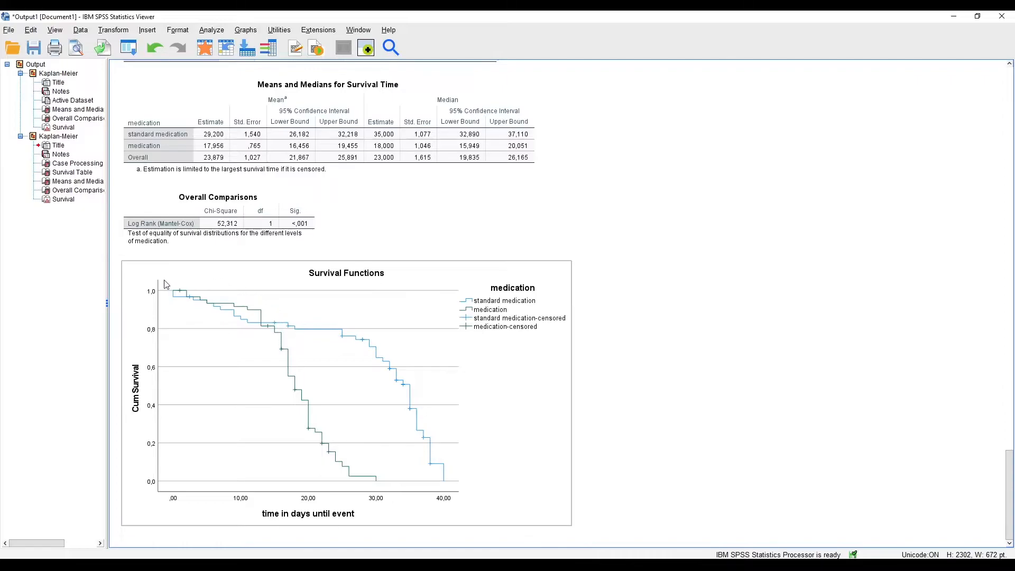
pyautogui.moveTo(269, 336)
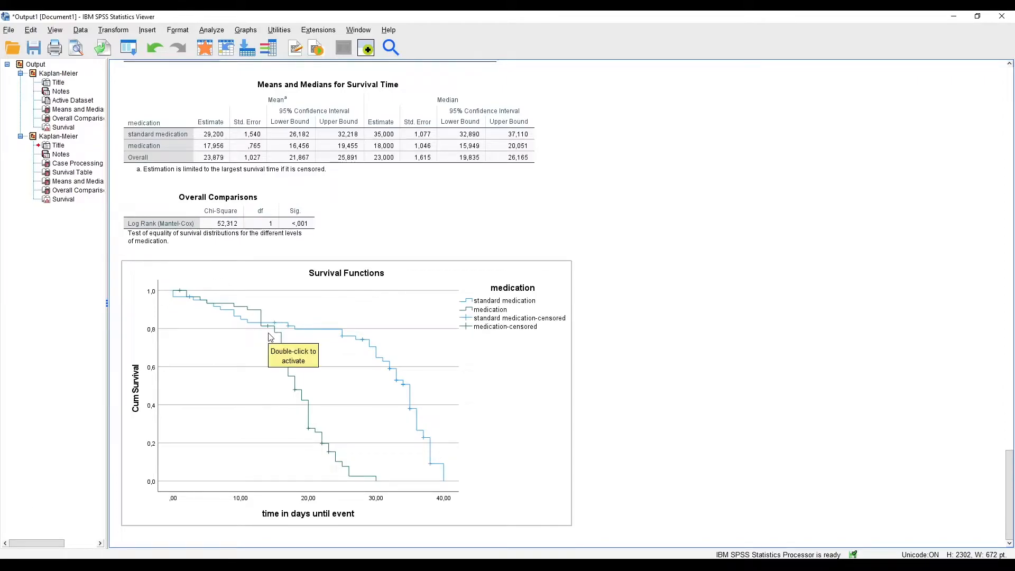
pyautogui.moveTo(717, 258)
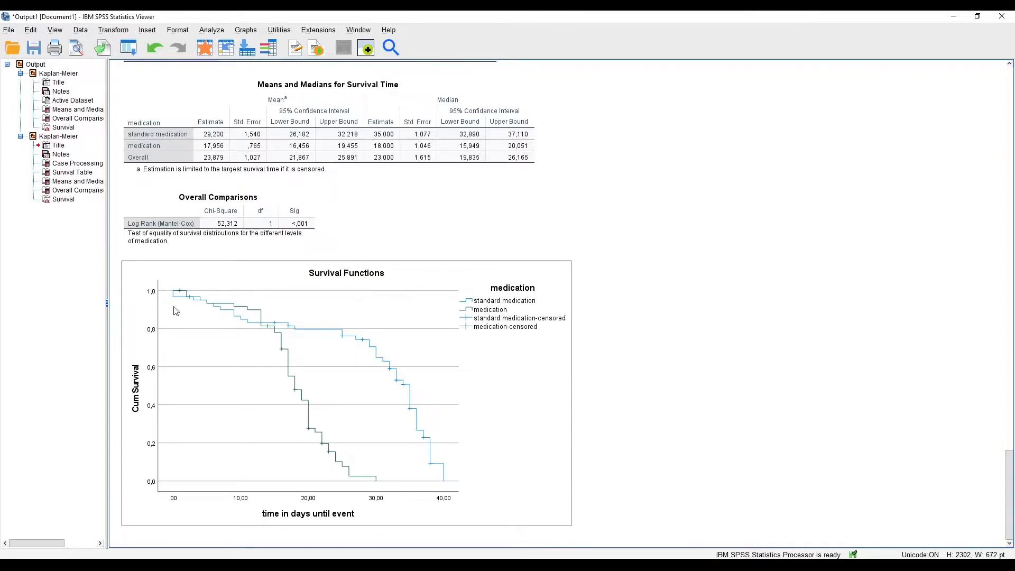
pyautogui.moveTo(174, 281)
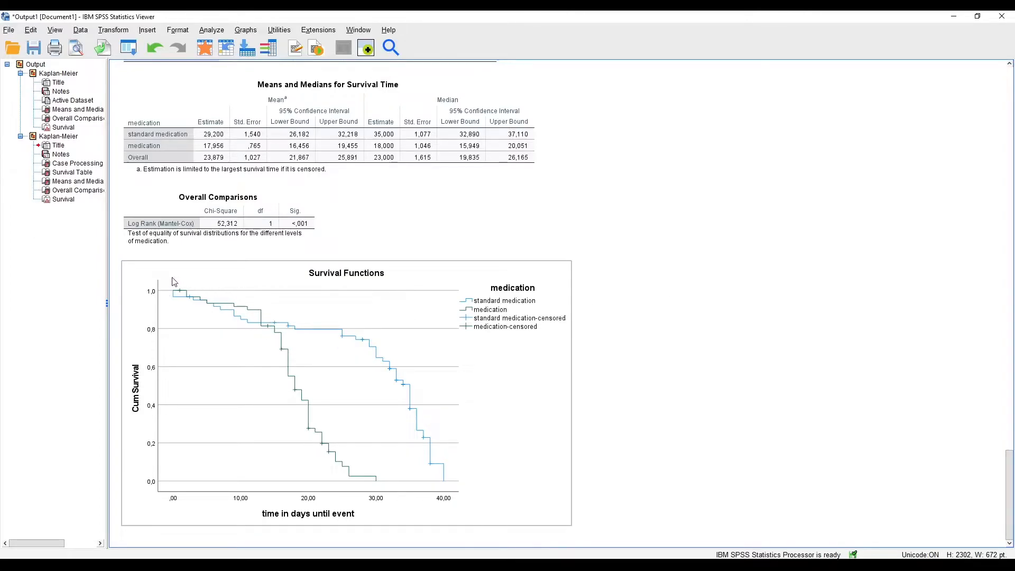
pyautogui.moveTo(789, 292)
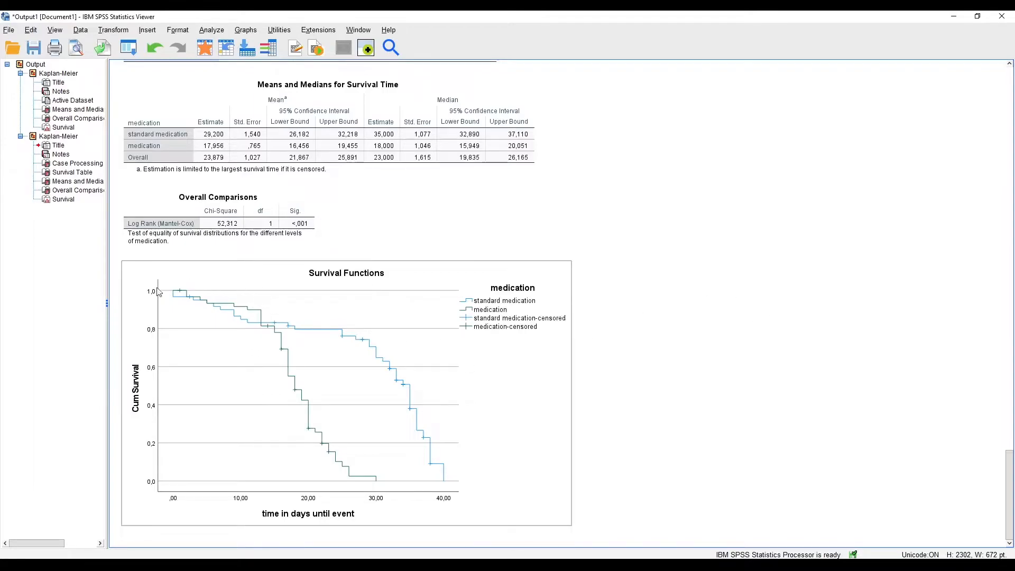
pyautogui.moveTo(206, 327)
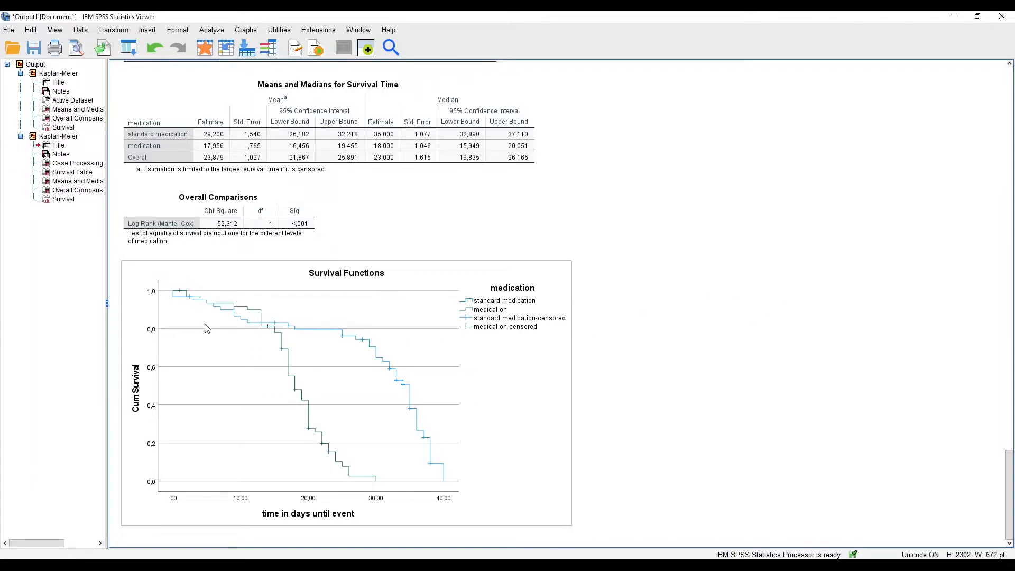
pyautogui.moveTo(291, 350)
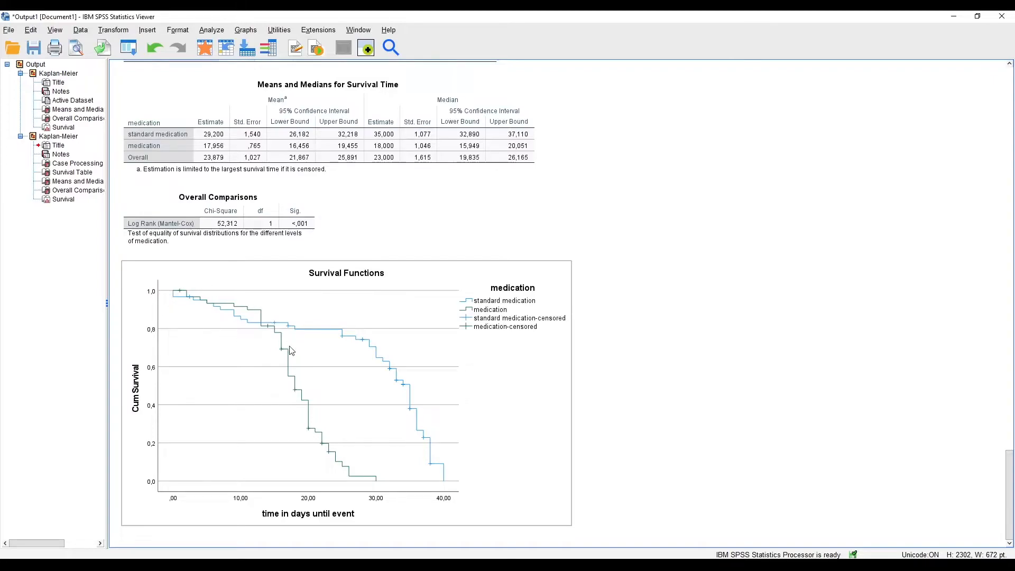
pyautogui.moveTo(274, 323)
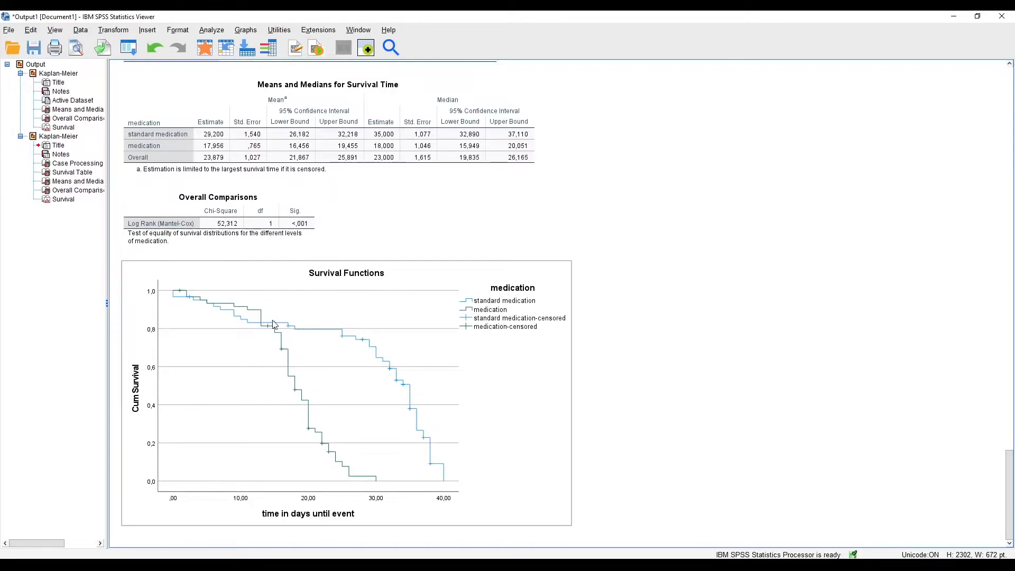
pyautogui.moveTo(296, 361)
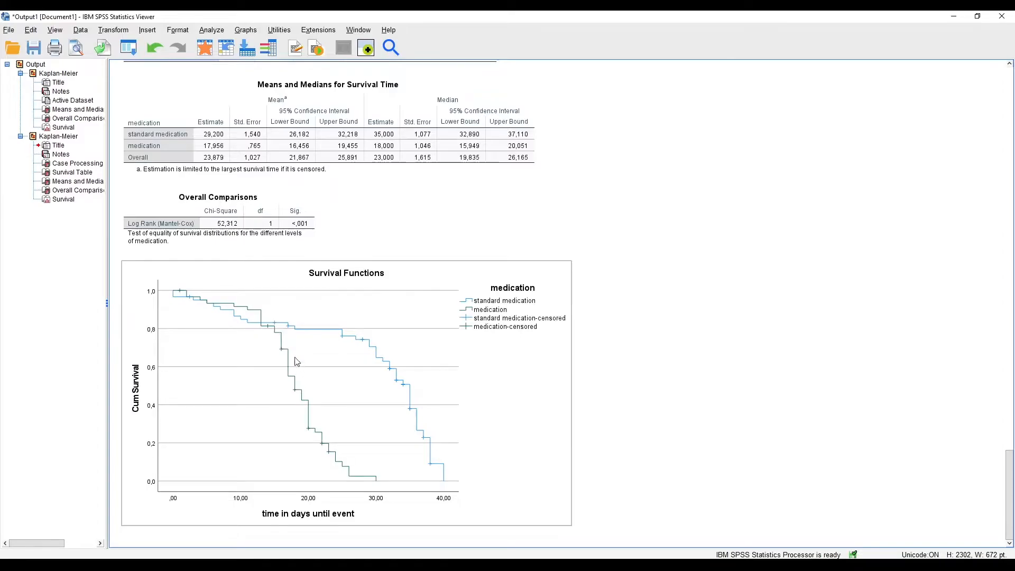
pyautogui.moveTo(521, 371)
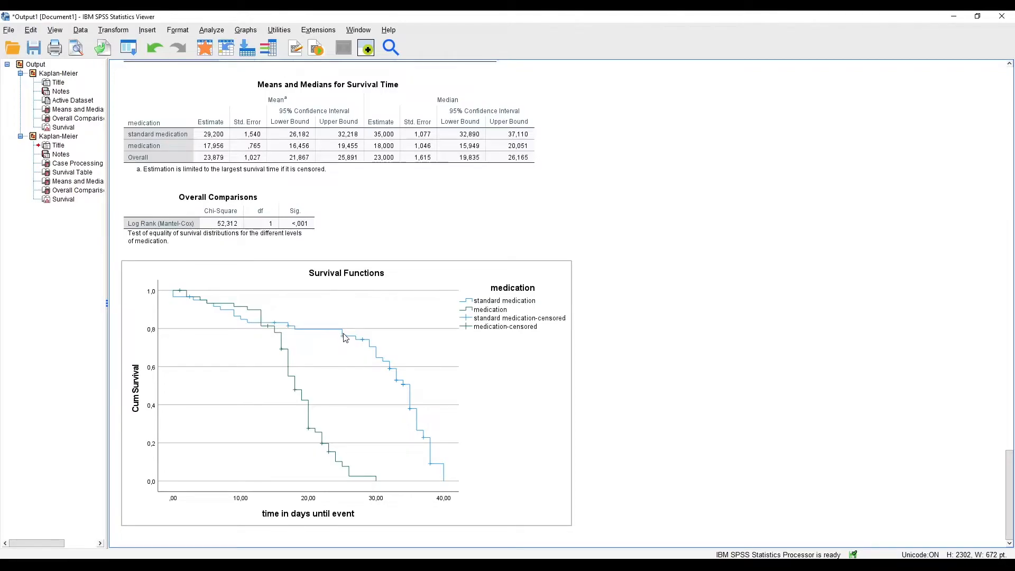
pyautogui.moveTo(194, 298)
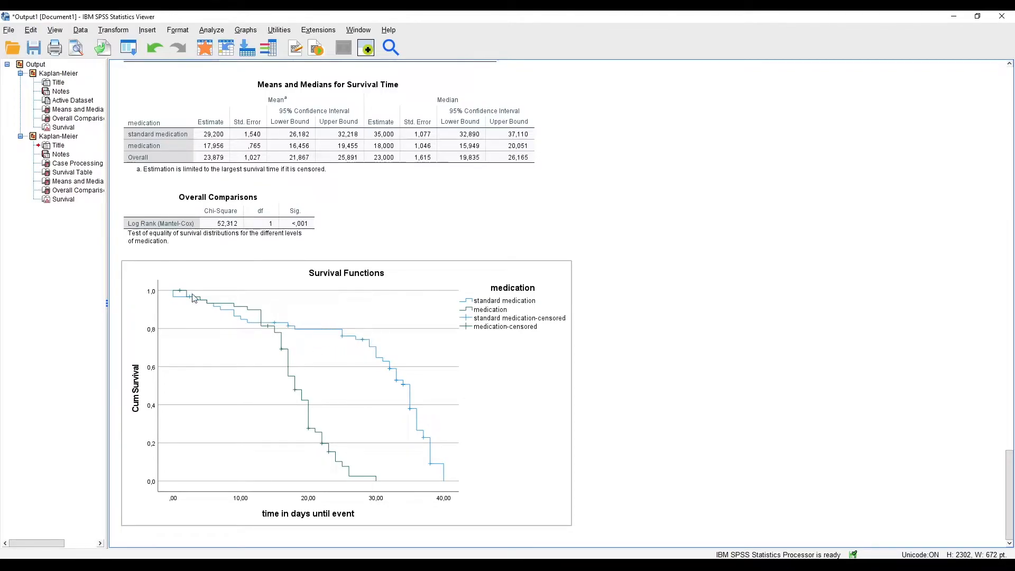
pyautogui.moveTo(271, 324)
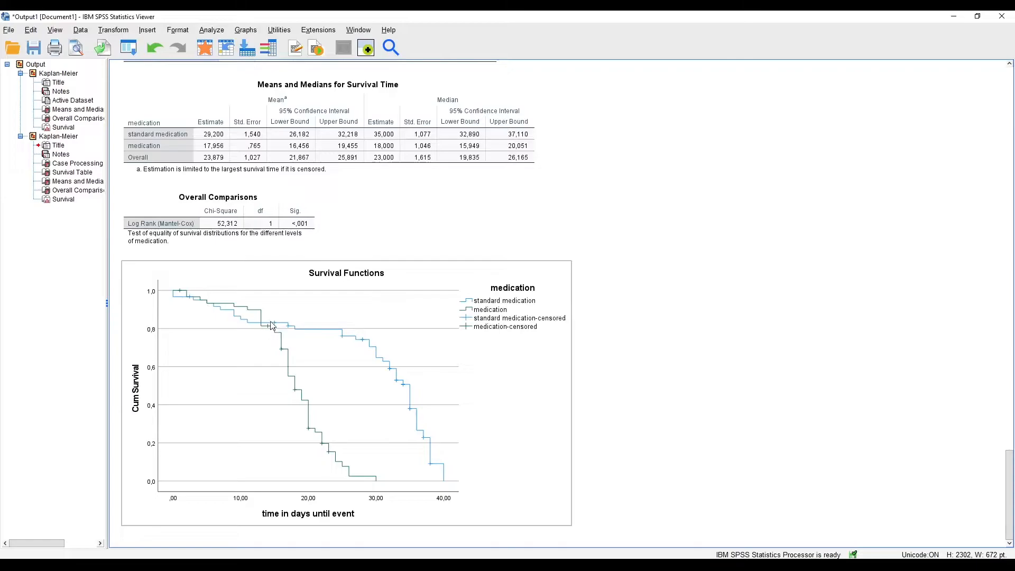
pyautogui.moveTo(310, 477)
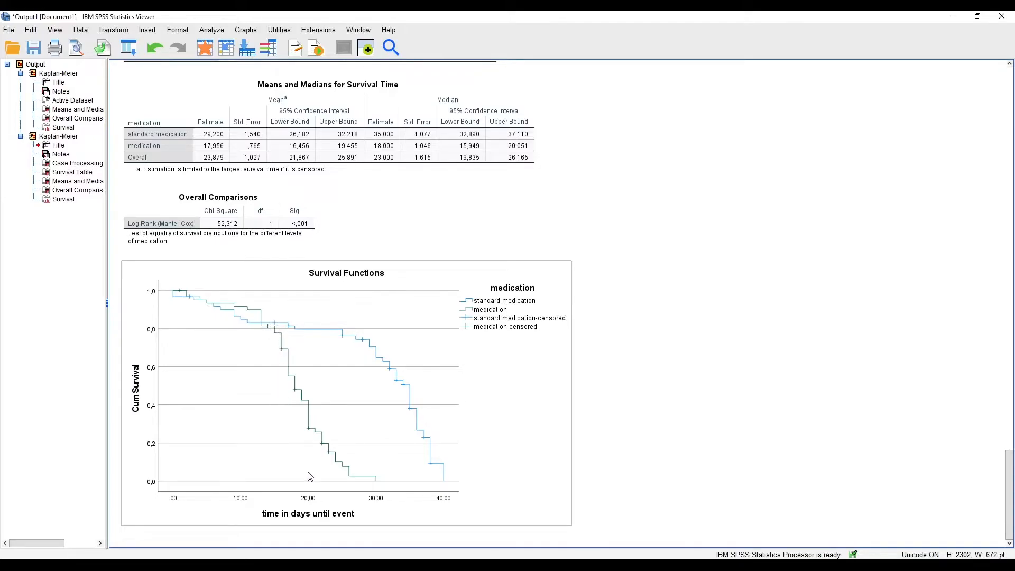
pyautogui.moveTo(262, 329)
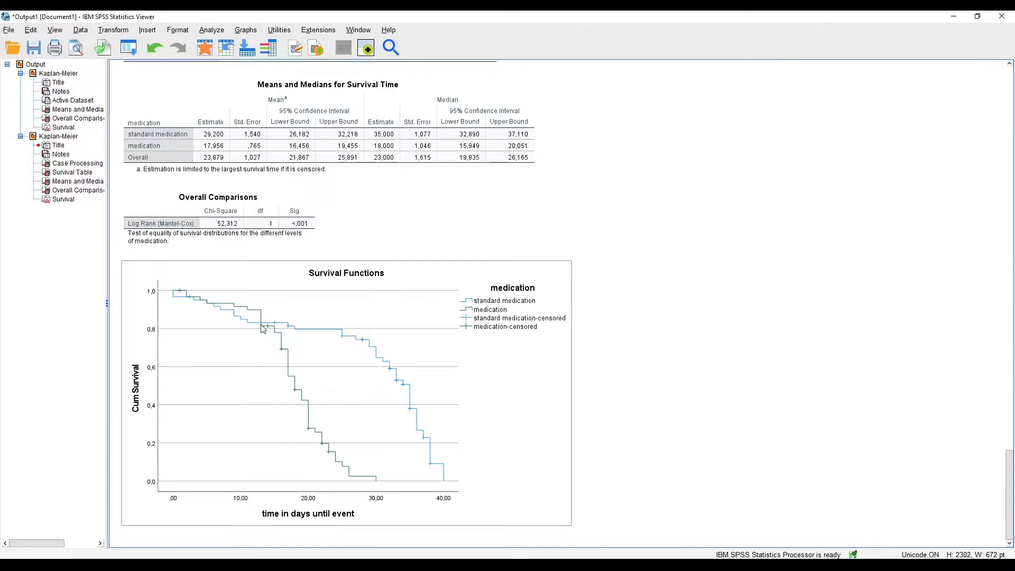
pyautogui.moveTo(335, 473)
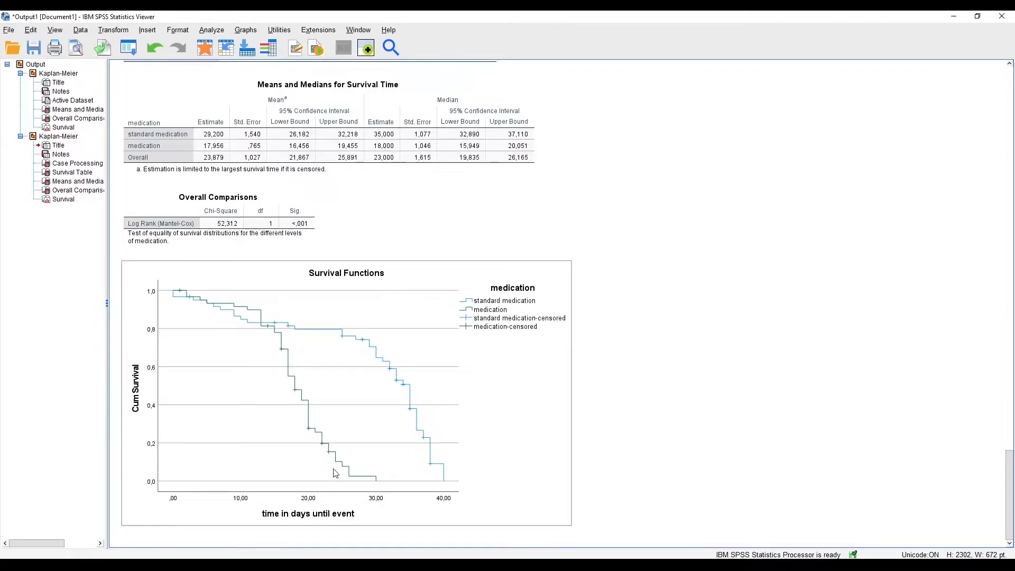
pyautogui.moveTo(313, 336)
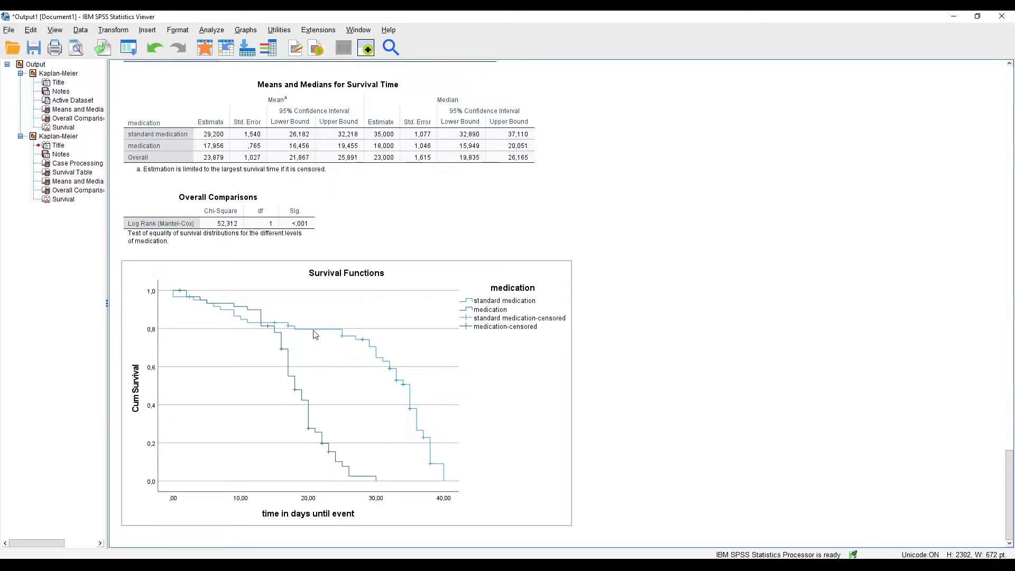
pyautogui.moveTo(372, 348)
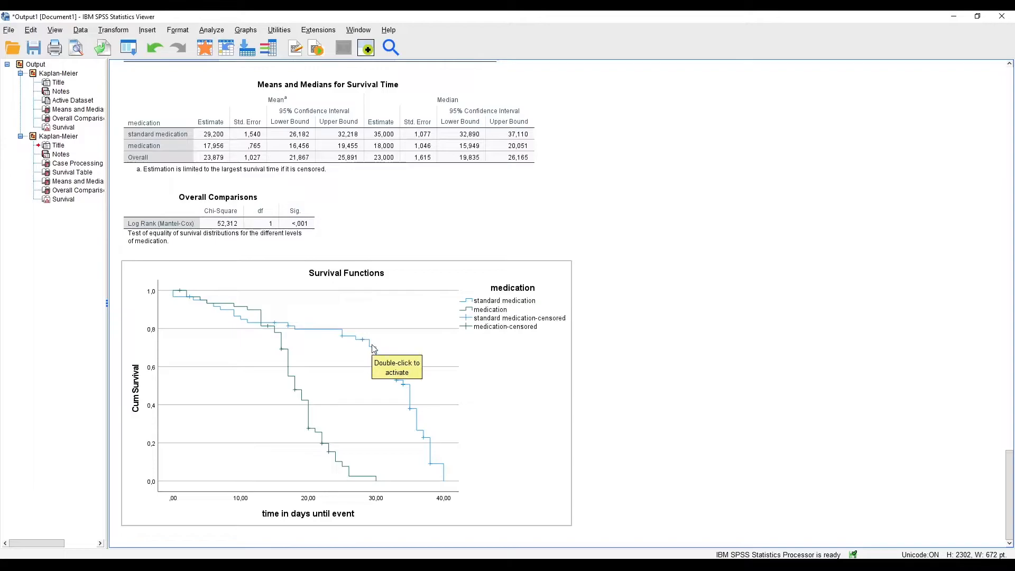
pyautogui.moveTo(345, 342)
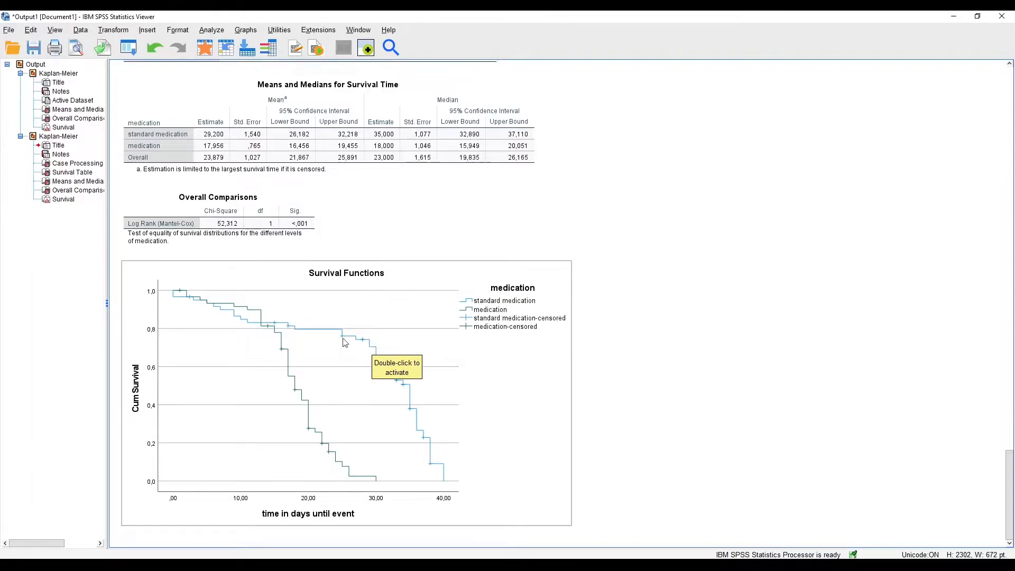
pyautogui.moveTo(311, 324)
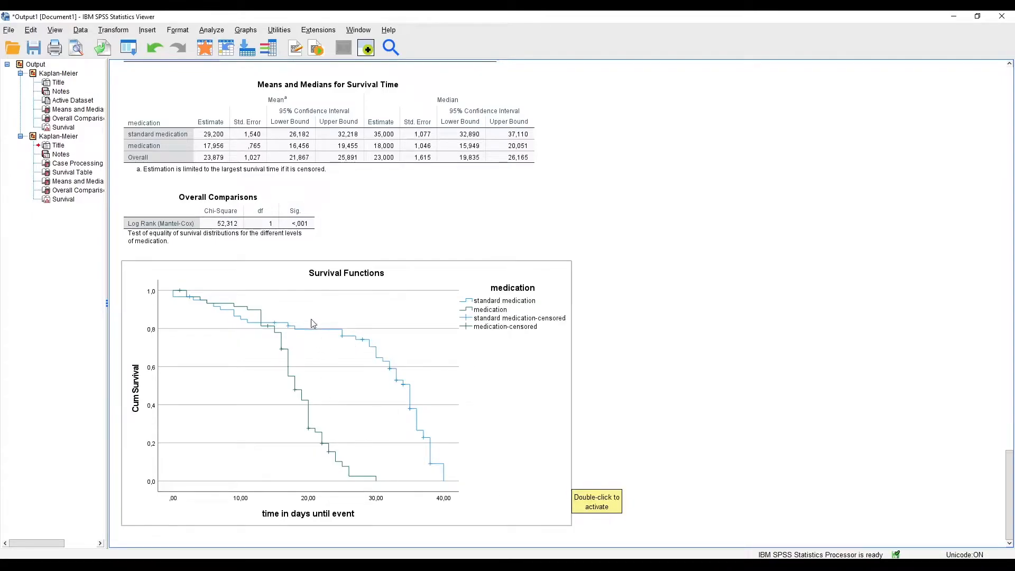
pyautogui.moveTo(354, 338)
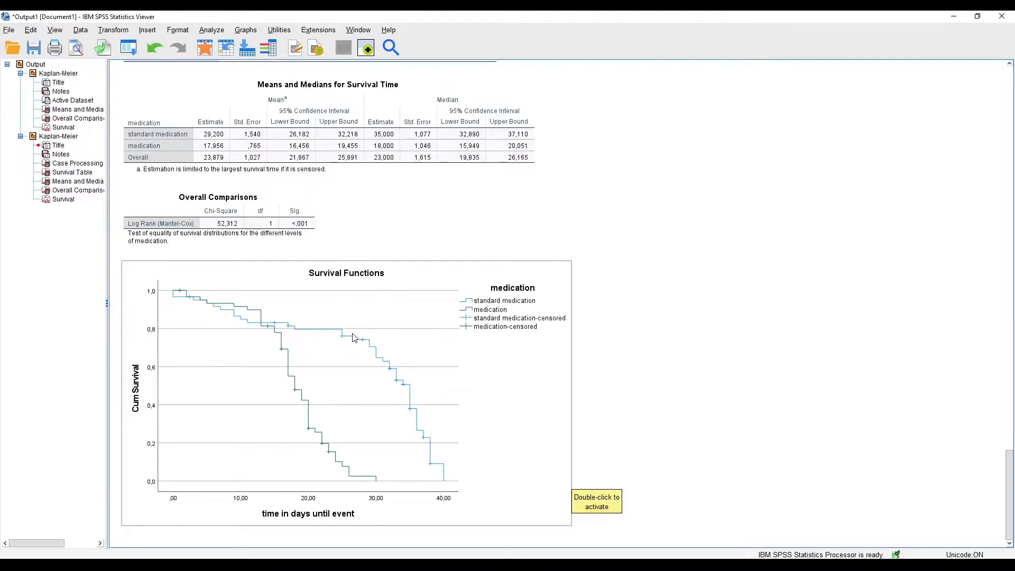
pyautogui.moveTo(422, 399)
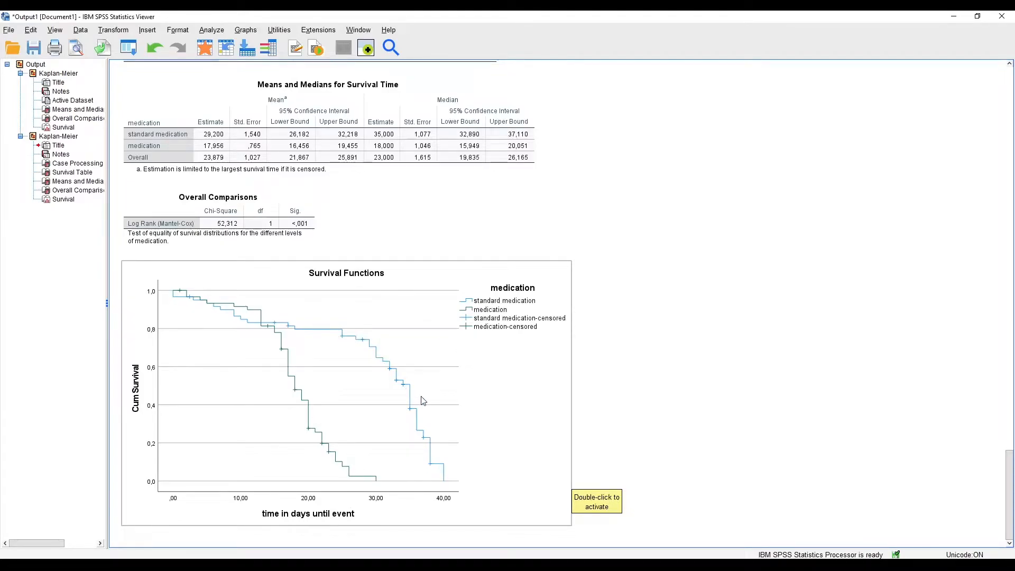
pyautogui.moveTo(448, 353)
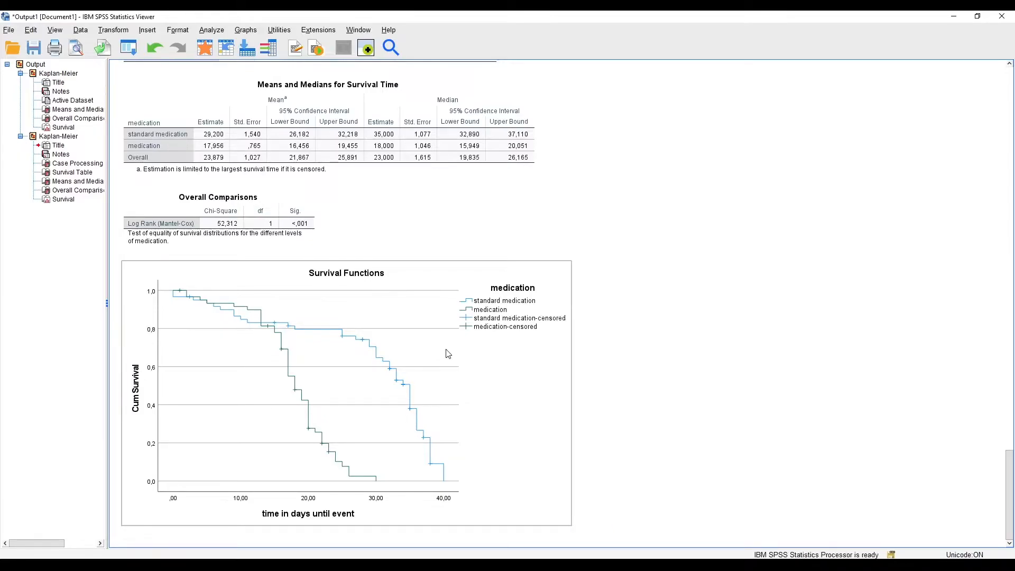
pyautogui.moveTo(438, 362)
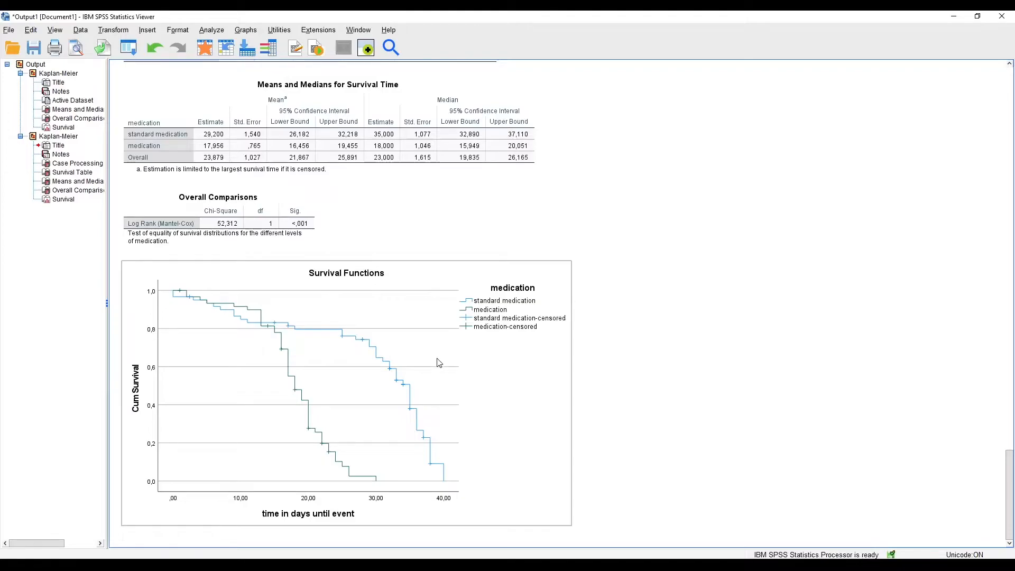
pyautogui.moveTo(642, 377)
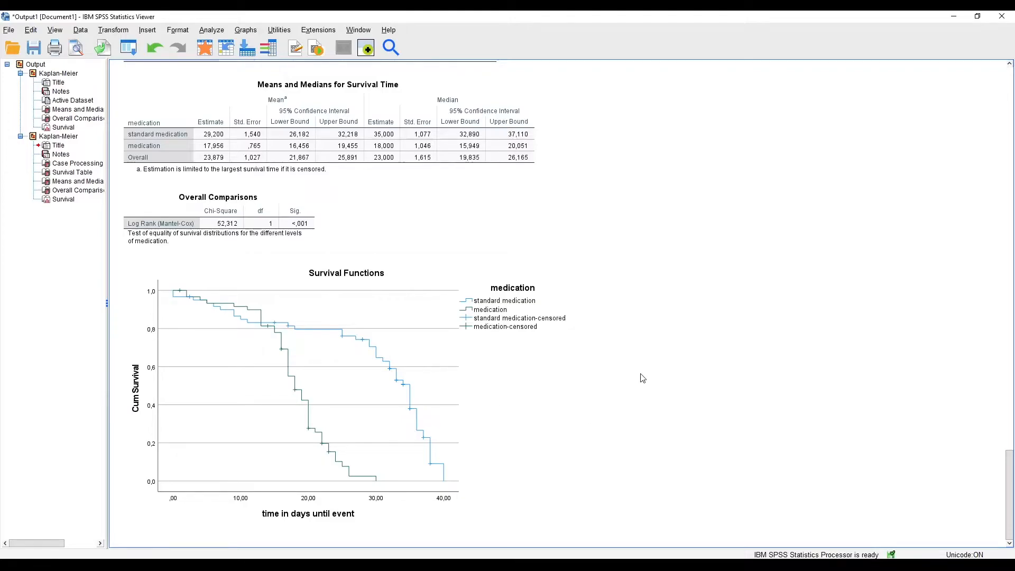
pyautogui.moveTo(634, 387)
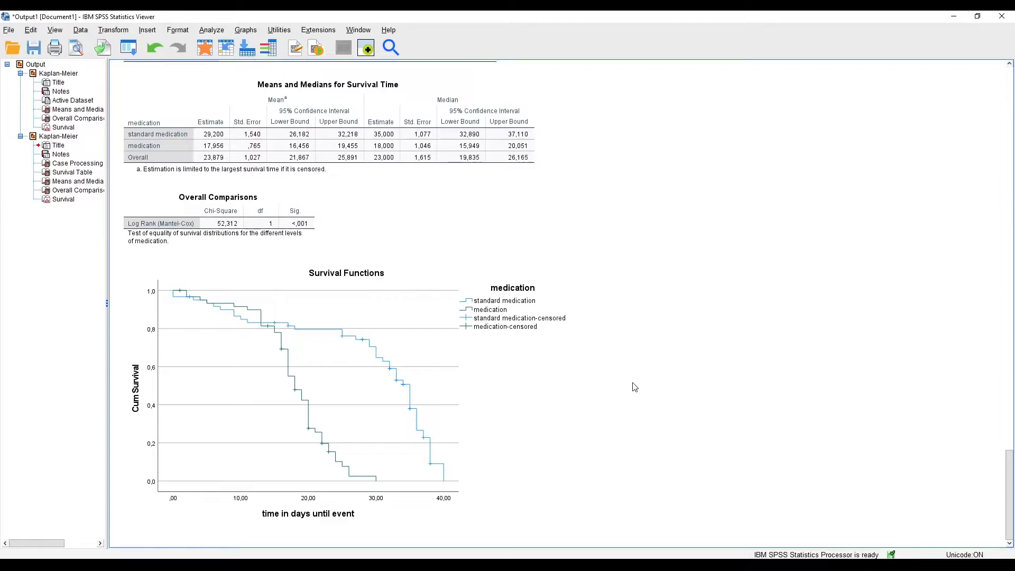
pyautogui.moveTo(617, 370)
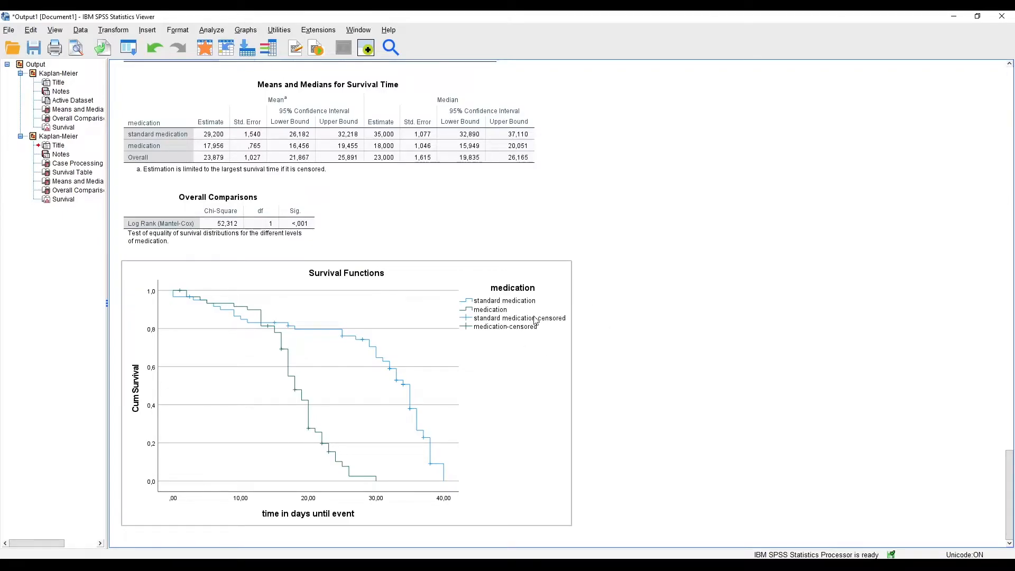
pyautogui.moveTo(246, 284)
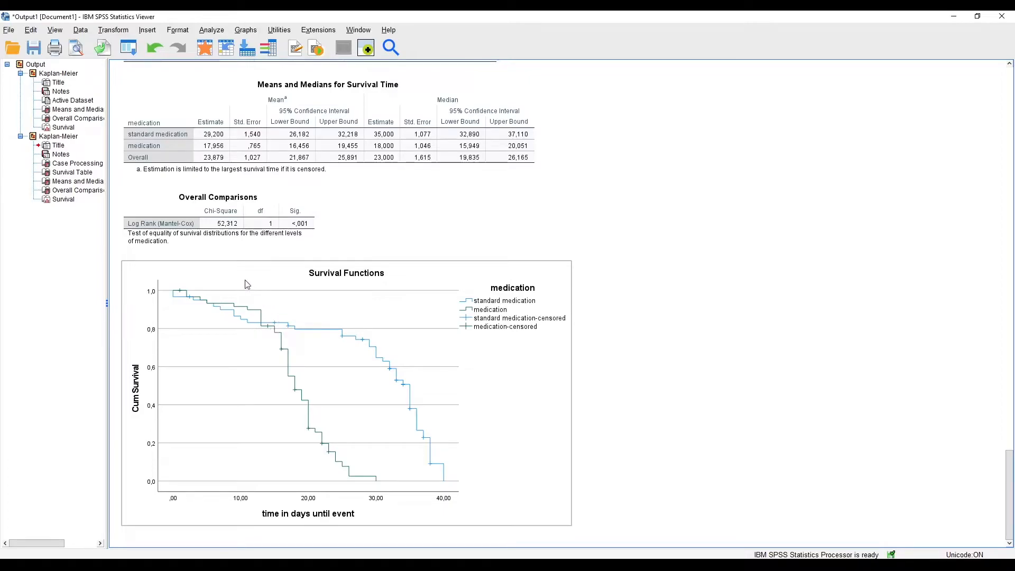
pyautogui.moveTo(243, 292)
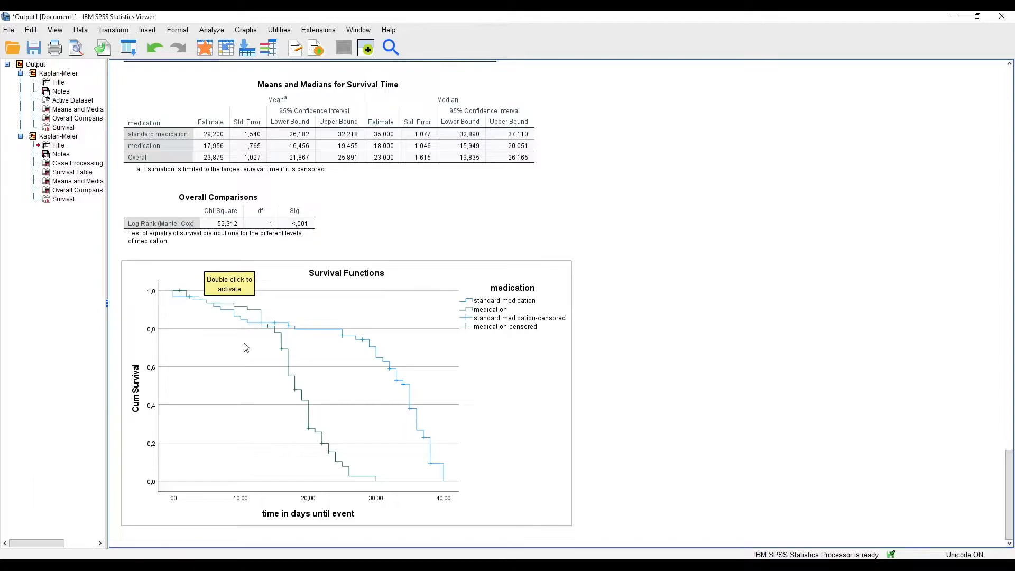
pyautogui.moveTo(802, 399)
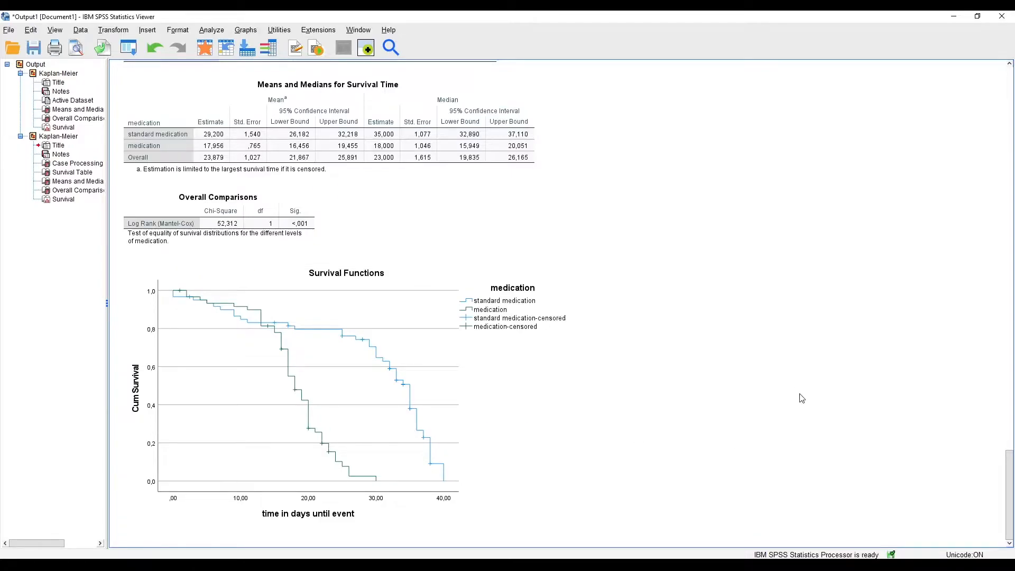
pyautogui.moveTo(801, 428)
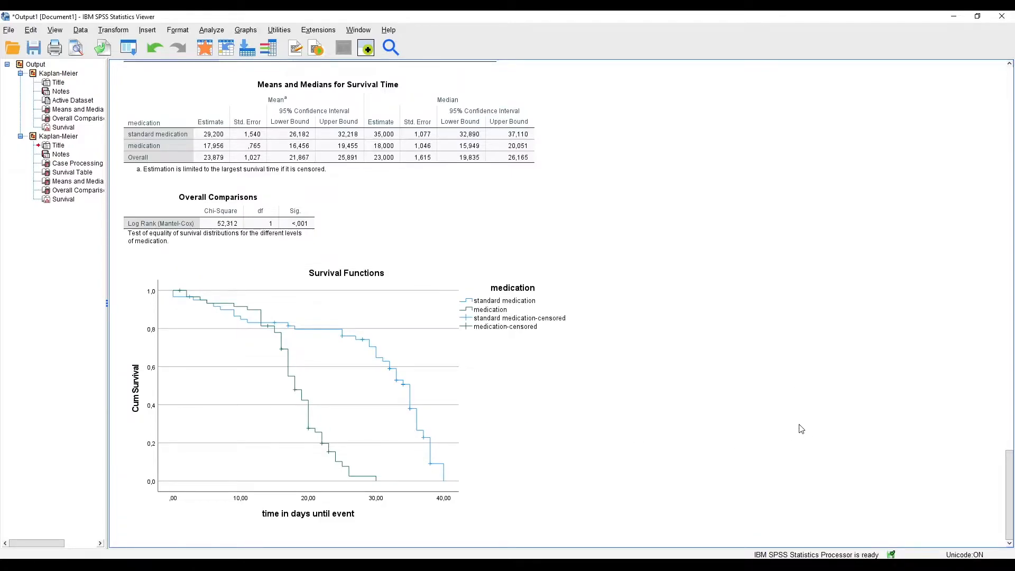
pyautogui.moveTo(730, 354)
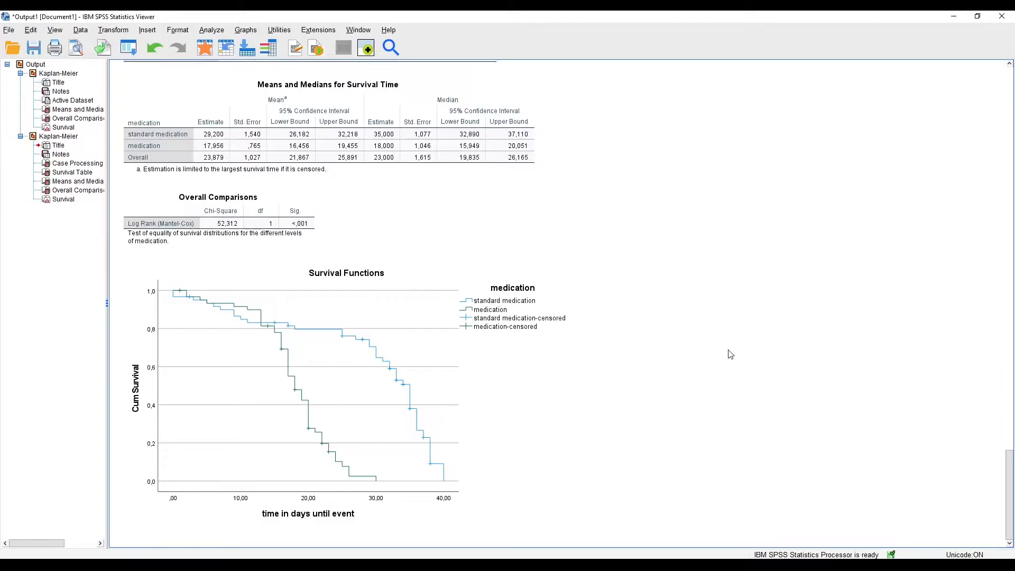
pyautogui.moveTo(727, 350)
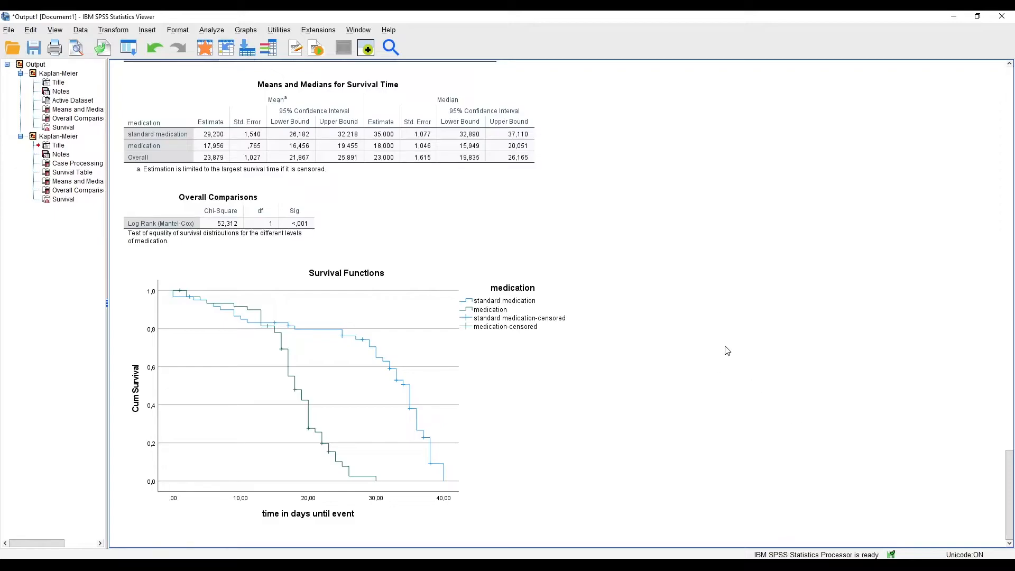
pyautogui.click(274, 327)
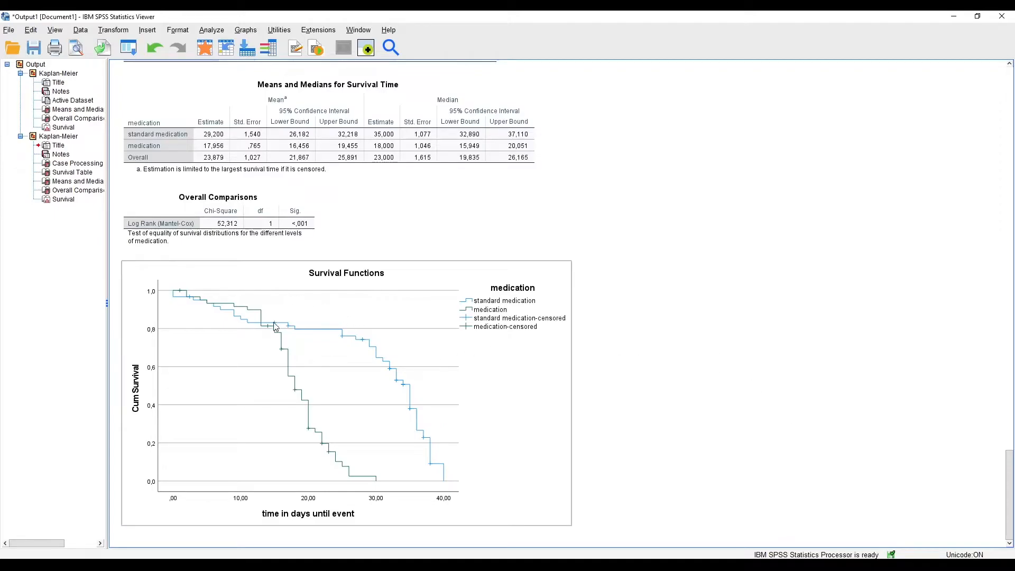
# - Navigate Analyze > Survival to reveal Life Tables, Kaplan-Meier, Cox Regression and Cox w/ Time-Dep Cov
pyautogui.click(660, 468)
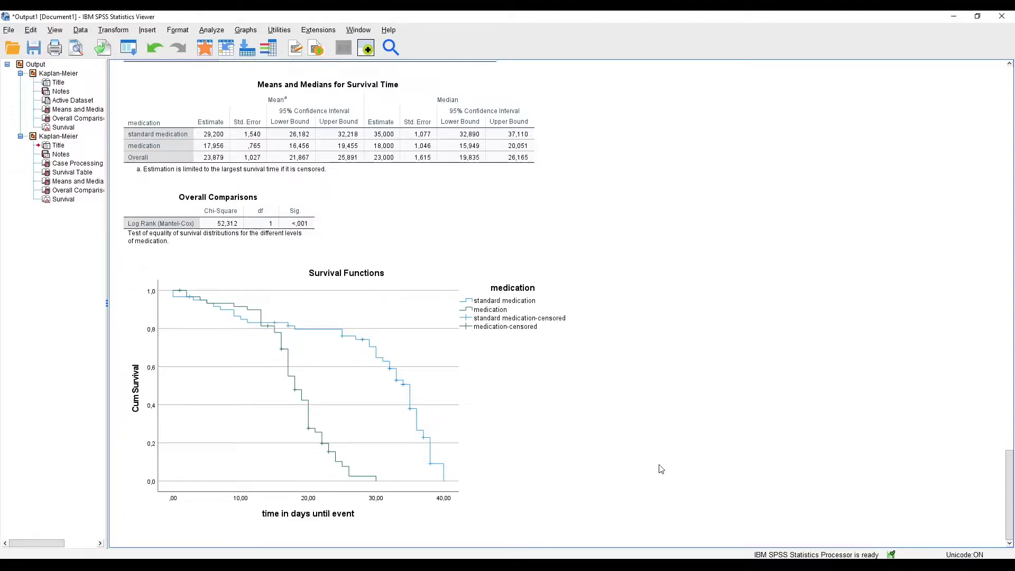
pyautogui.click(302, 326)
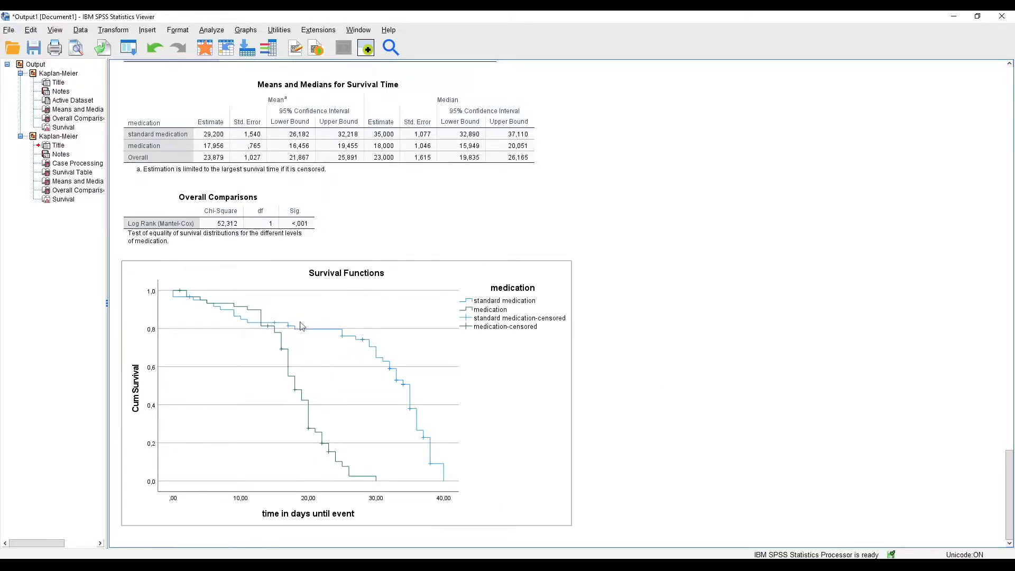
pyautogui.moveTo(288, 456)
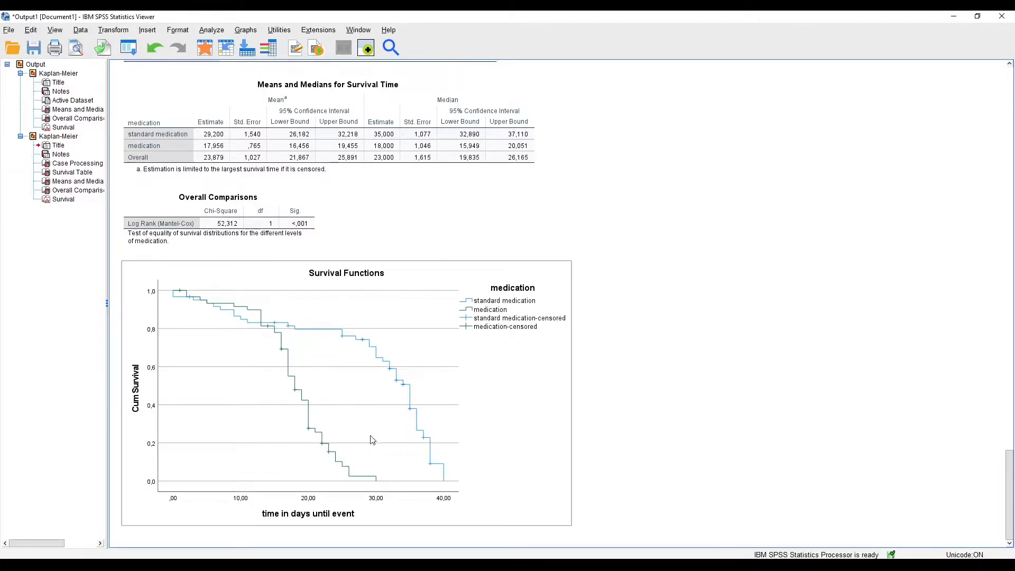
pyautogui.moveTo(781, 422)
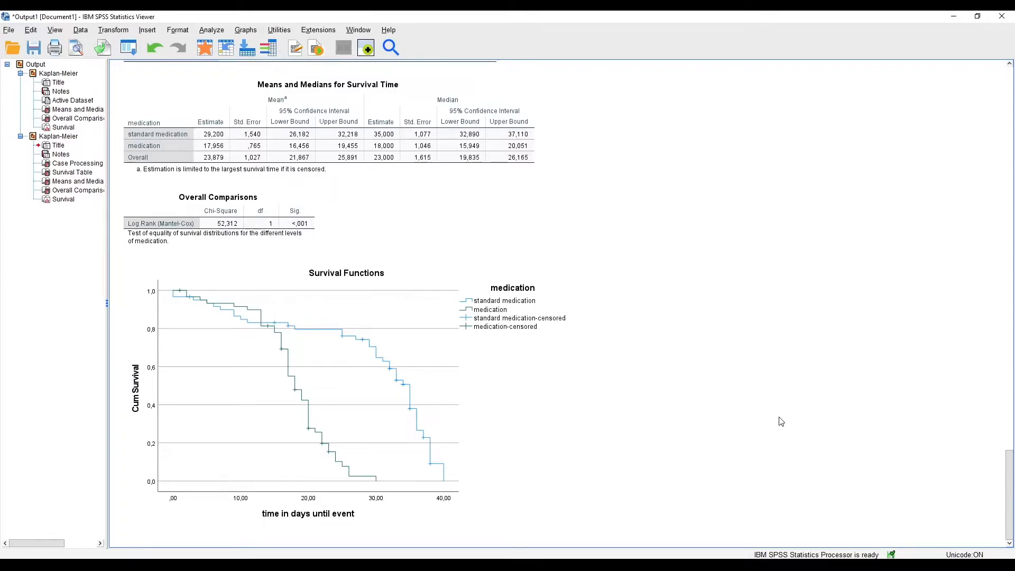
pyautogui.moveTo(639, 497)
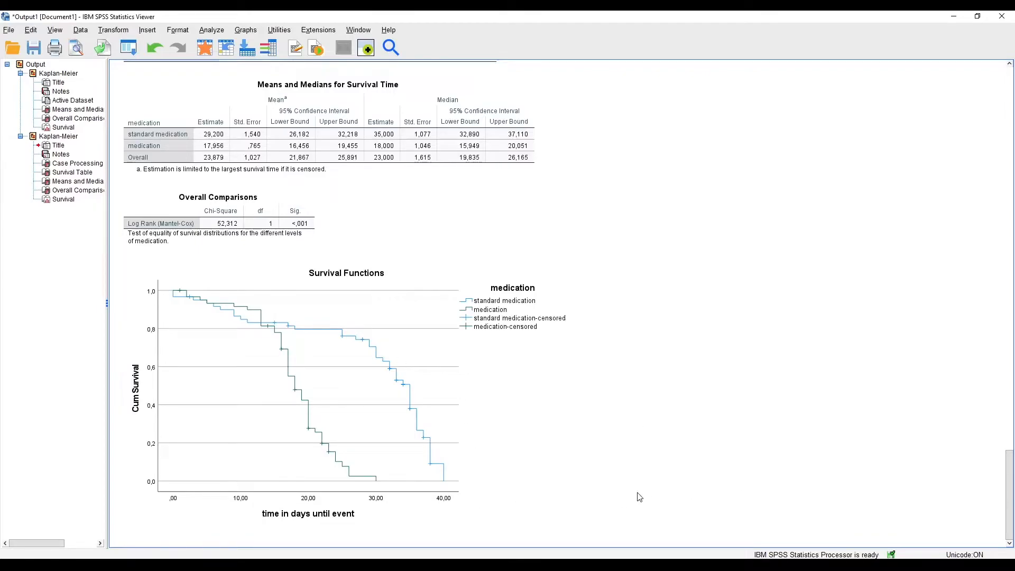
pyautogui.moveTo(635, 413)
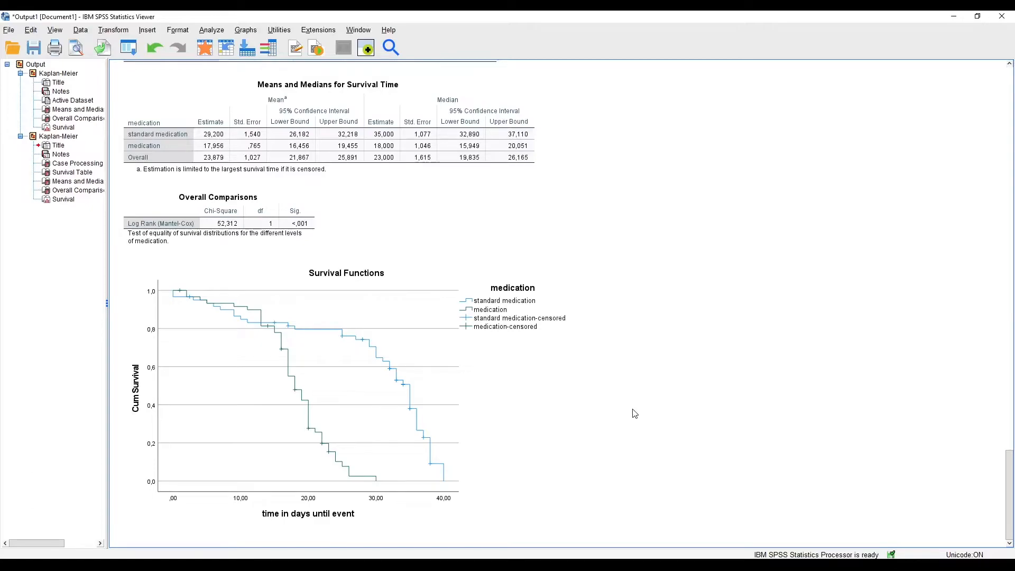
pyautogui.moveTo(685, 420)
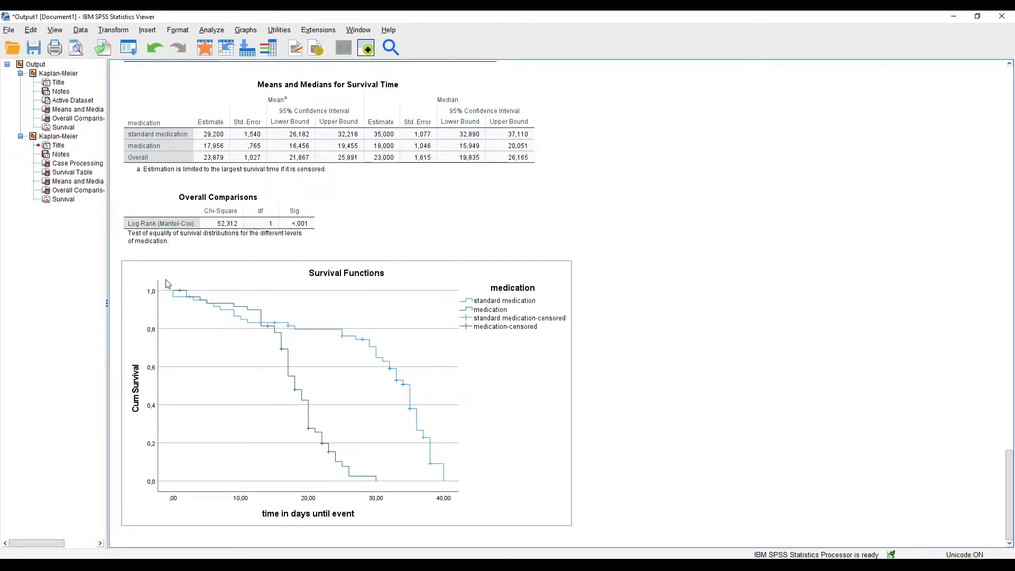
pyautogui.moveTo(169, 273)
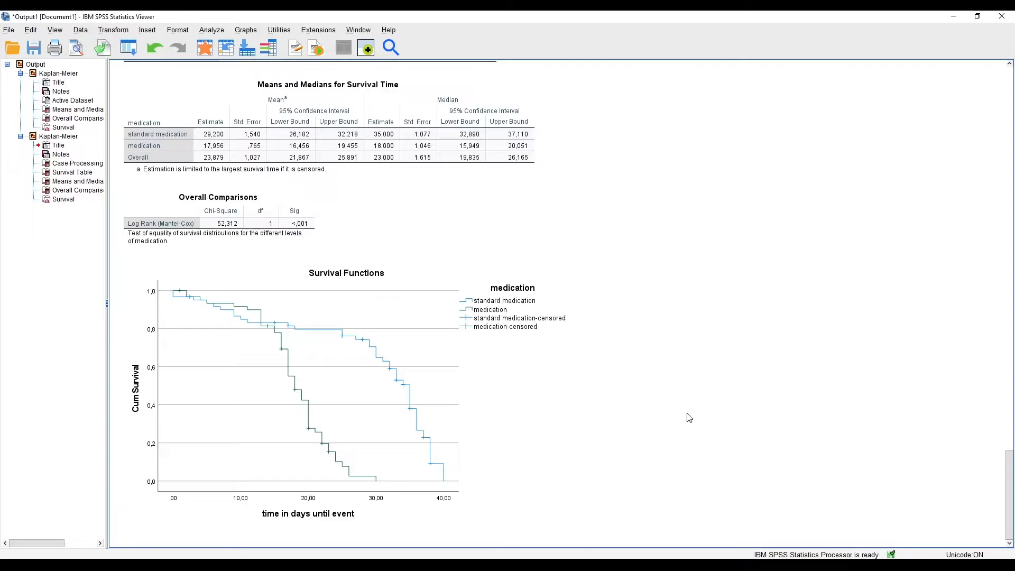
pyautogui.moveTo(624, 384)
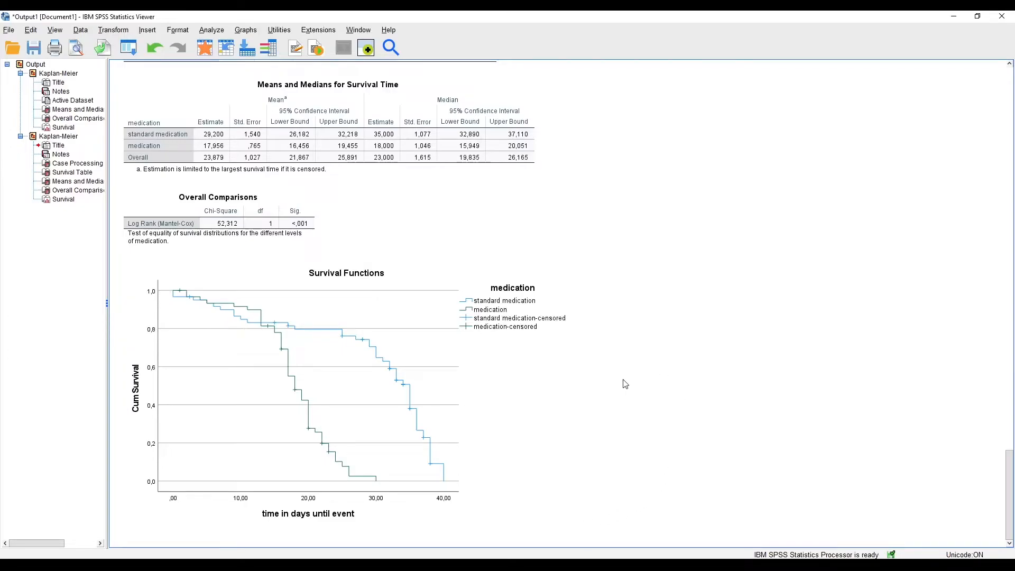
pyautogui.click(342, 368)
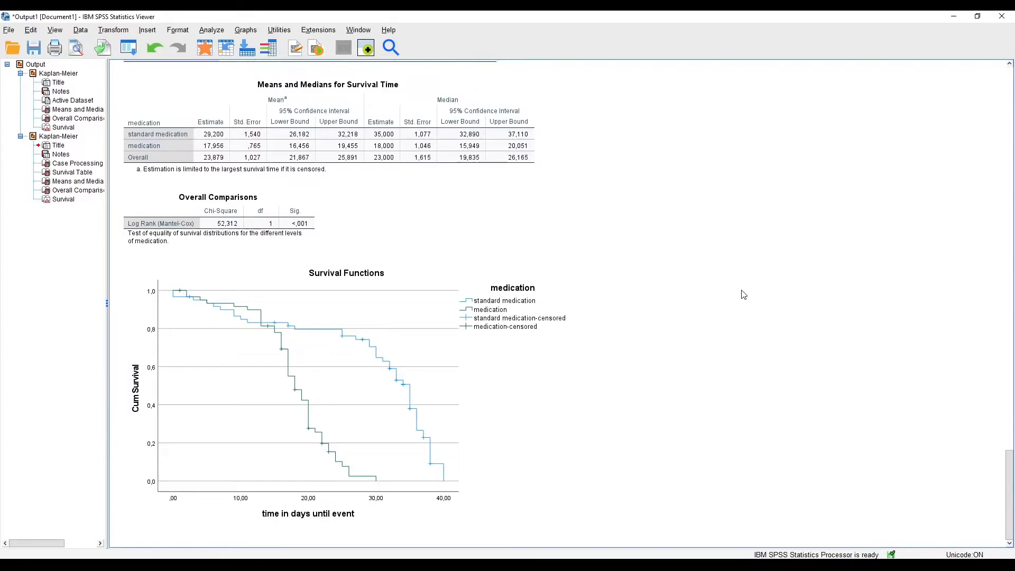
pyautogui.moveTo(717, 276)
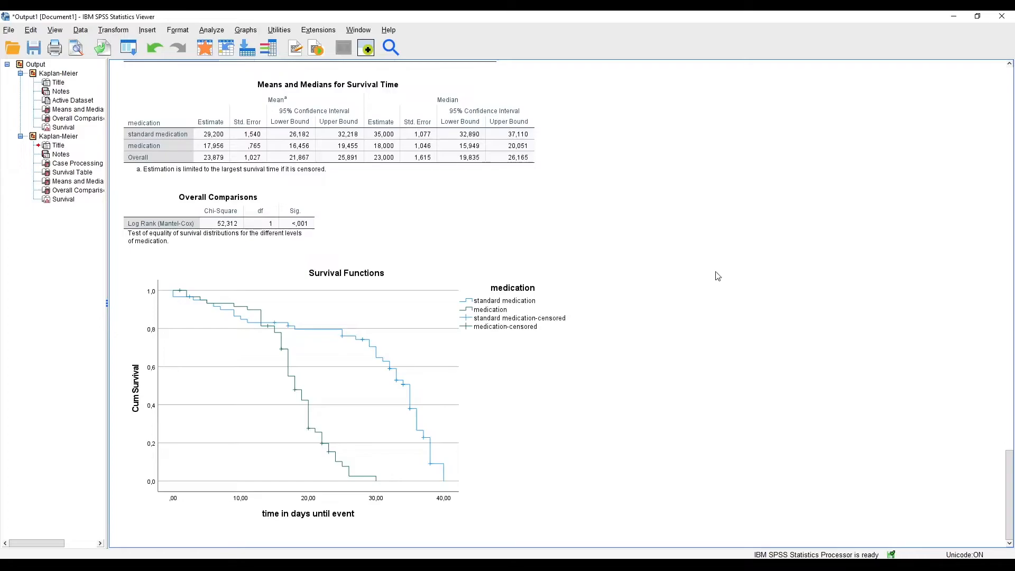
pyautogui.moveTo(725, 278)
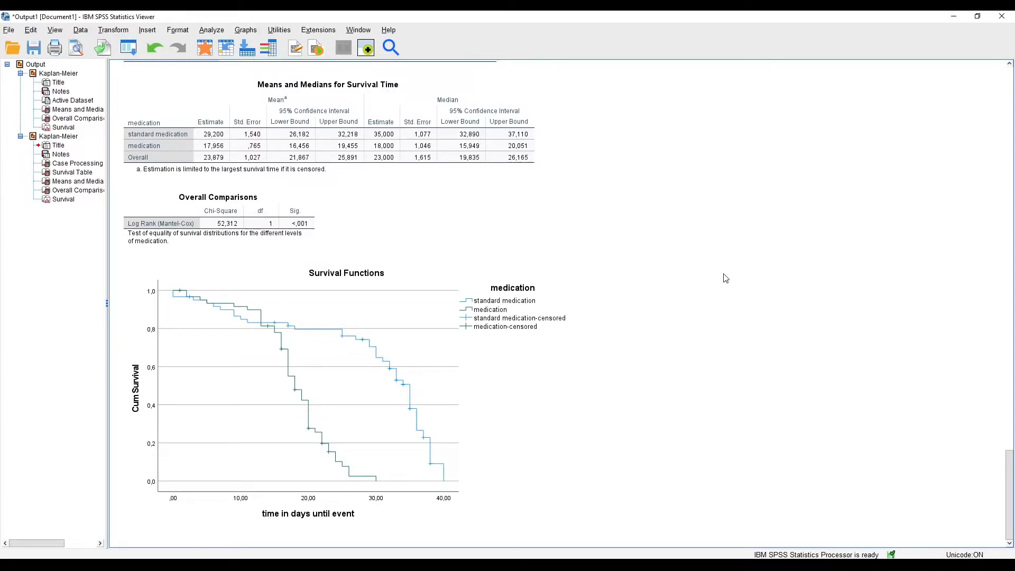
pyautogui.moveTo(750, 294)
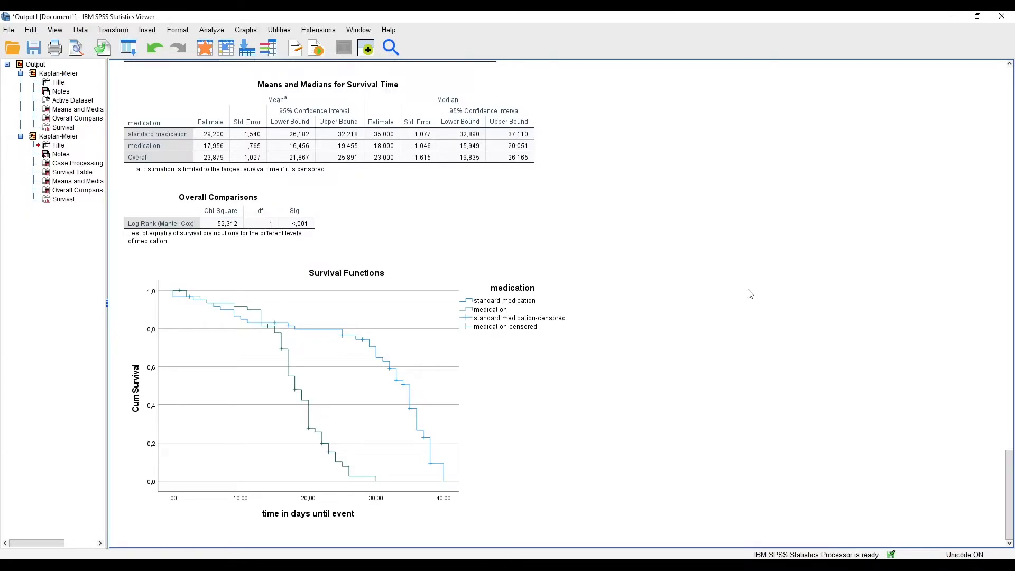
pyautogui.moveTo(743, 300)
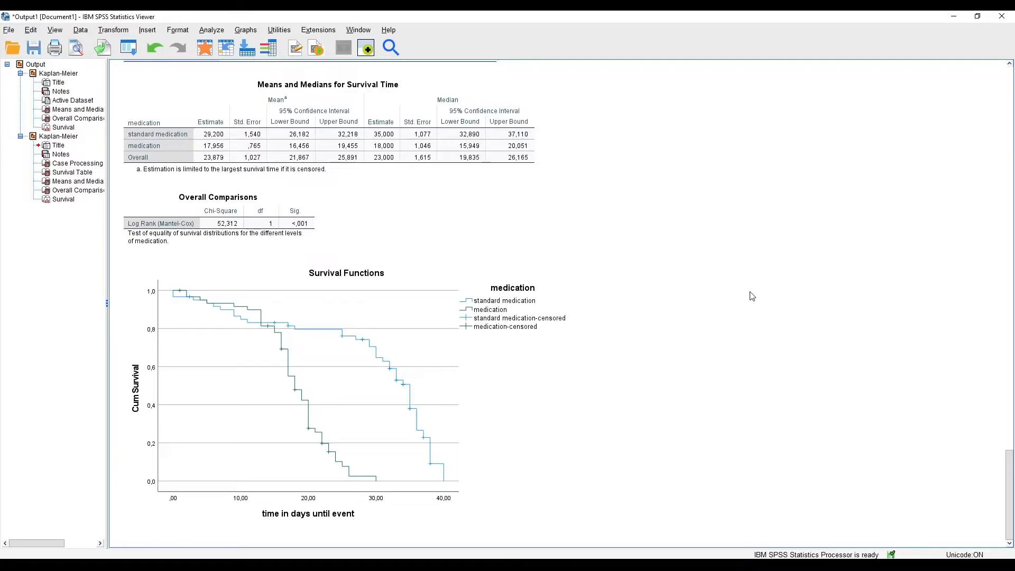
pyautogui.moveTo(738, 328)
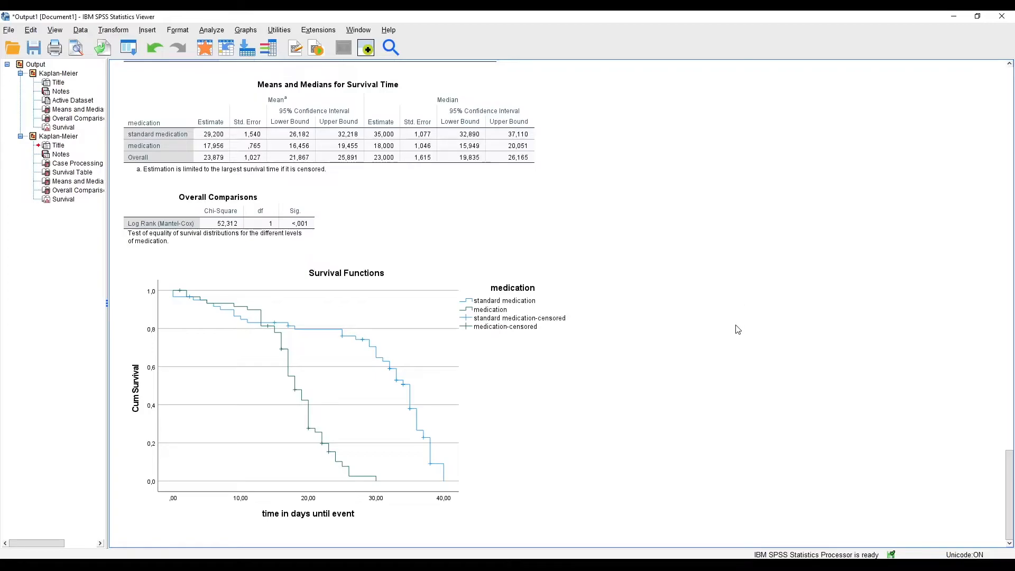
pyautogui.moveTo(776, 337)
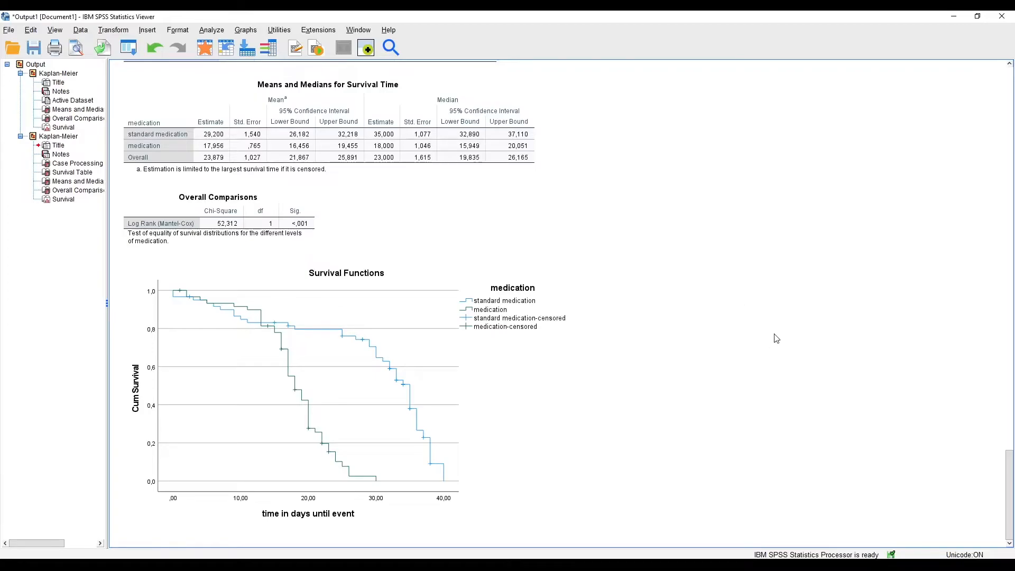
pyautogui.moveTo(797, 317)
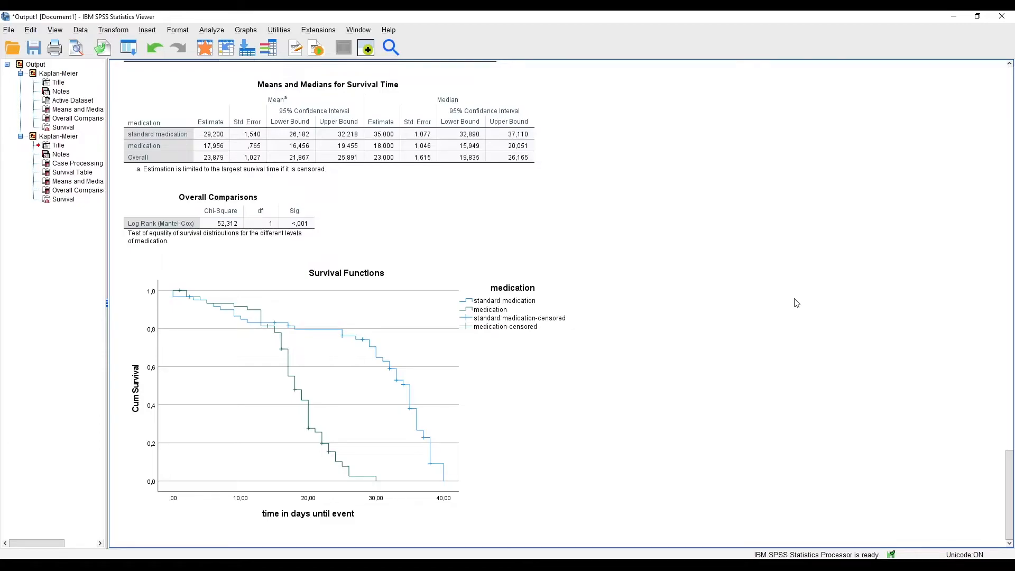
pyautogui.moveTo(711, 181)
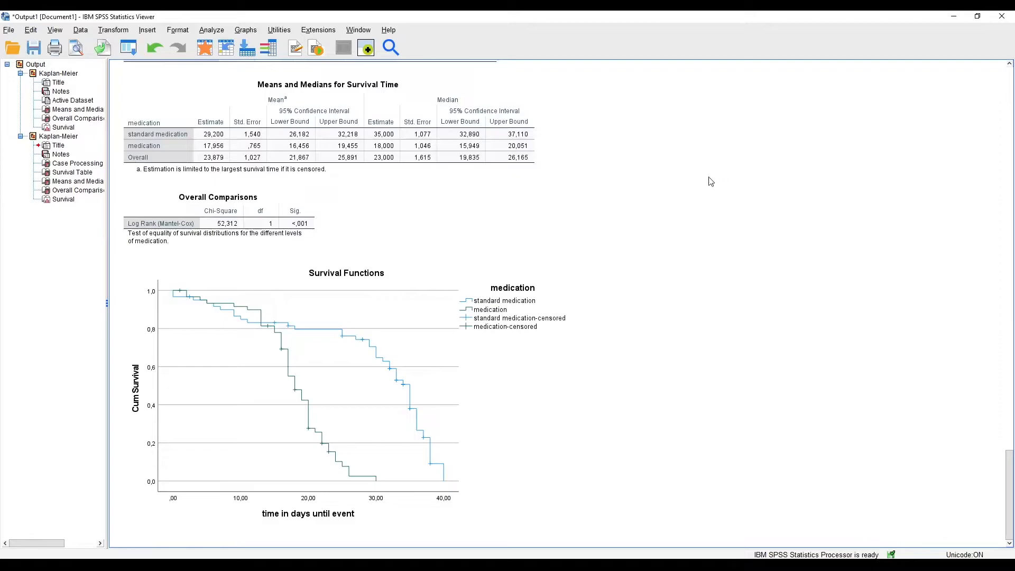
pyautogui.moveTo(728, 460)
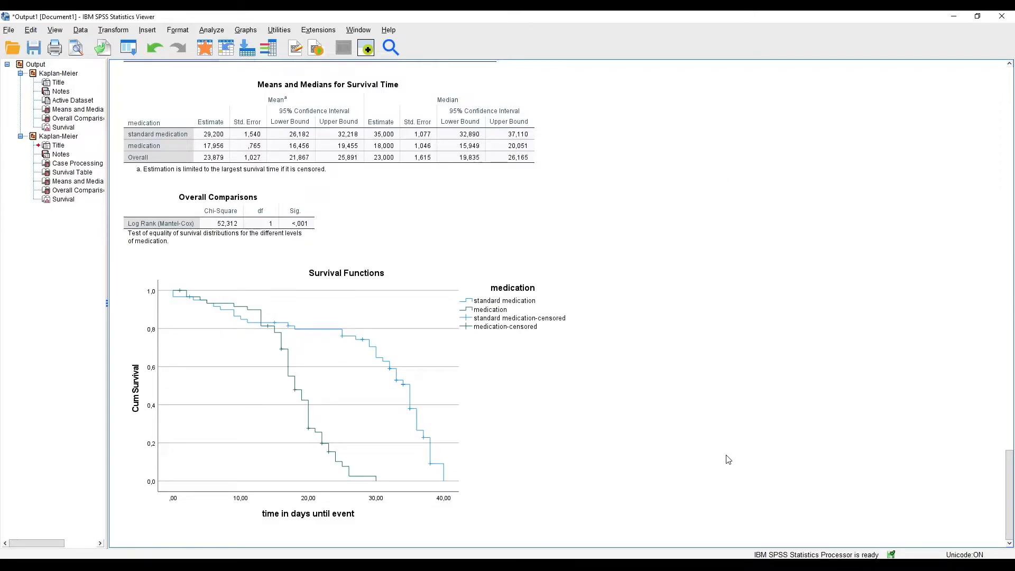
pyautogui.moveTo(738, 460)
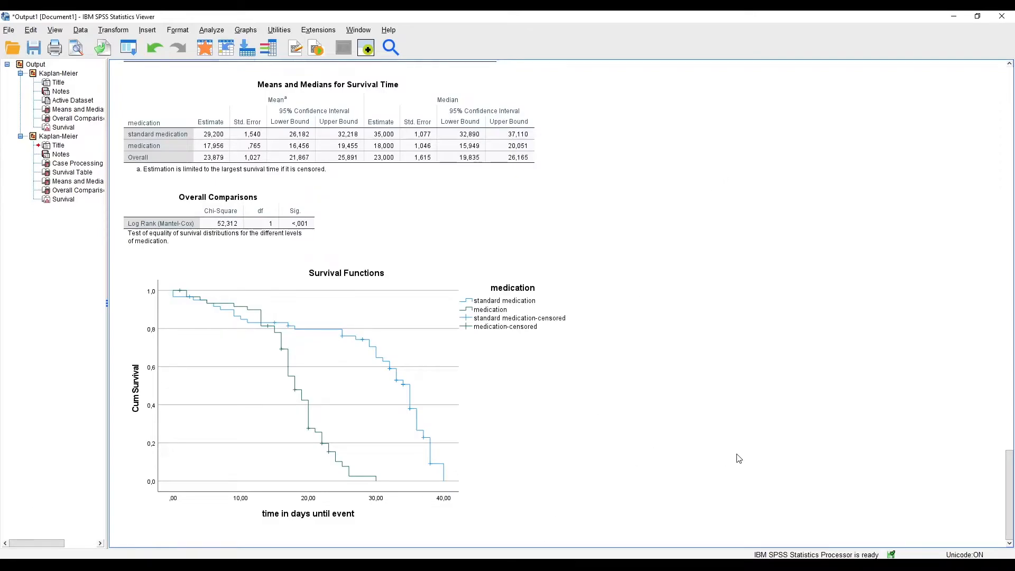
pyautogui.moveTo(646, 363)
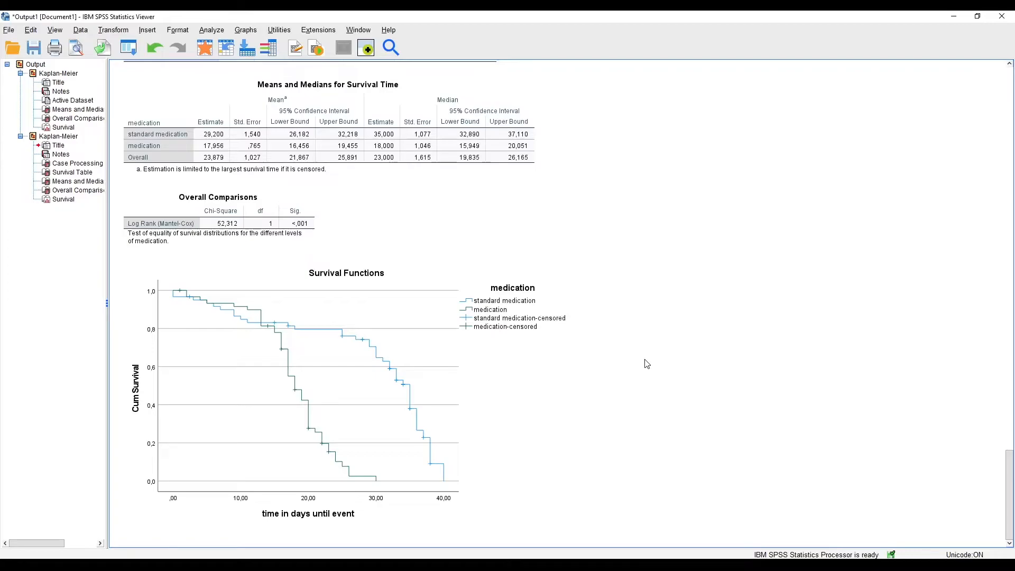
pyautogui.moveTo(684, 355)
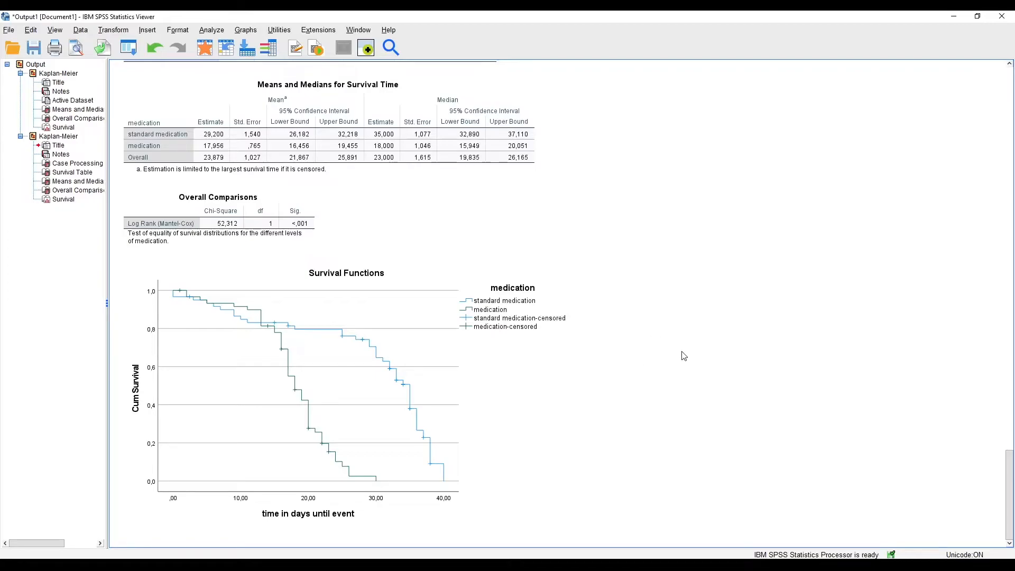
pyautogui.moveTo(726, 337)
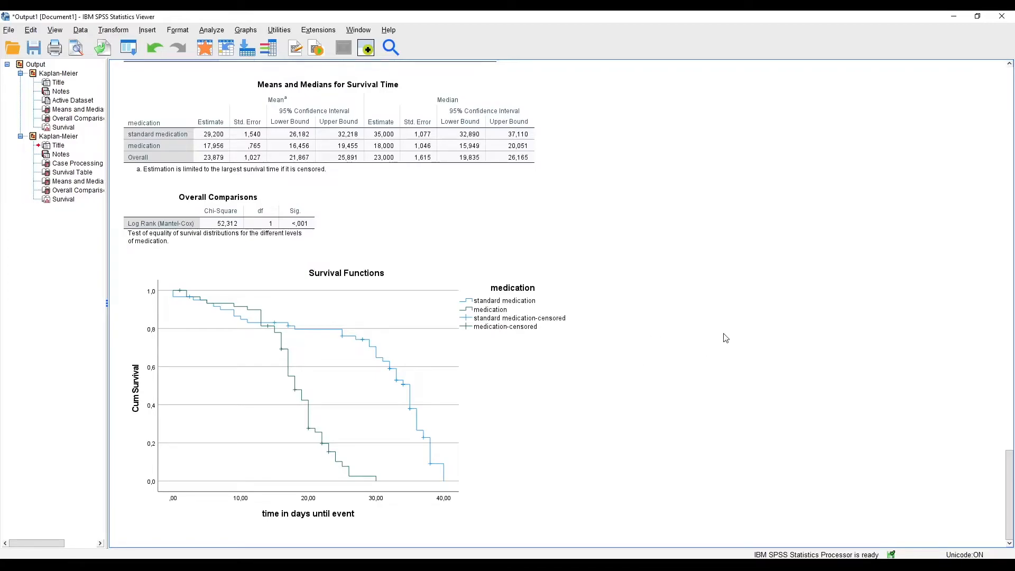
pyautogui.moveTo(736, 304)
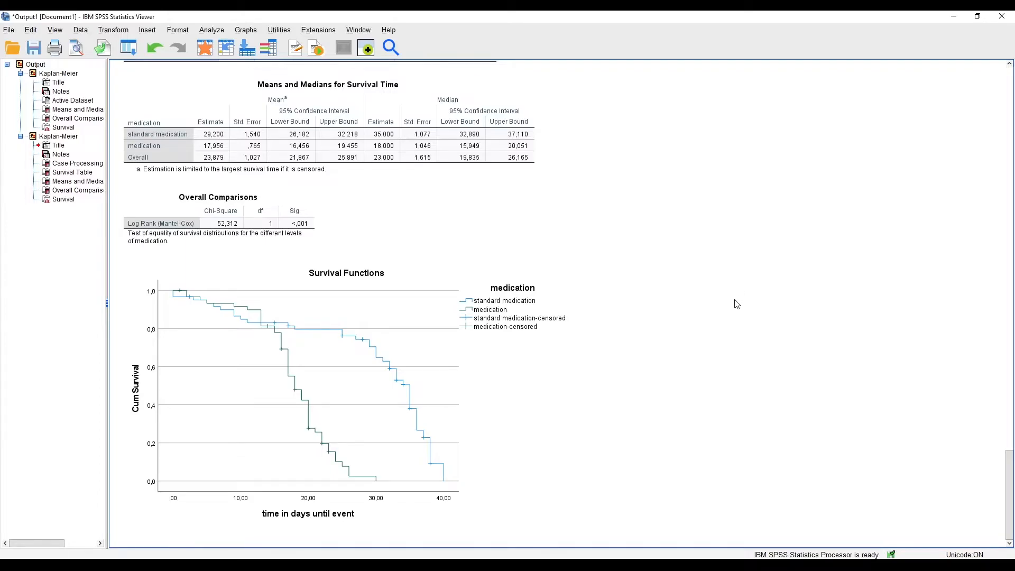
pyautogui.moveTo(732, 304)
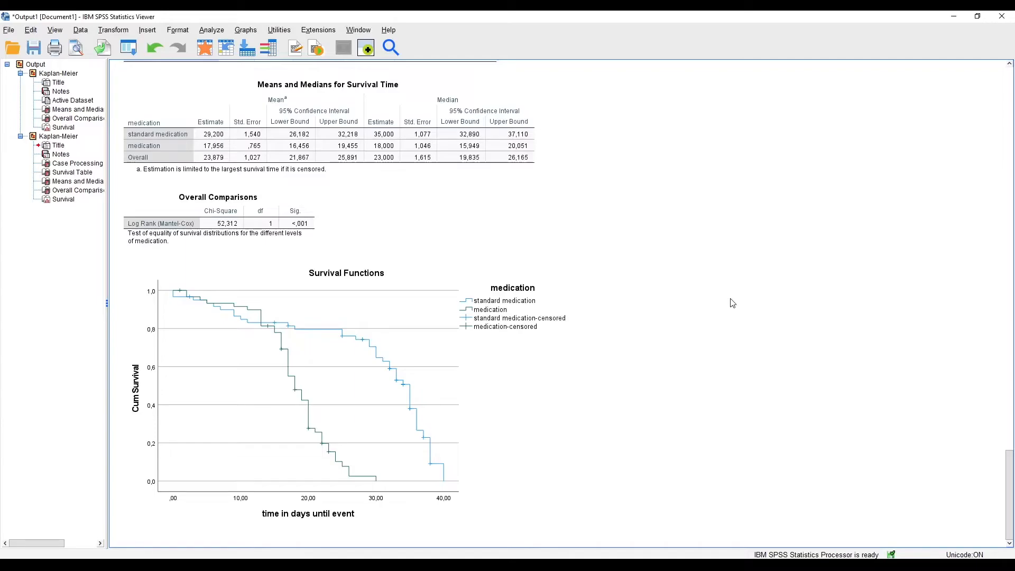
pyautogui.moveTo(720, 298)
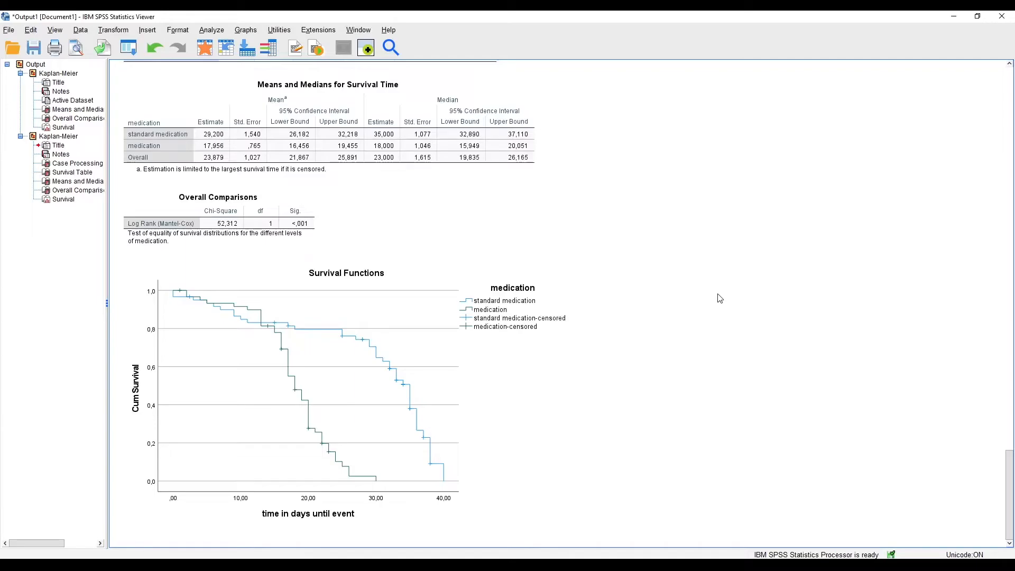
pyautogui.moveTo(717, 317)
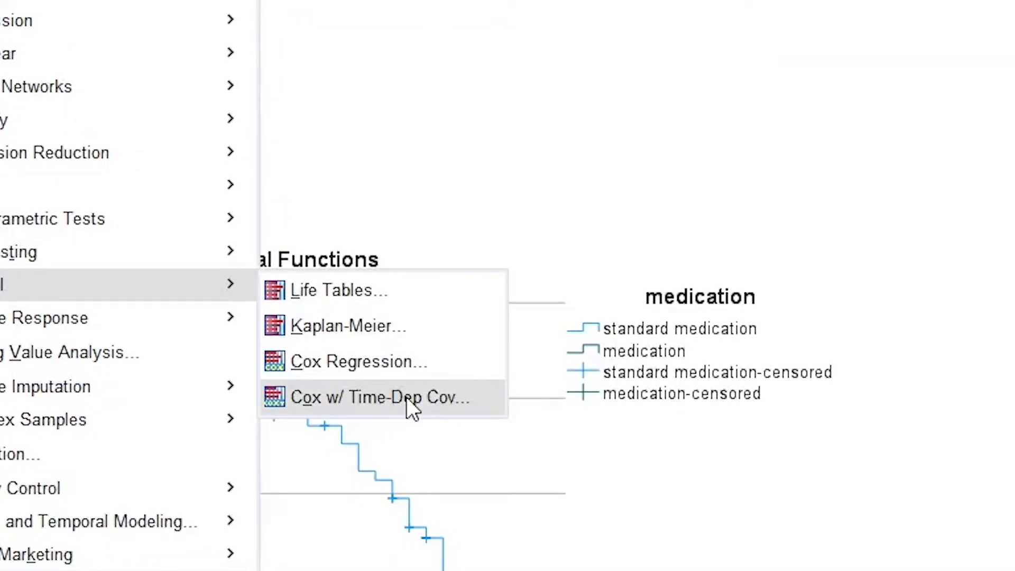
# - Start Cox w/ Time-Dep Cov and build the covariate expression T_ > 16
pyautogui.click(381, 397)
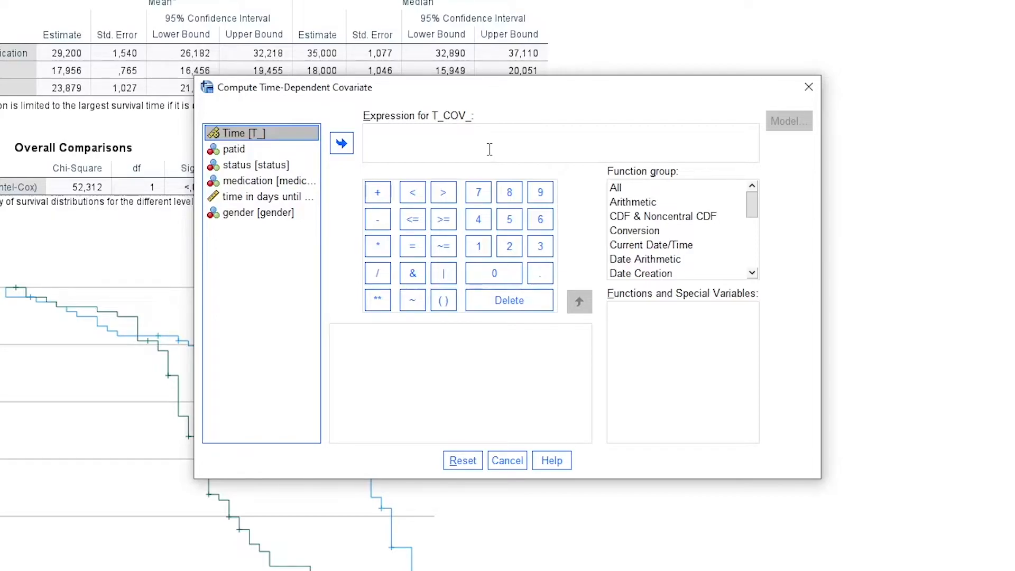
pyautogui.moveTo(417, 144)
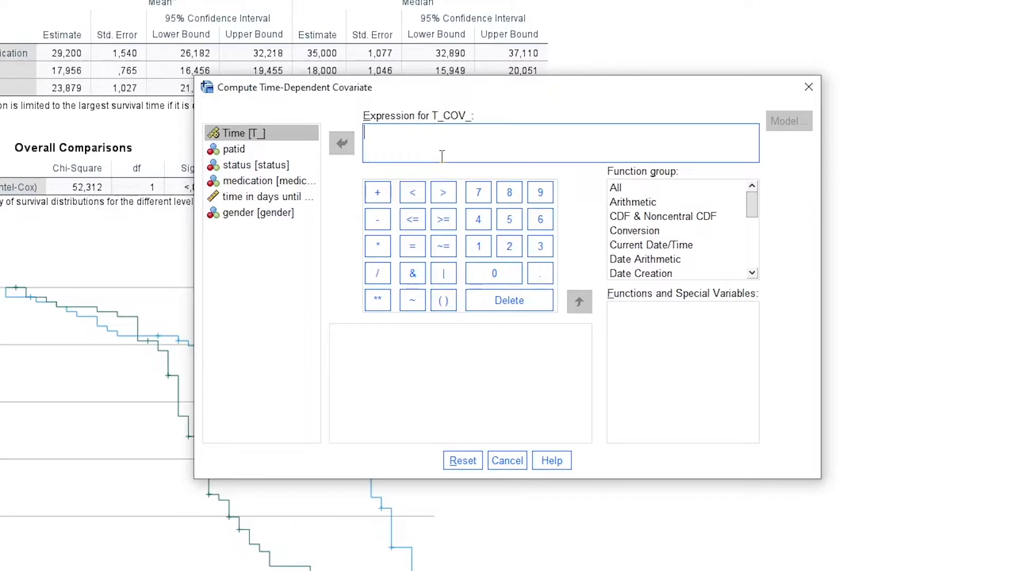
pyautogui.moveTo(398, 141)
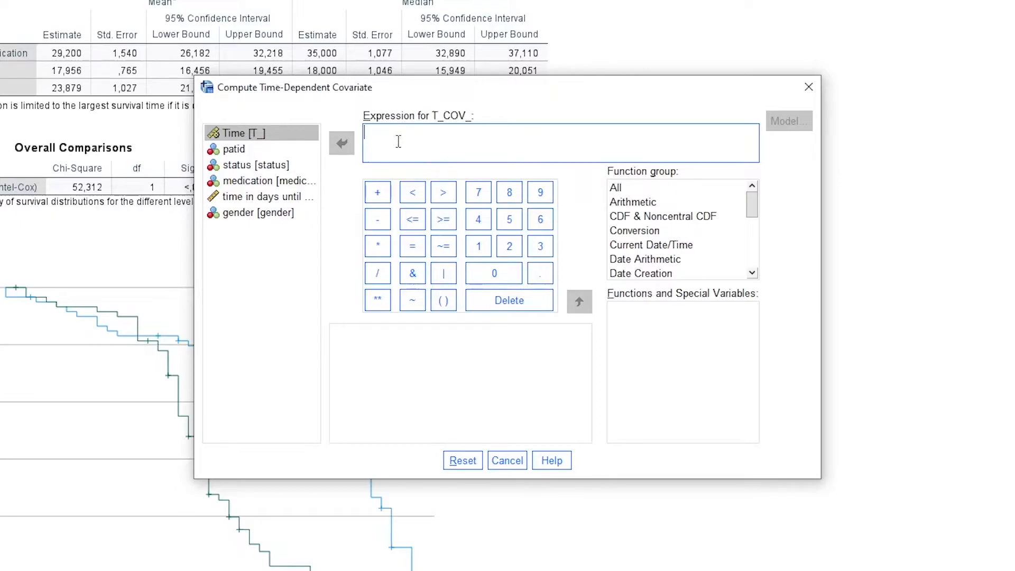
pyautogui.moveTo(251, 139)
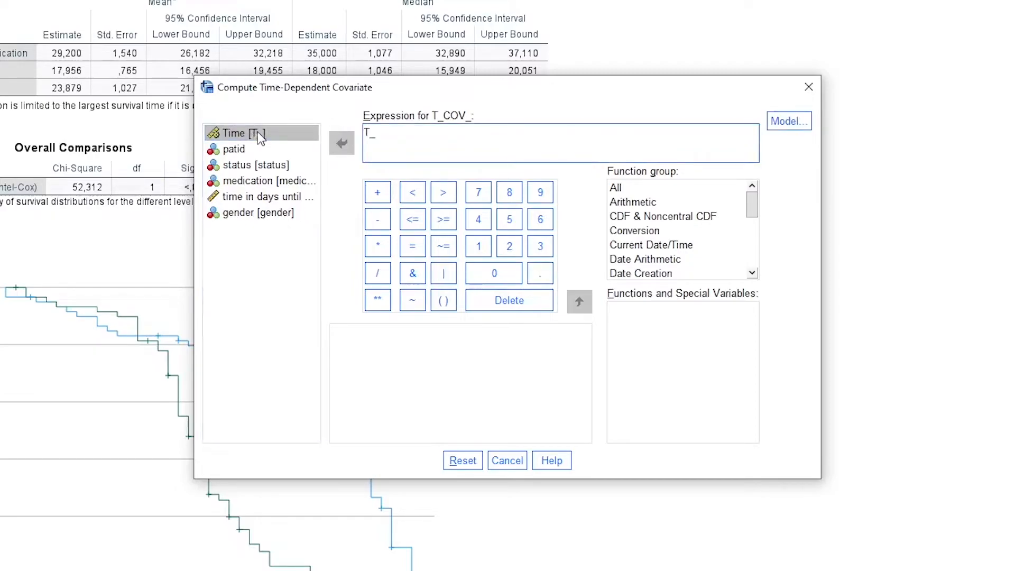
pyautogui.click(443, 192)
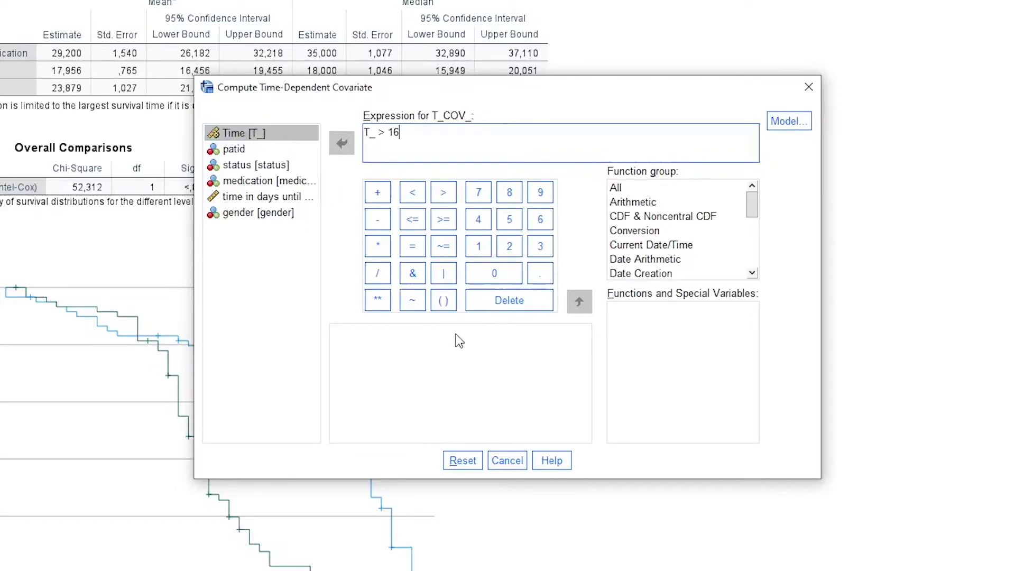
pyautogui.moveTo(506, 159)
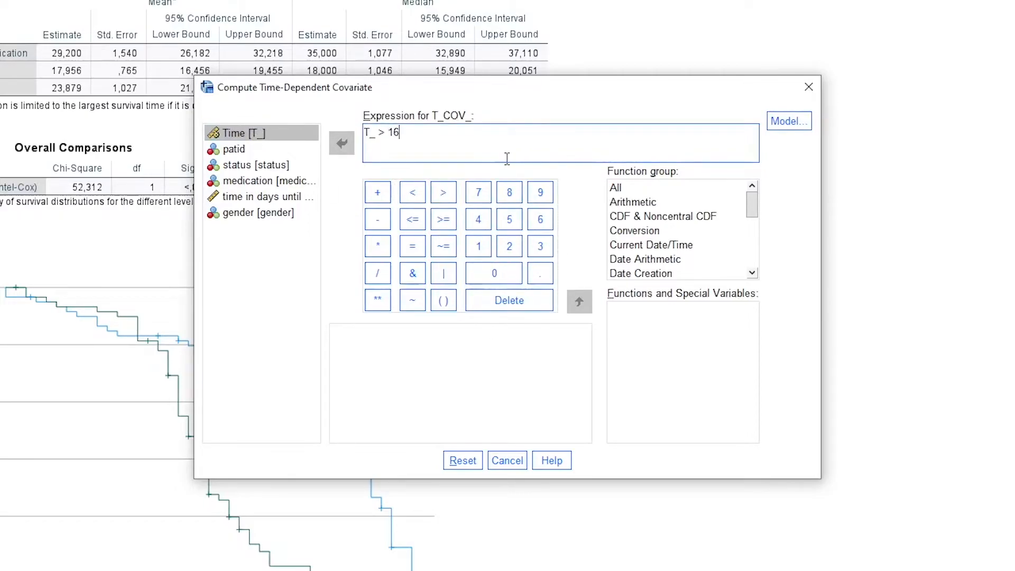
pyautogui.moveTo(560, 96)
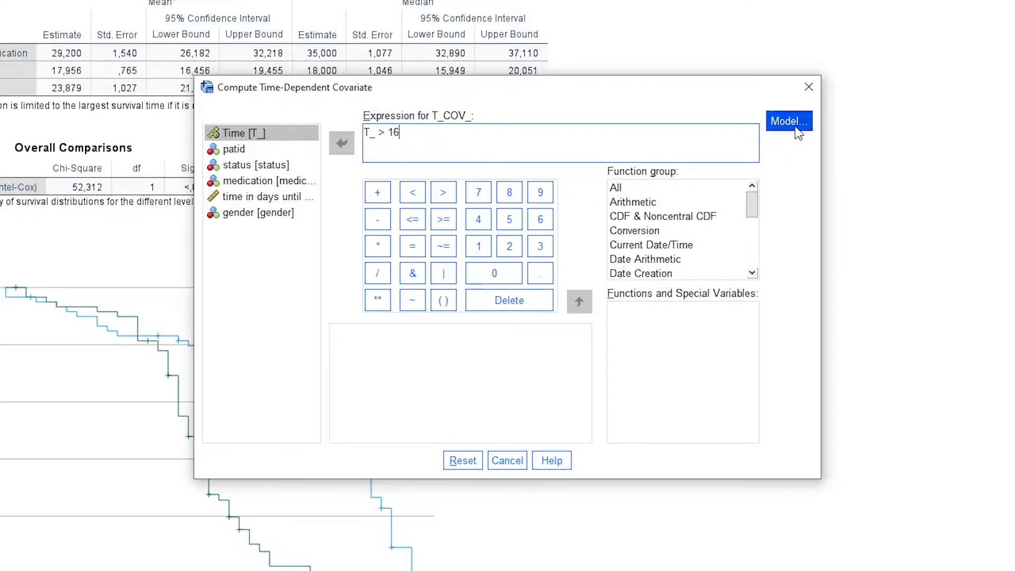
# - Proceed to the Cox model and assign time as survival time and status with event value 1
pyautogui.click(786, 122)
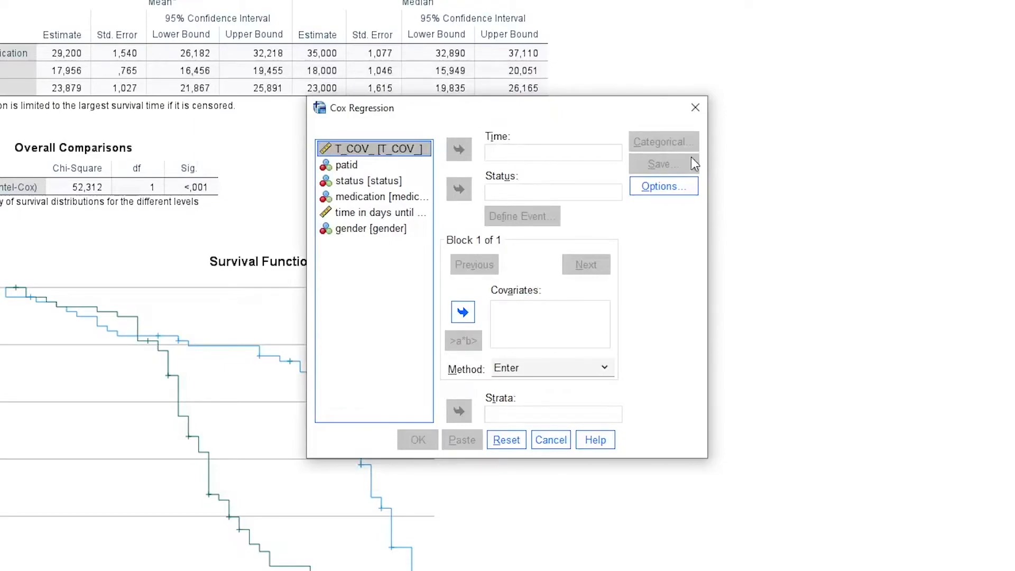
pyautogui.moveTo(576, 124)
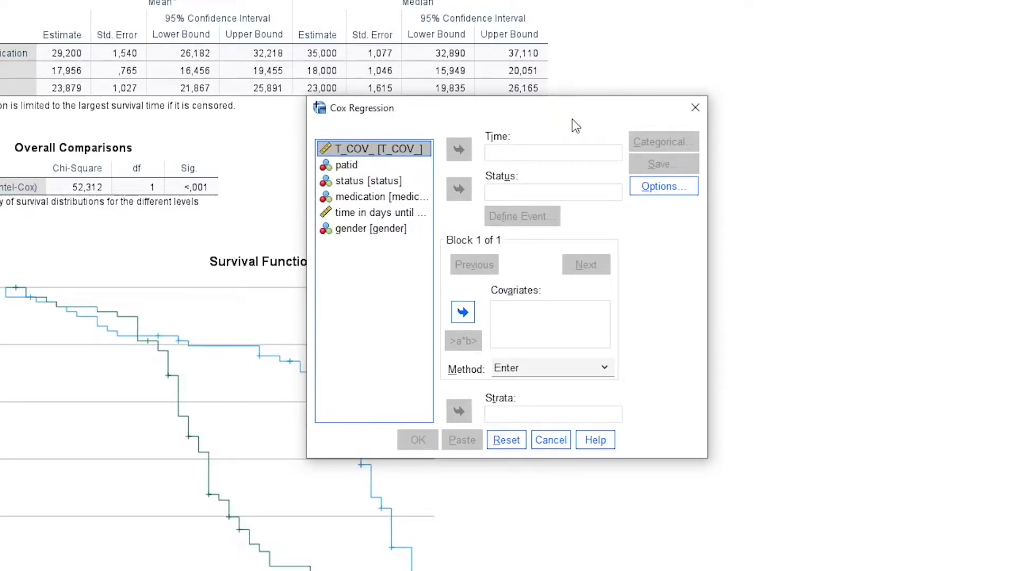
pyautogui.moveTo(468, 181)
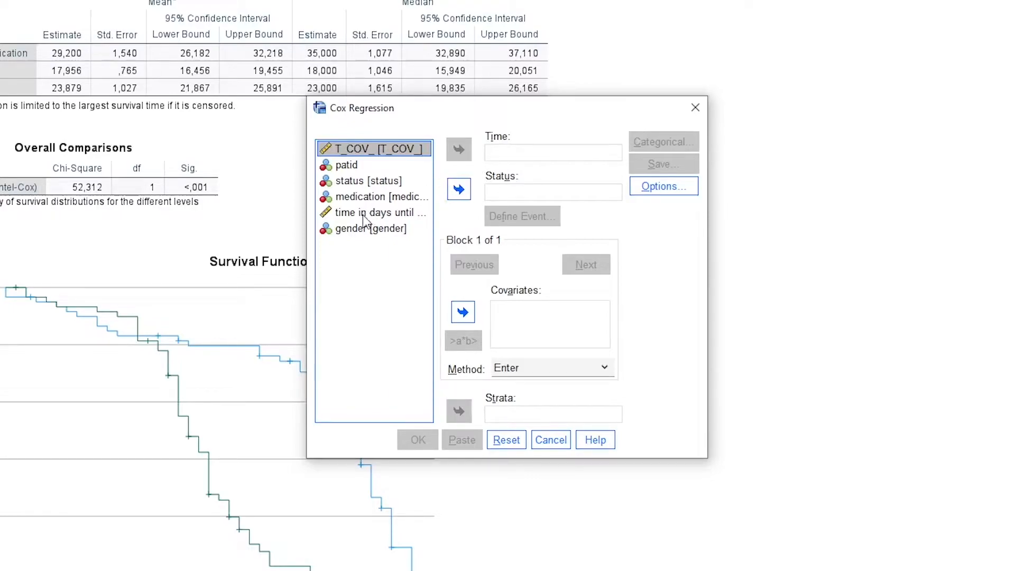
pyautogui.click(458, 149)
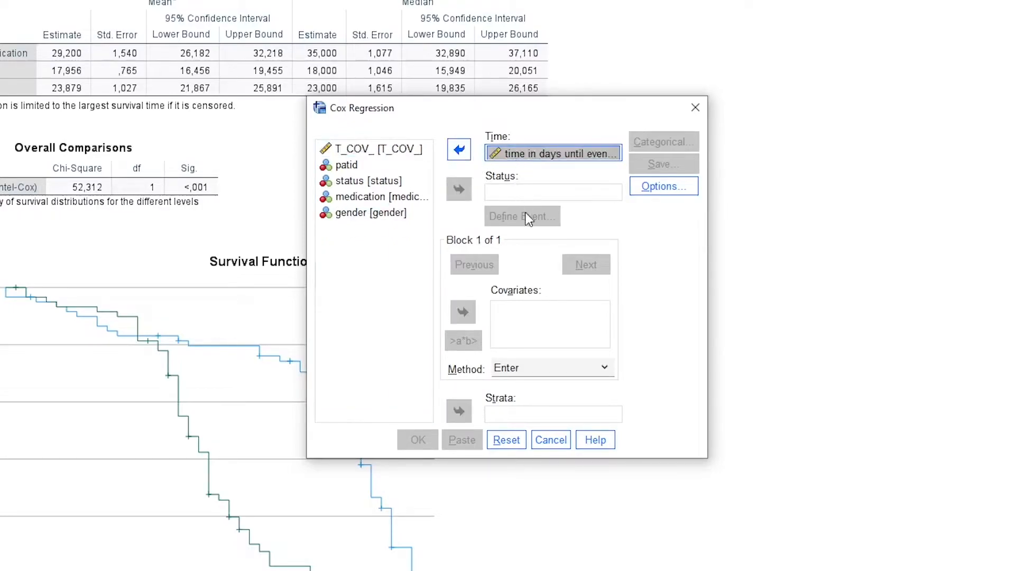
pyautogui.click(521, 215)
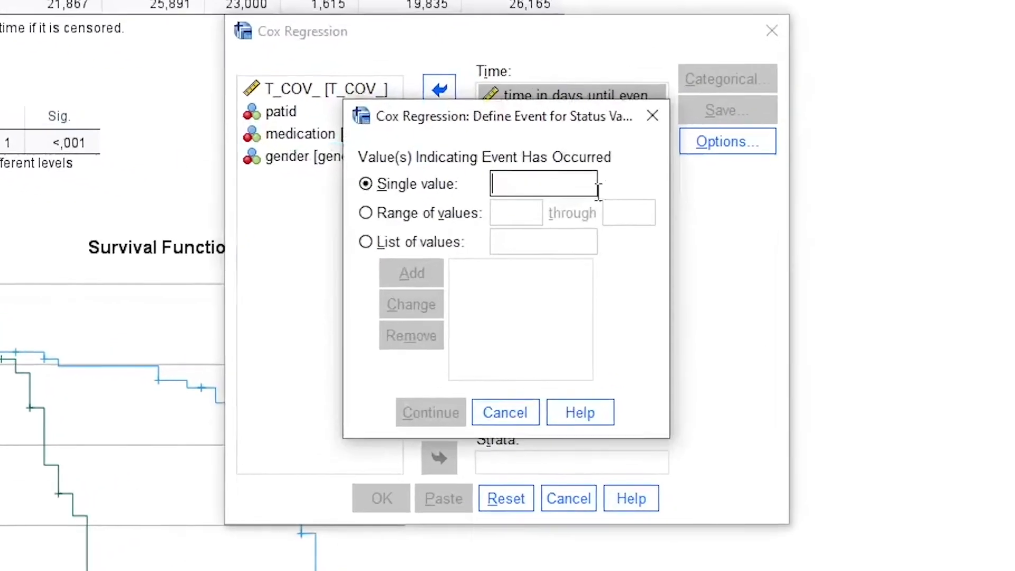
pyautogui.write('1')
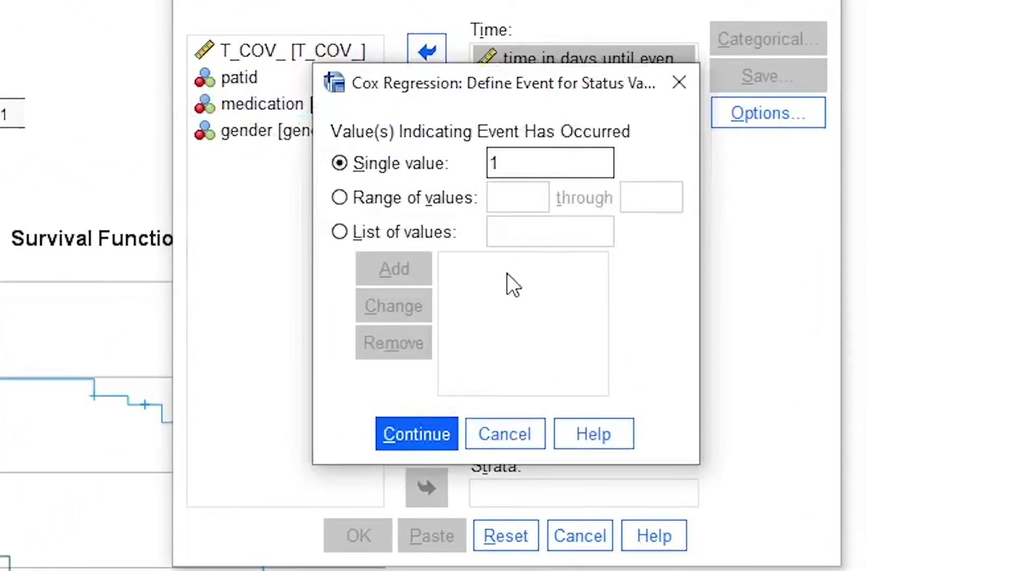
pyautogui.click(417, 433)
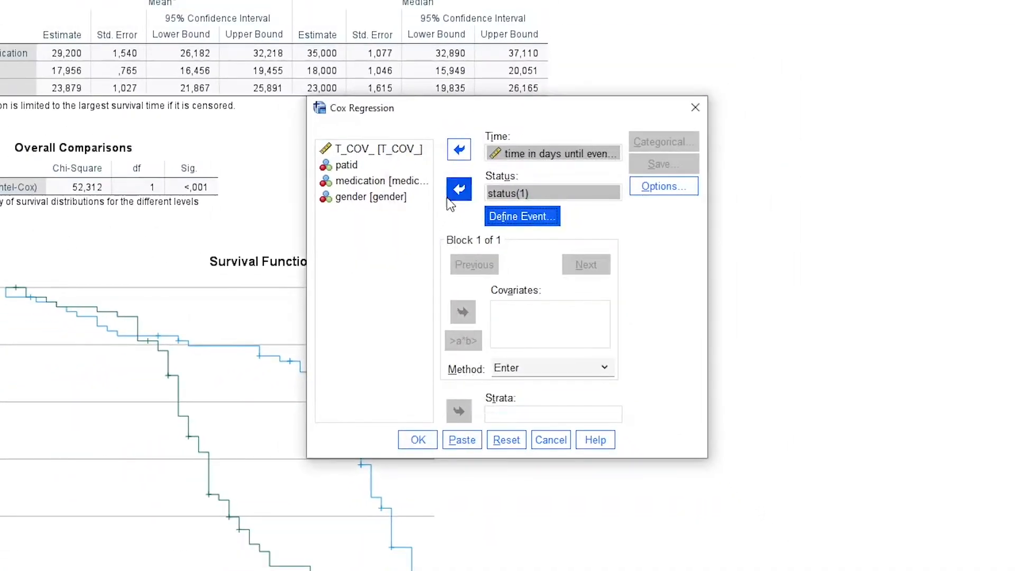
pyautogui.click(373, 180)
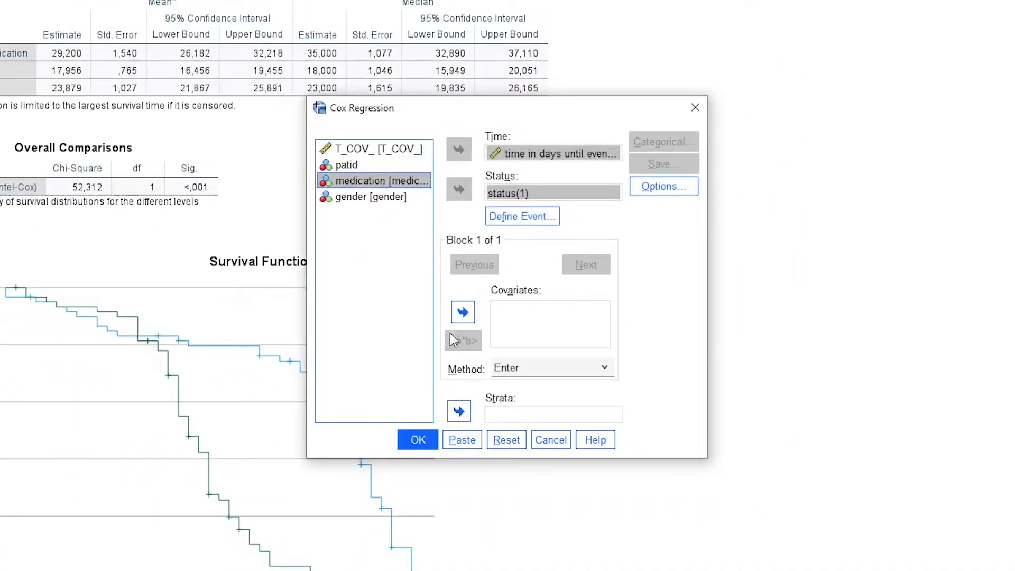
# - Add medication and the T_COV_*medication interaction as Cox regression covariates
pyautogui.click(462, 310)
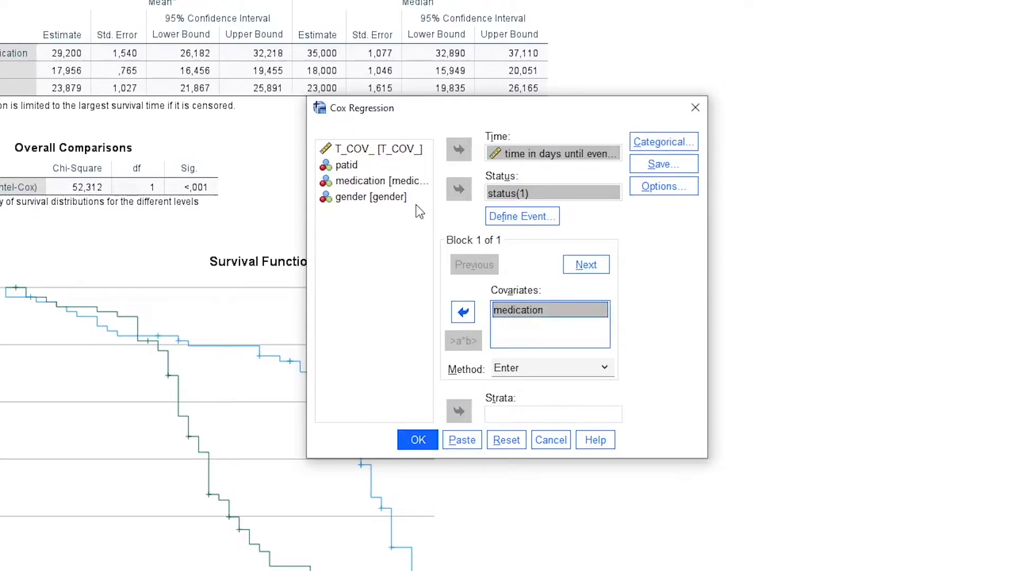
pyautogui.moveTo(374, 154)
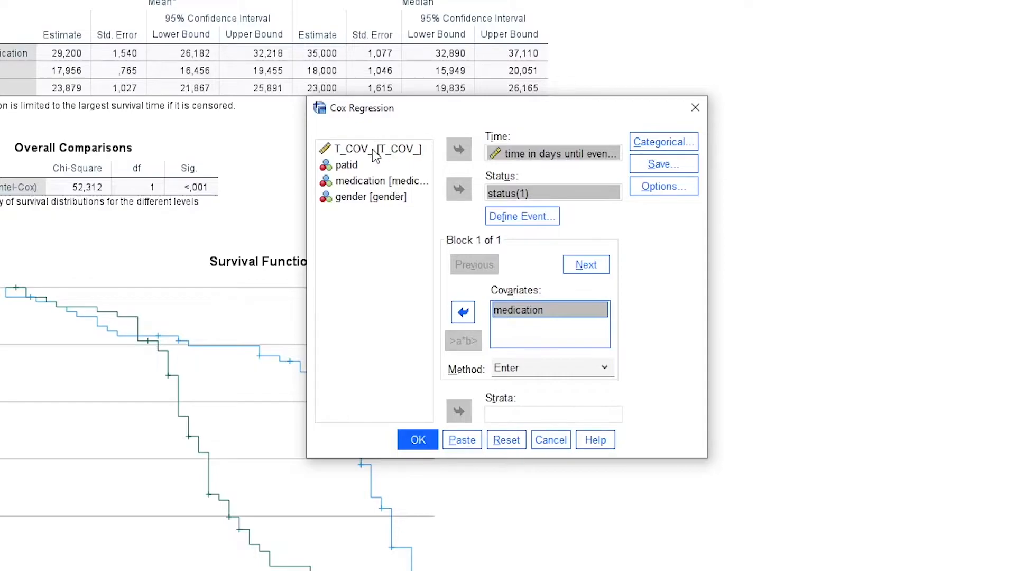
pyautogui.click(369, 148)
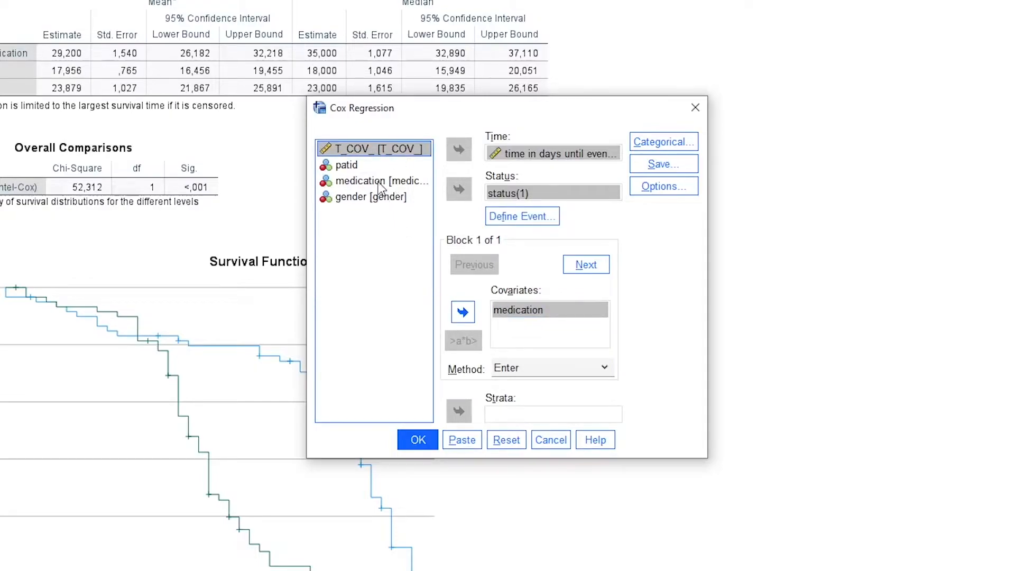
pyautogui.click(373, 181)
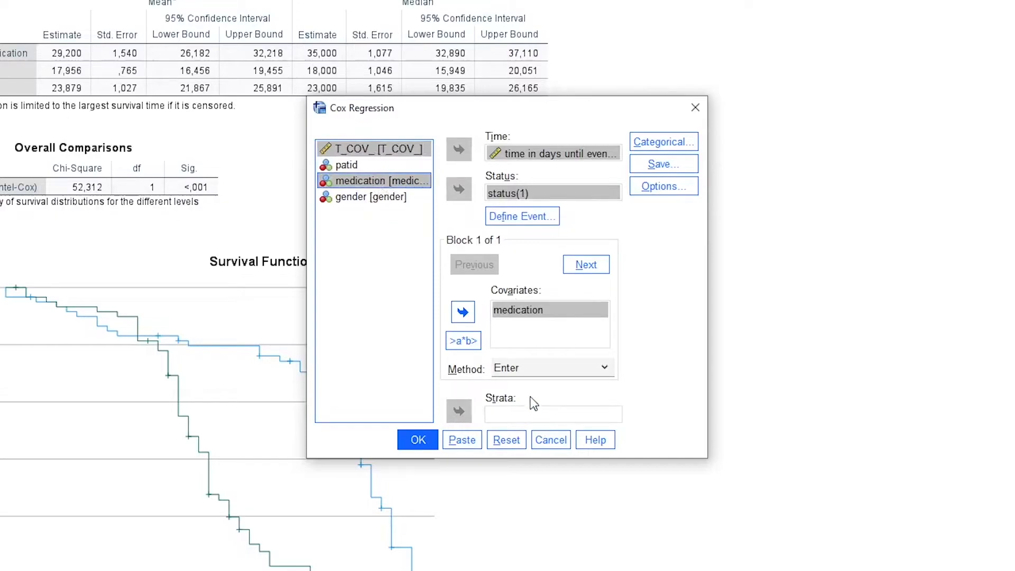
pyautogui.moveTo(529, 423)
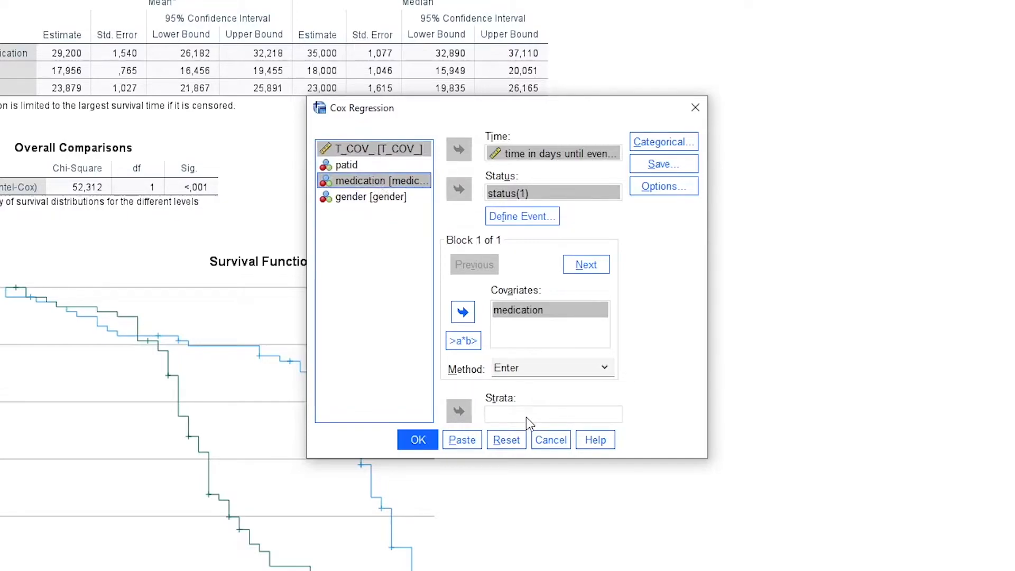
pyautogui.moveTo(506, 359)
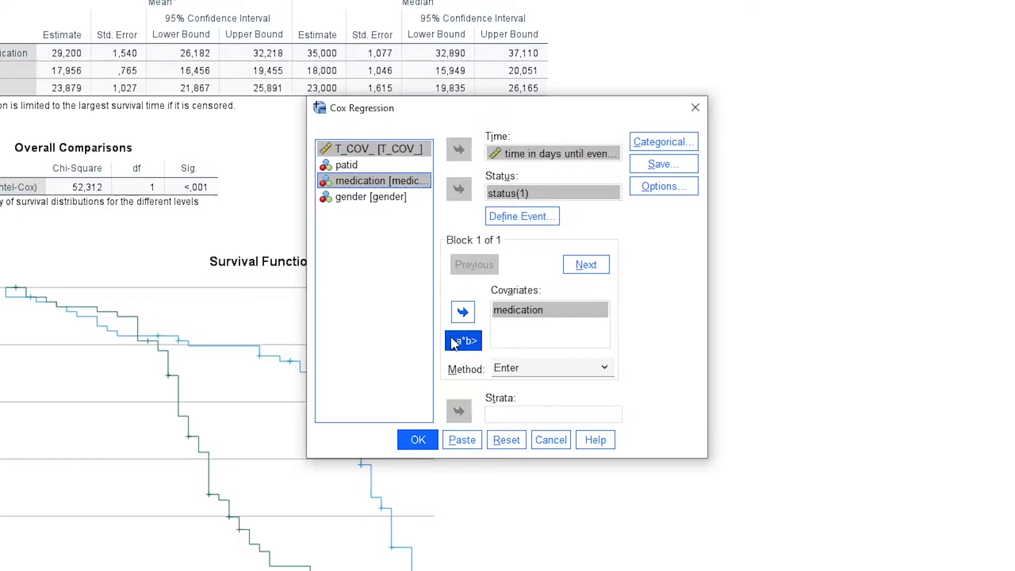
pyautogui.click(463, 341)
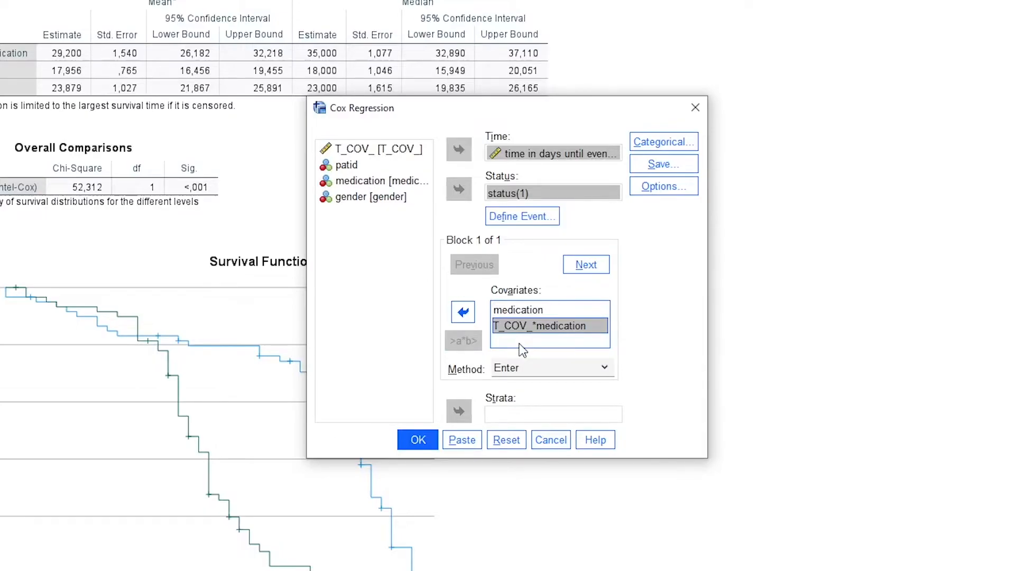
pyautogui.moveTo(383, 156)
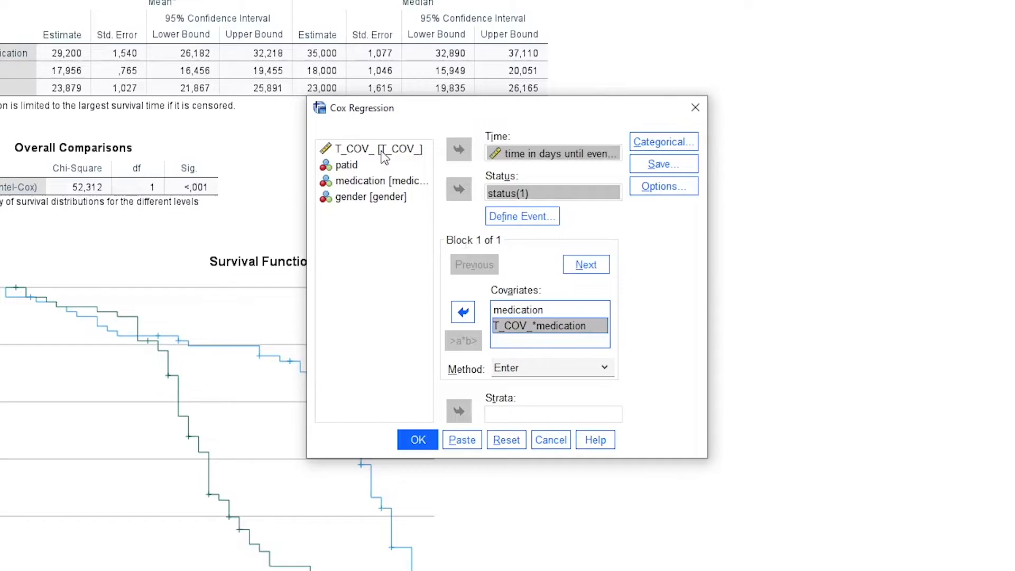
pyautogui.click(370, 148)
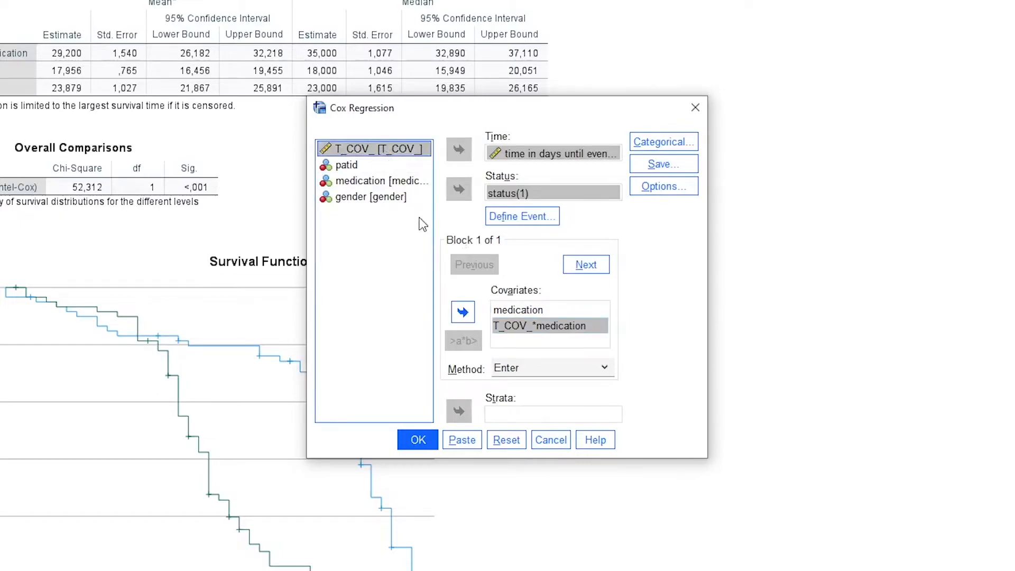
pyautogui.moveTo(607, 342)
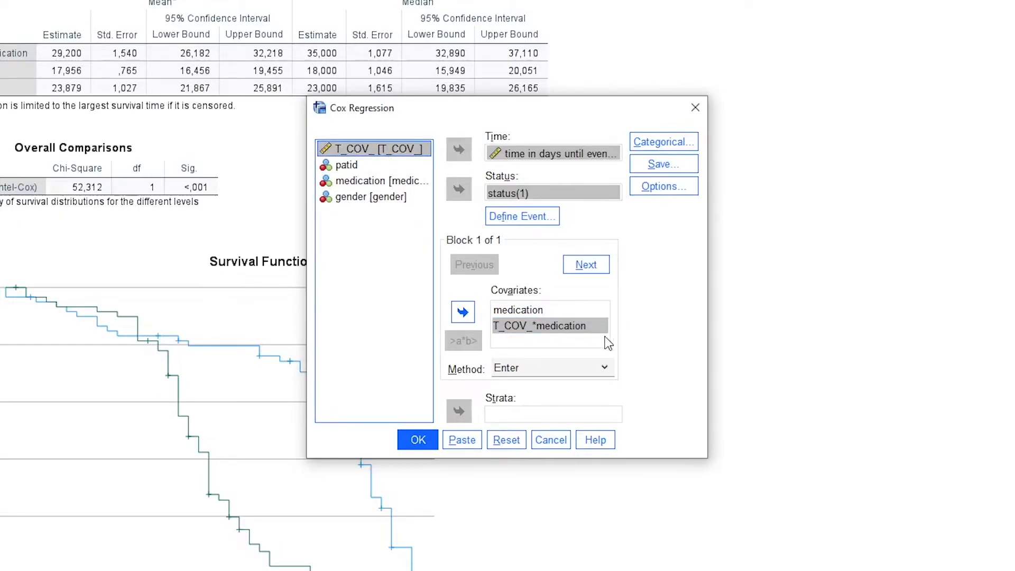
pyautogui.moveTo(672, 308)
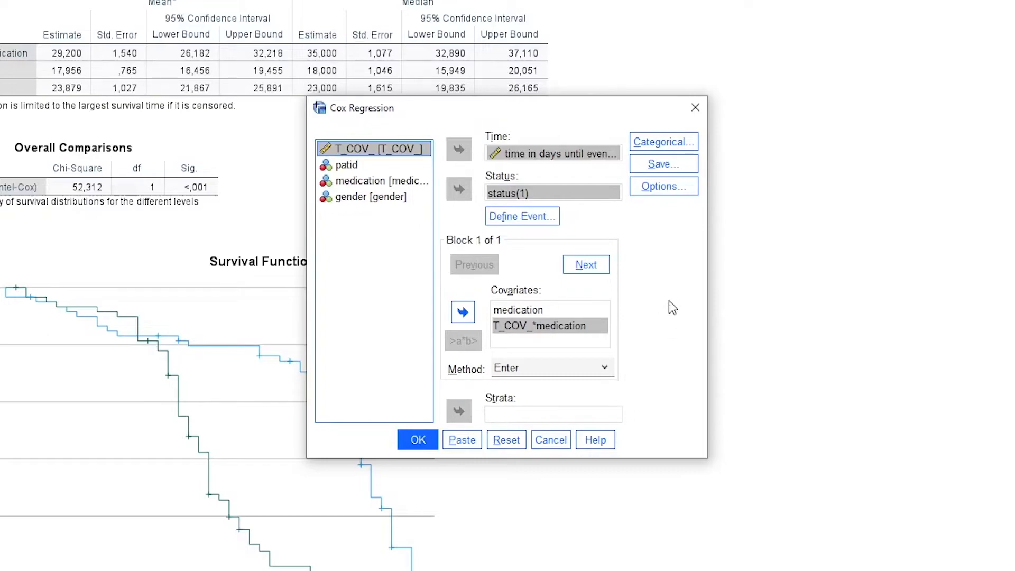
pyautogui.moveTo(710, 279)
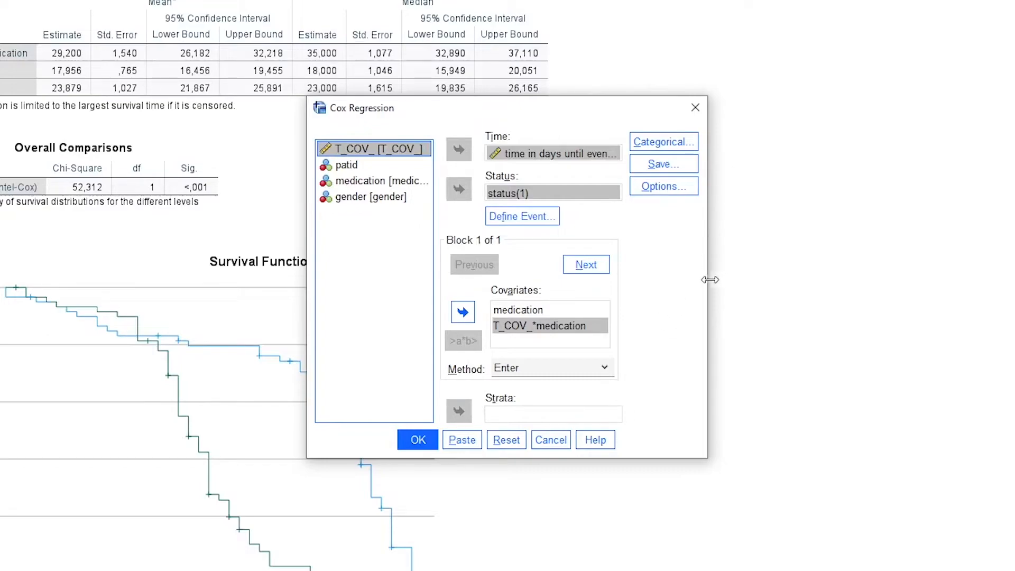
pyautogui.moveTo(651, 223)
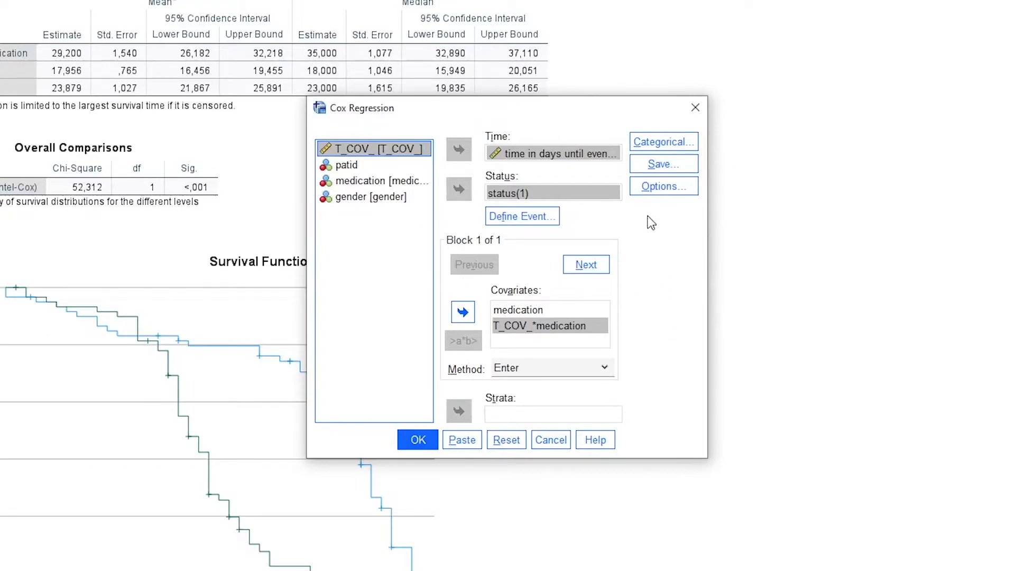
pyautogui.moveTo(677, 222)
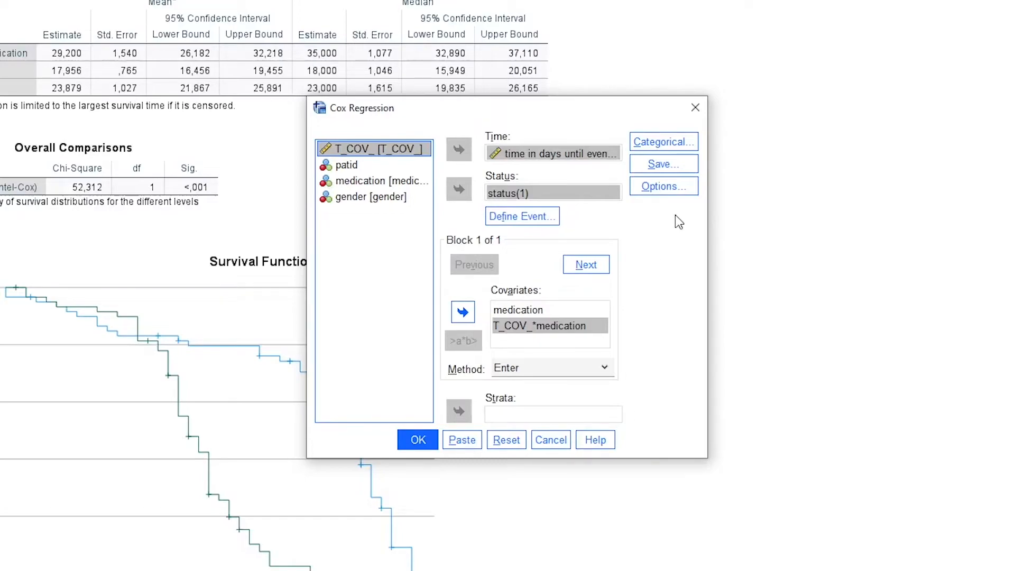
pyautogui.moveTo(682, 214)
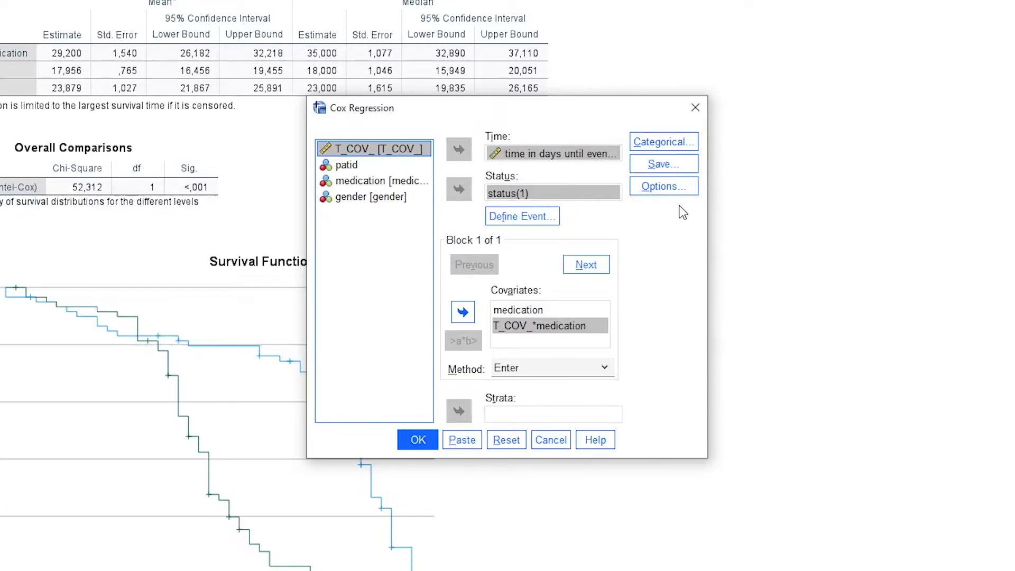
pyautogui.moveTo(663, 186)
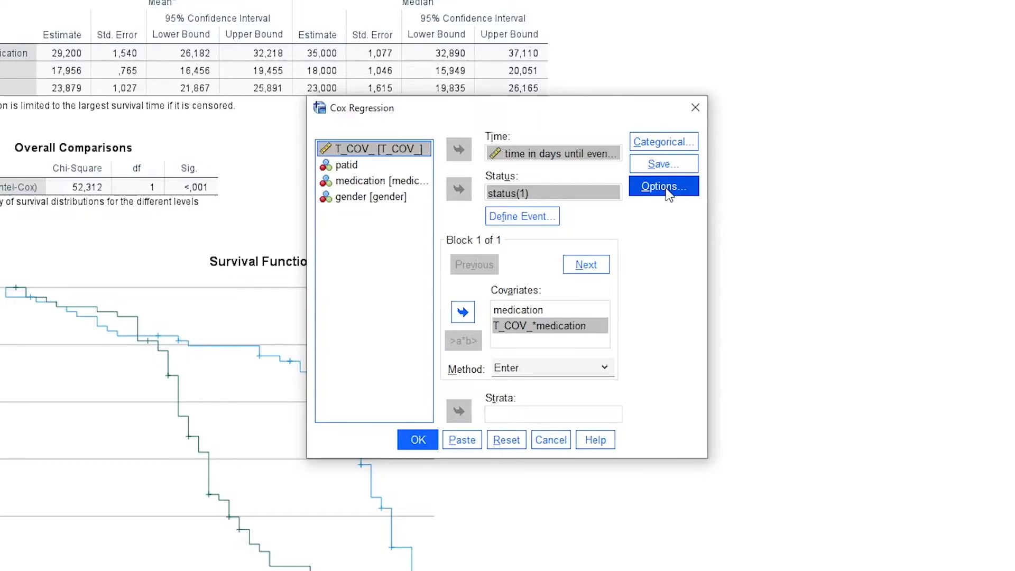
# - Request 95% CI for exp(B) in Options and paste the COXREG command to the Syntax Editor
pyautogui.click(663, 186)
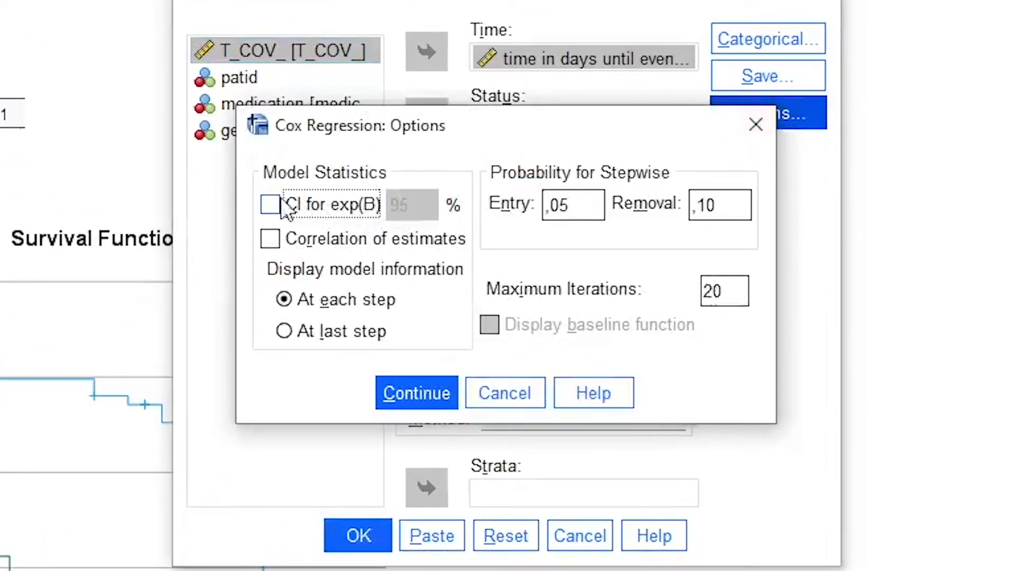
pyautogui.click(269, 204)
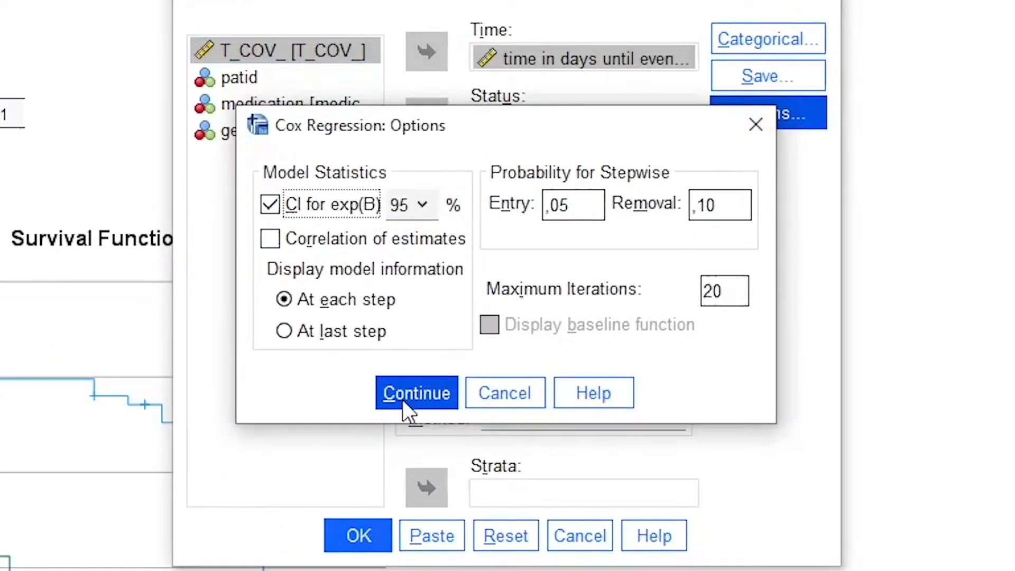
pyautogui.click(416, 393)
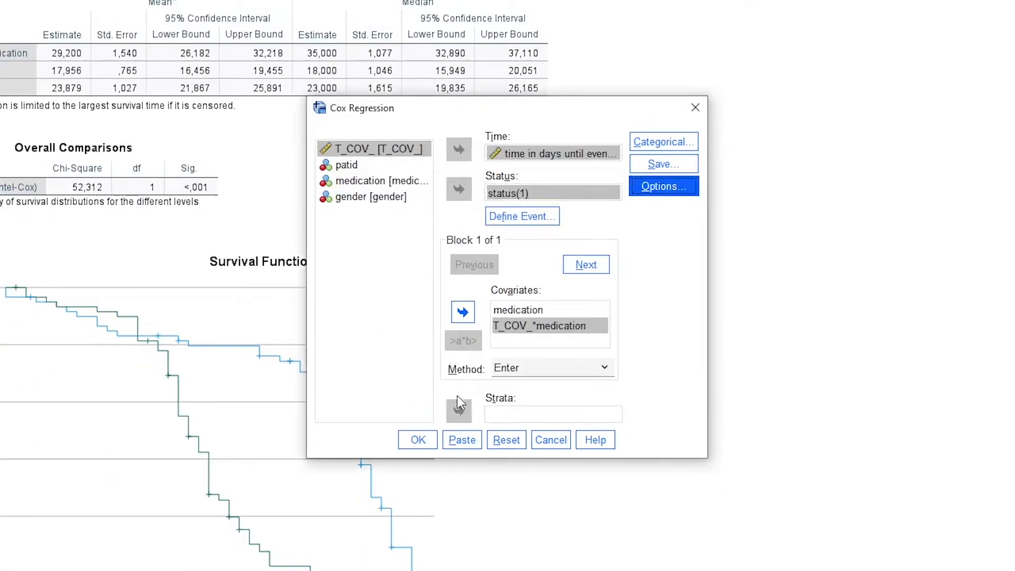
pyautogui.click(416, 440)
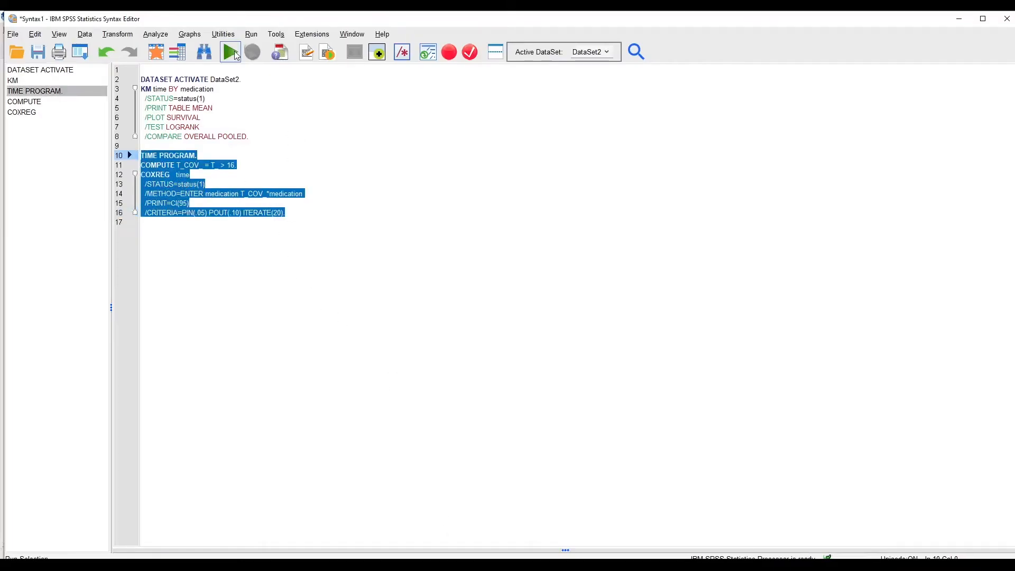
# - Run the COXREG syntax and select the Omnibus Tests of Model Coefficients table
pyautogui.click(229, 51)
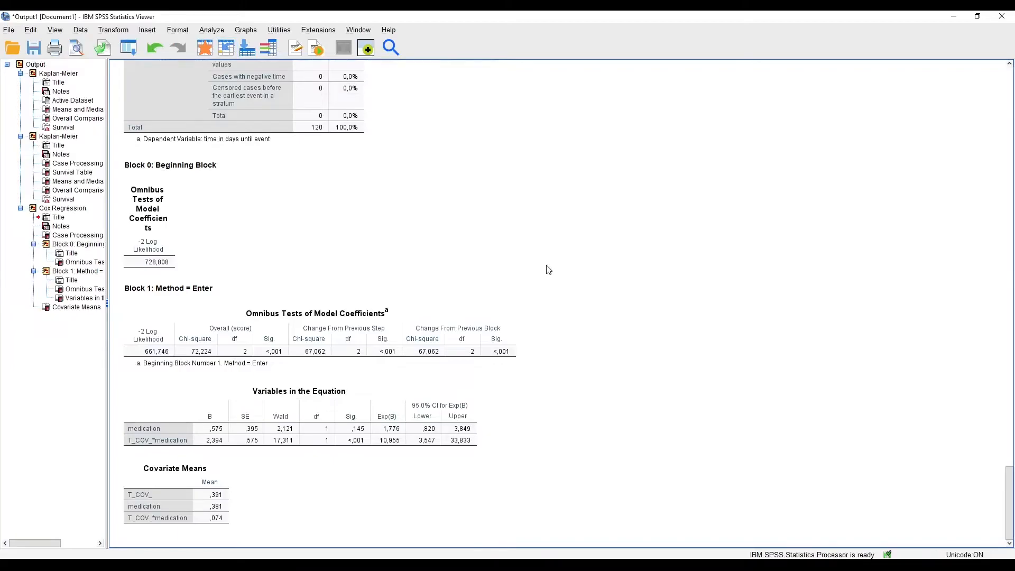
pyautogui.moveTo(558, 269)
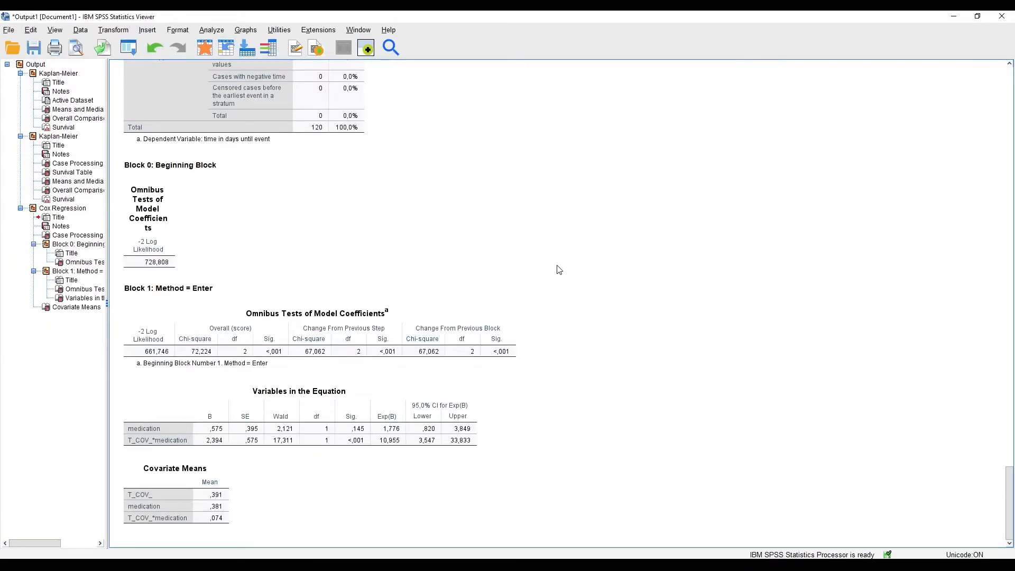
pyautogui.moveTo(570, 270)
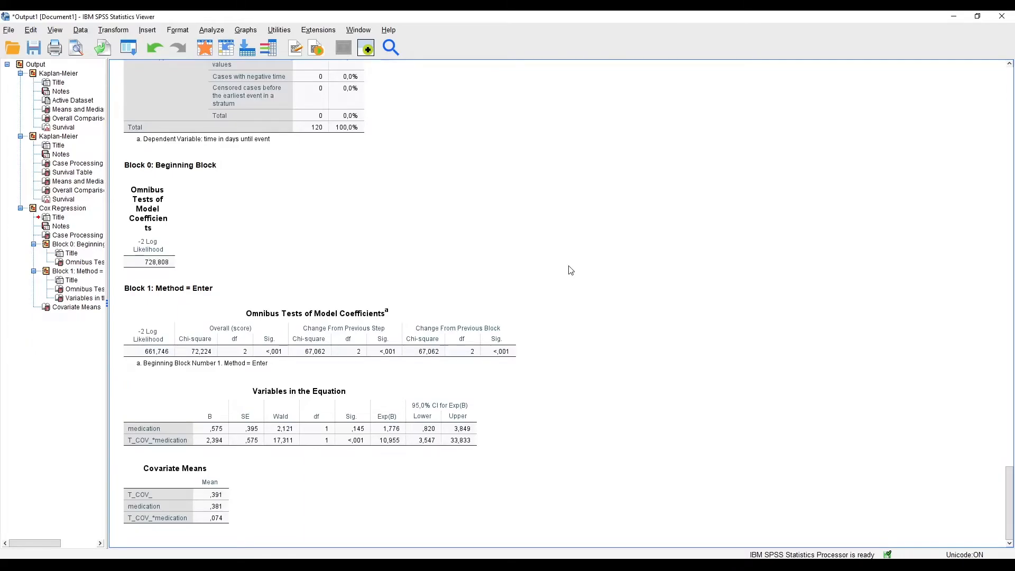
pyautogui.click(317, 351)
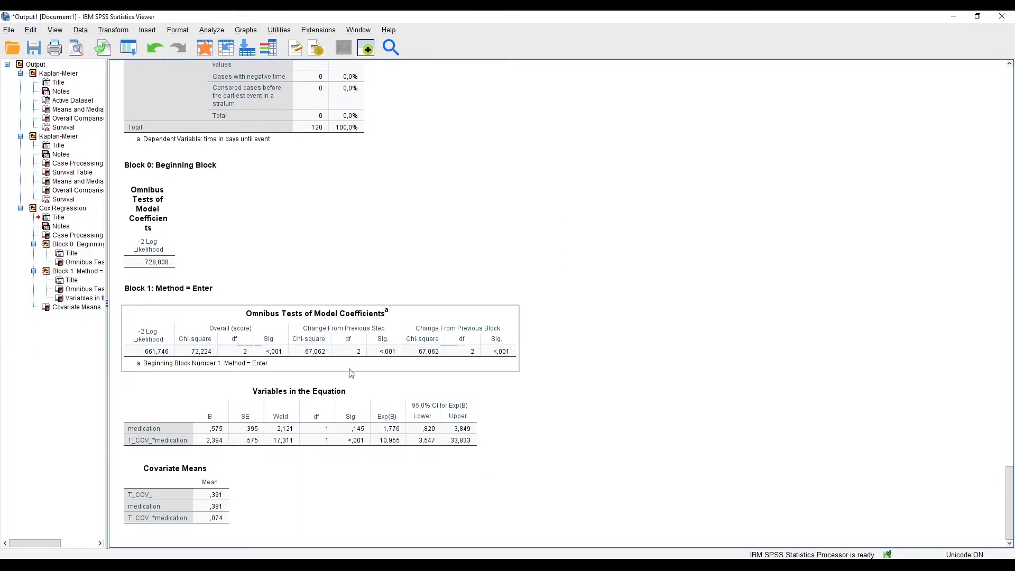
pyautogui.moveTo(246, 333)
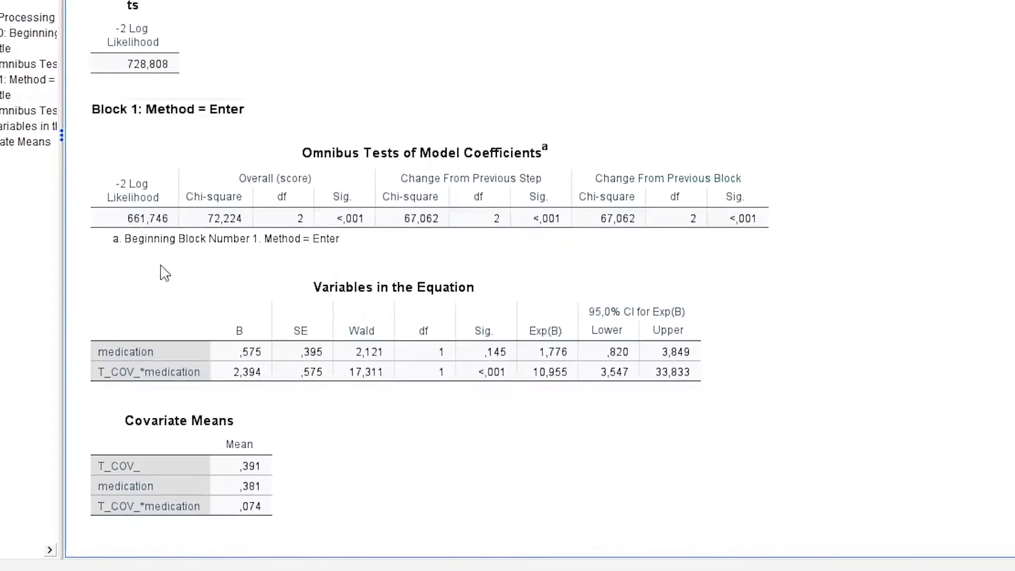
pyautogui.scroll(3)
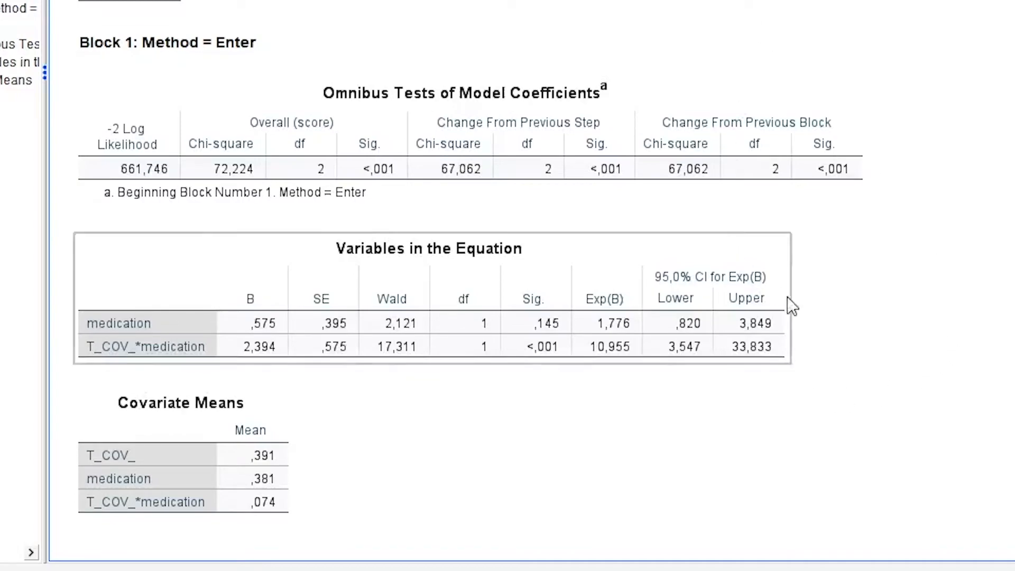
pyautogui.moveTo(309, 296)
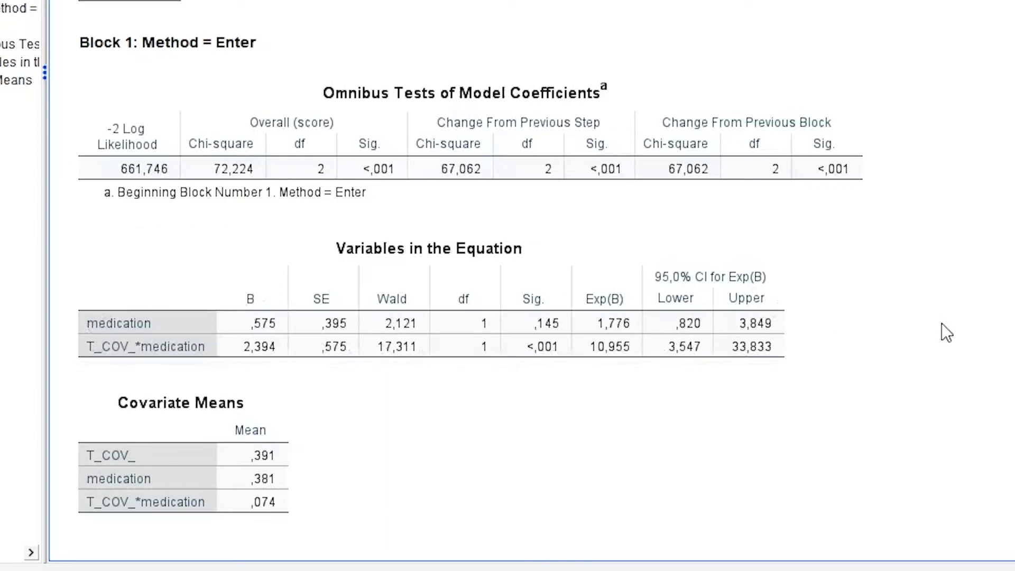
pyautogui.moveTo(941, 268)
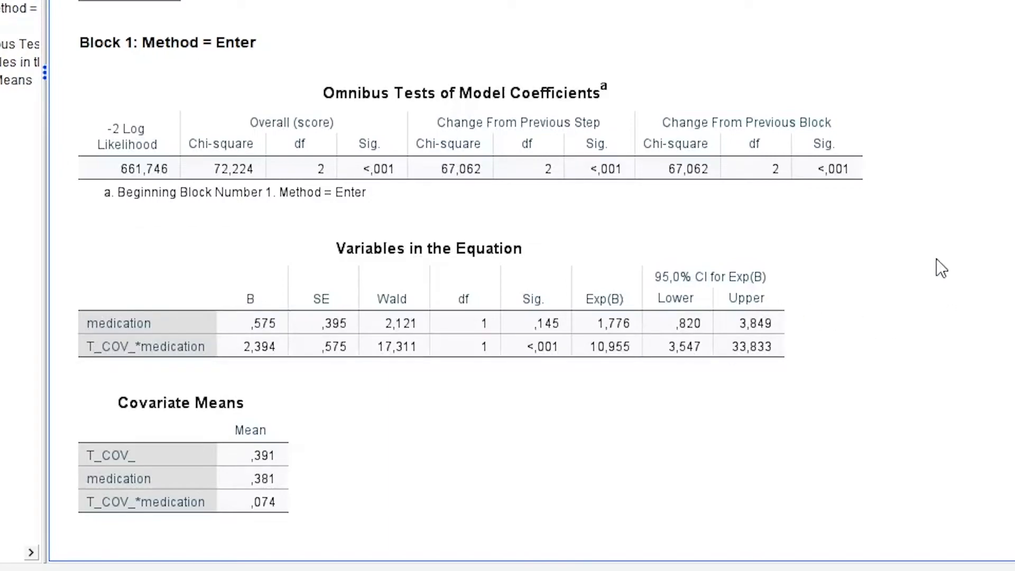
pyautogui.moveTo(939, 138)
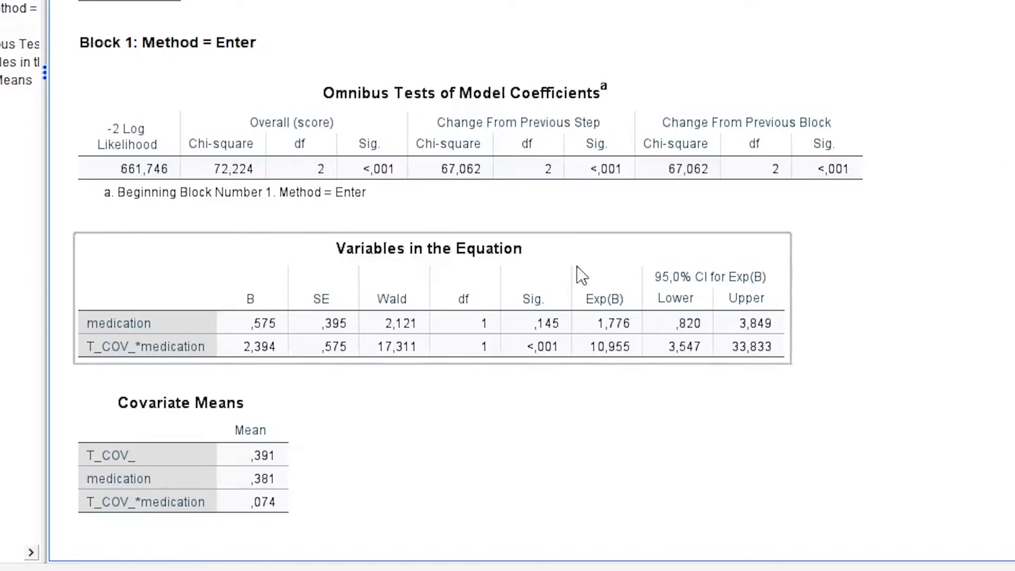
pyautogui.moveTo(627, 307)
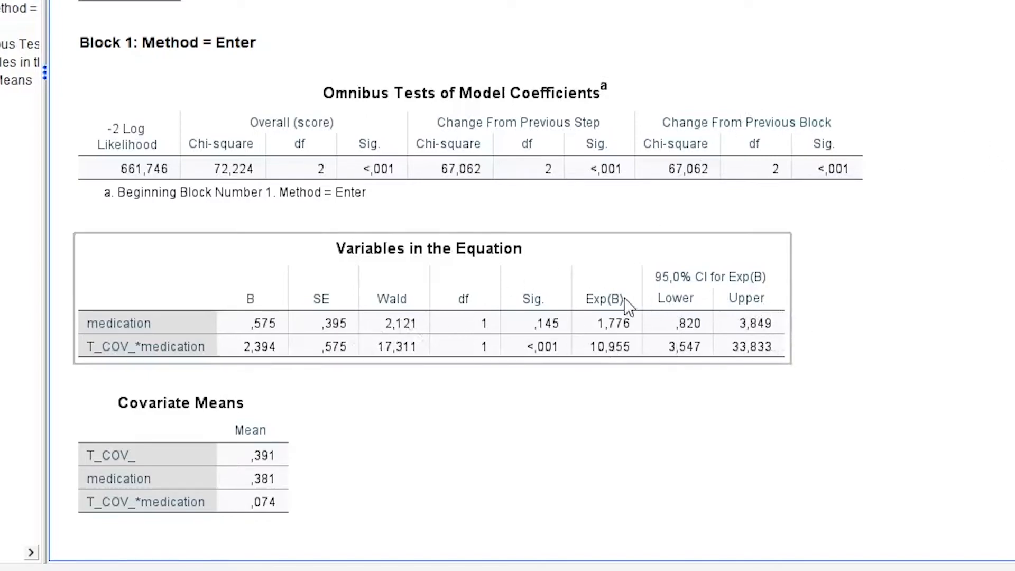
pyautogui.moveTo(613, 340)
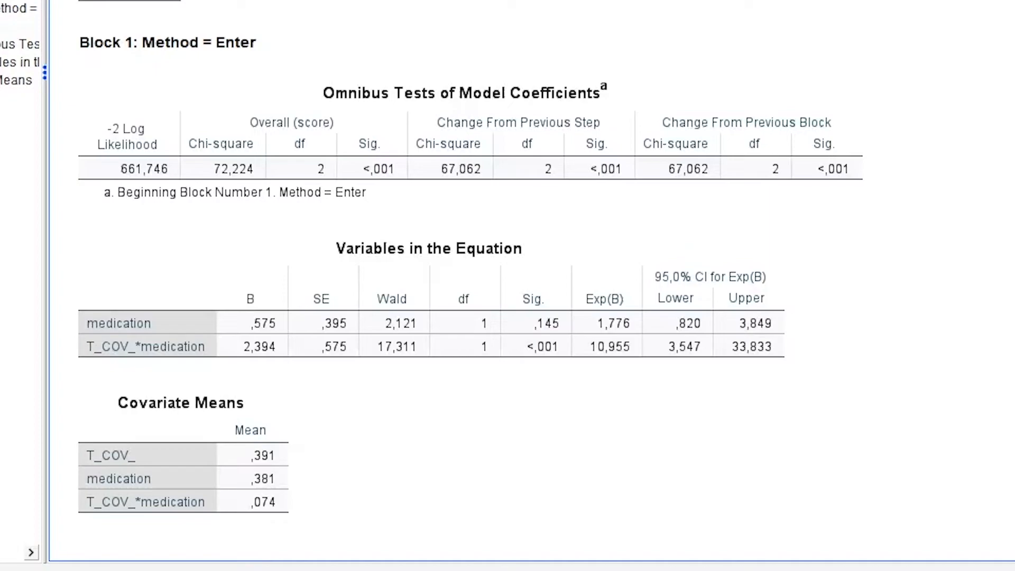
pyautogui.moveTo(752, 433)
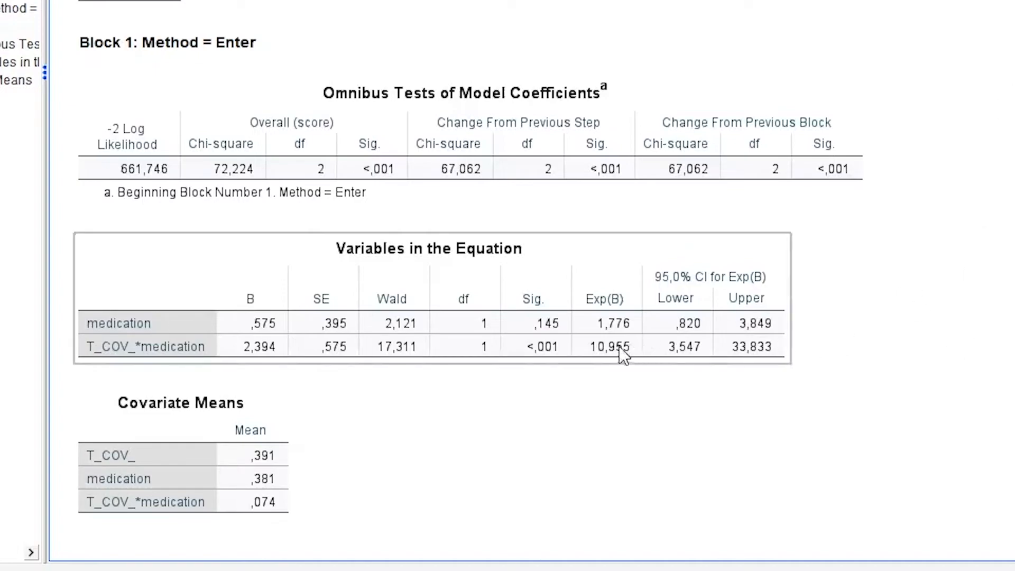
pyautogui.moveTo(615, 333)
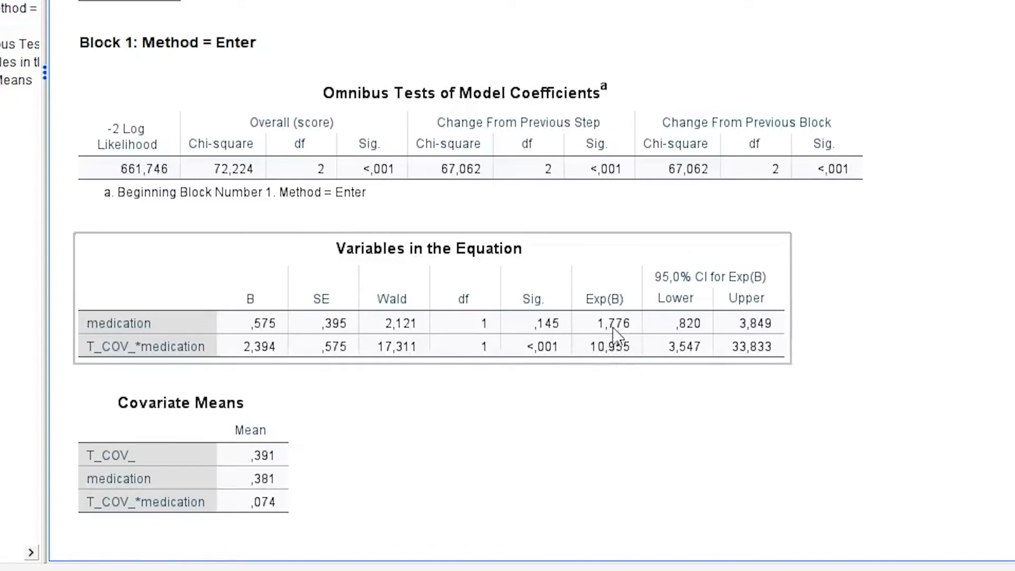
pyautogui.moveTo(950, 396)
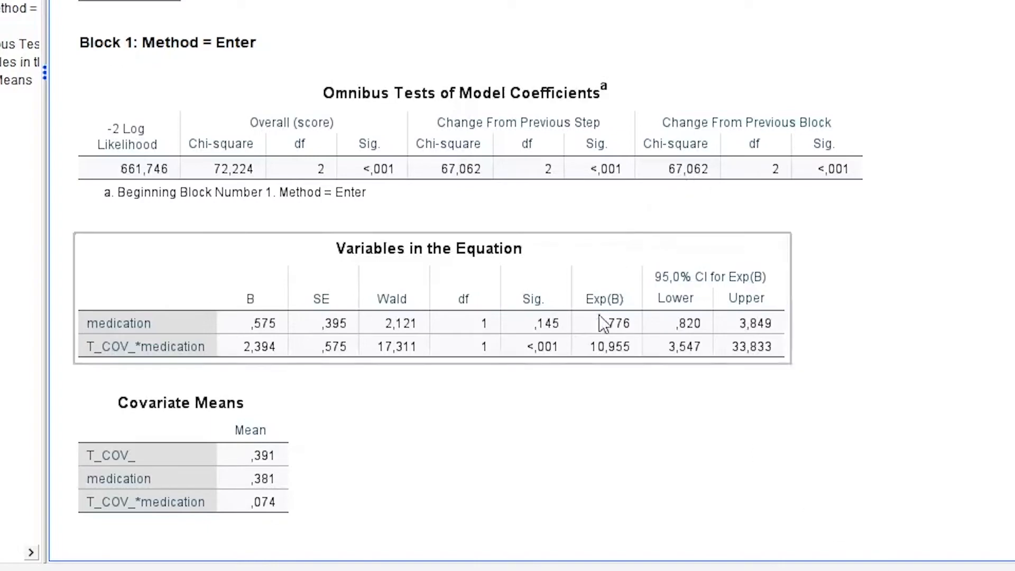
pyautogui.moveTo(601, 307)
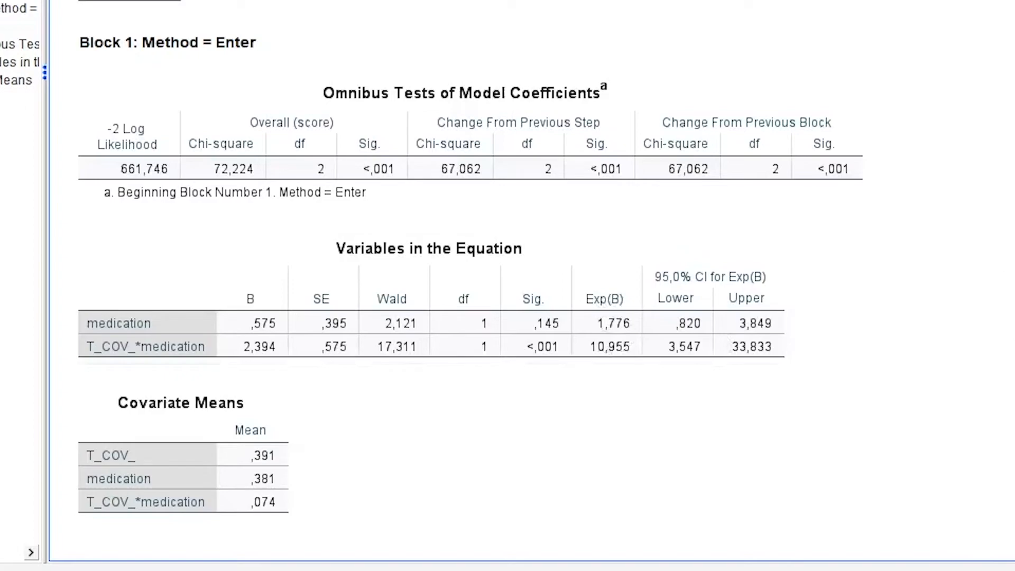
pyautogui.moveTo(607, 375)
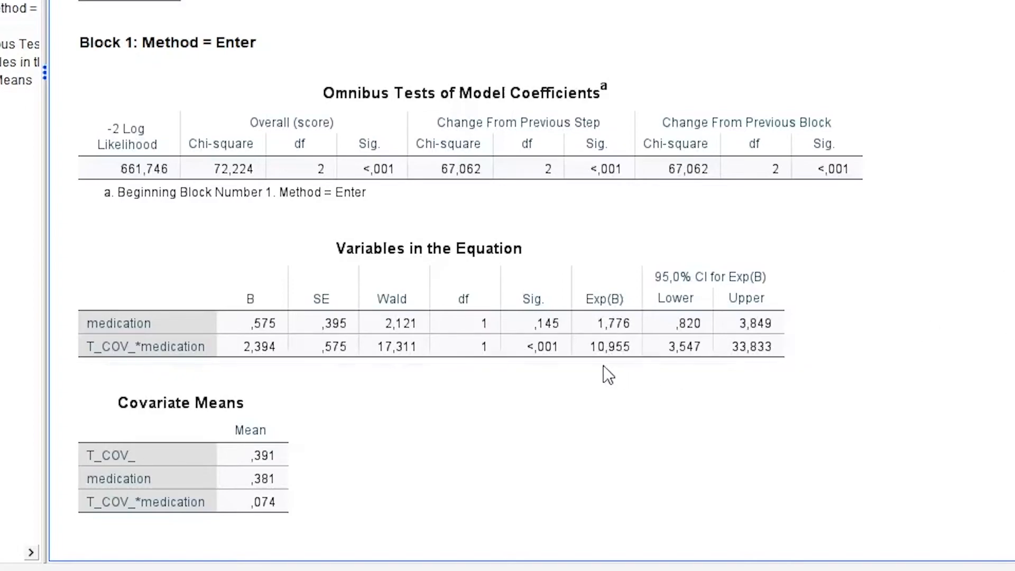
pyautogui.moveTo(877, 354)
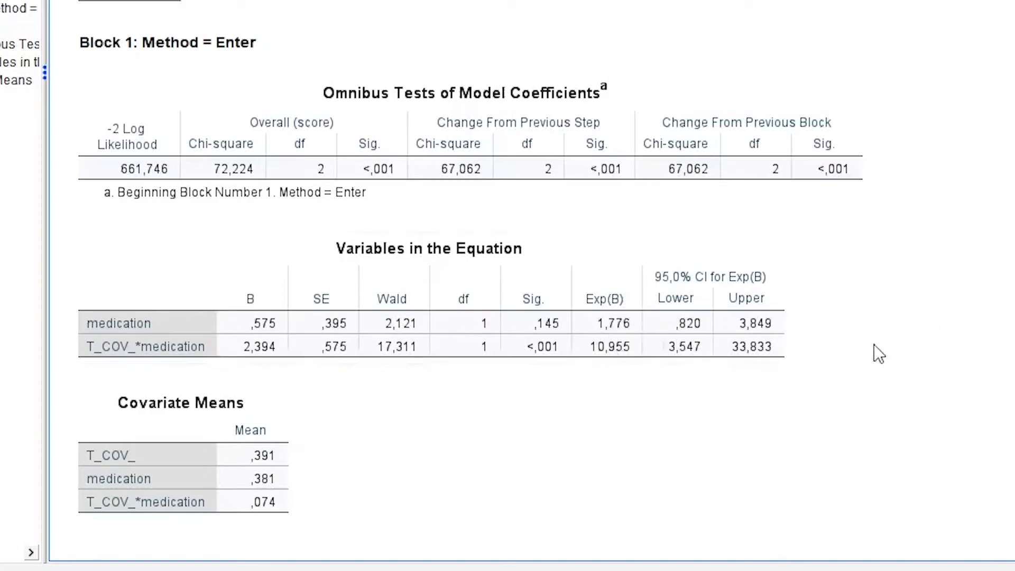
pyautogui.moveTo(933, 375)
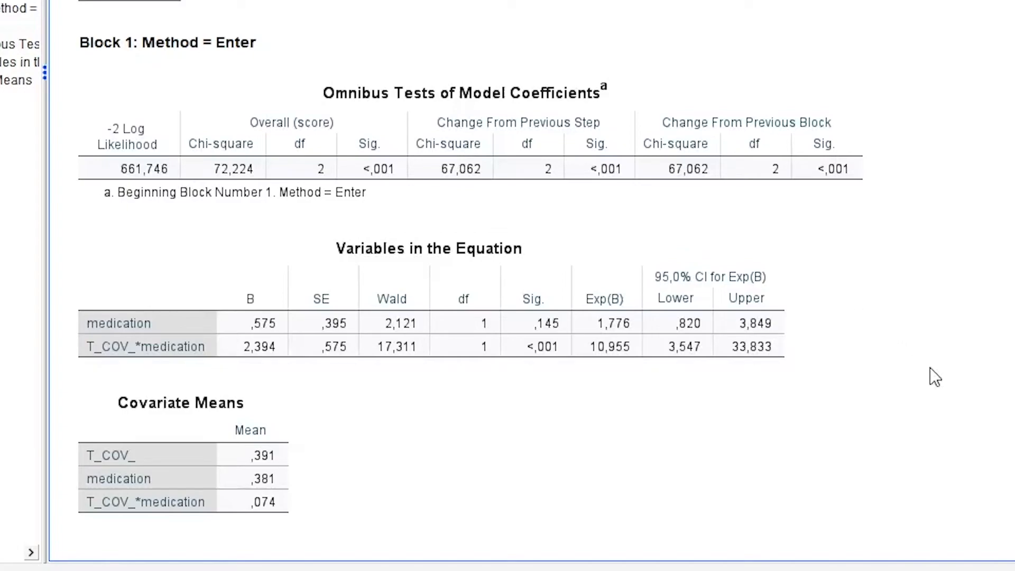
pyautogui.moveTo(886, 438)
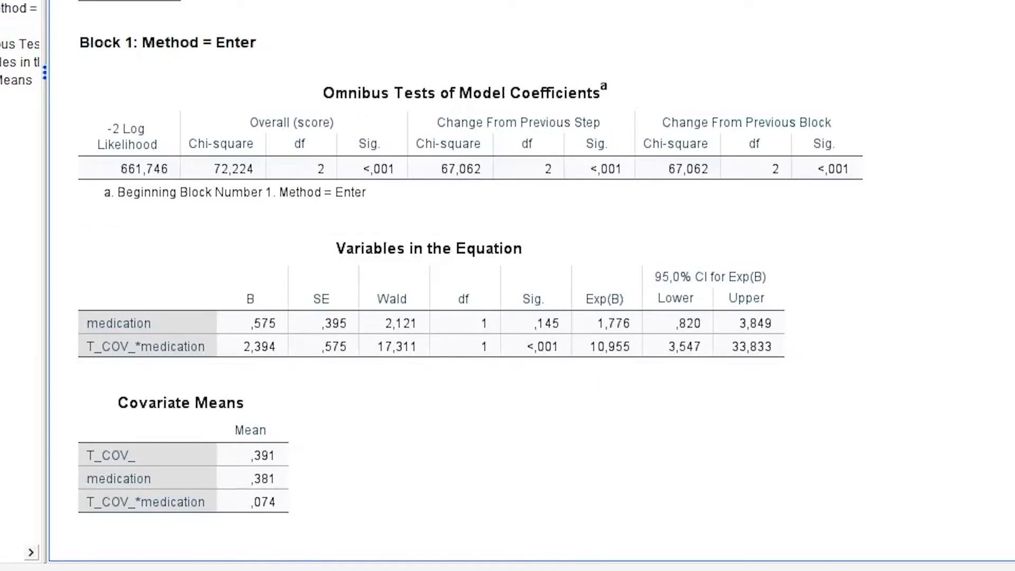
pyautogui.moveTo(495, 382)
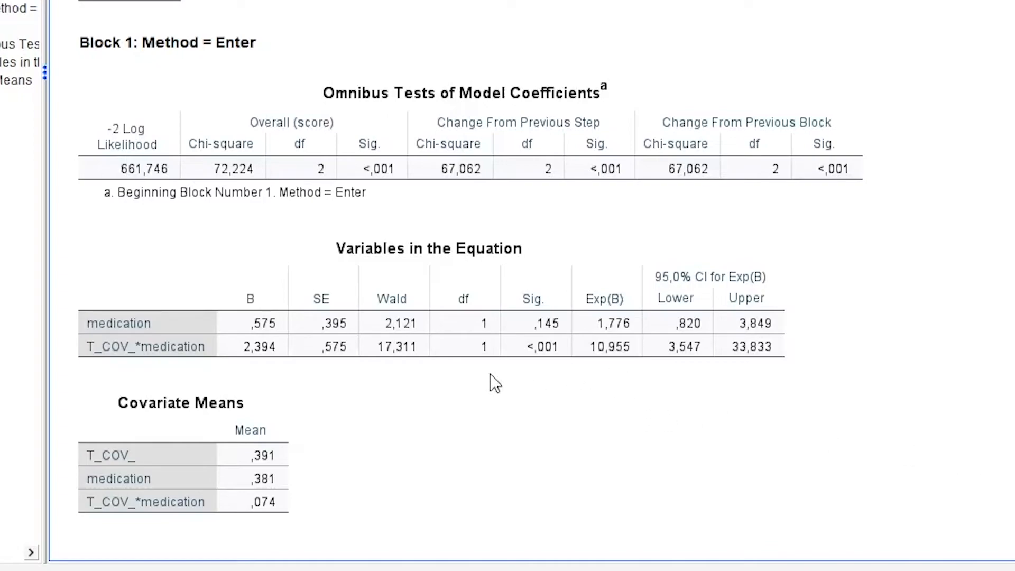
# - Select within the Cox regression output while the medication exp(B) 1.776 results stay shown
pyautogui.click(430, 347)
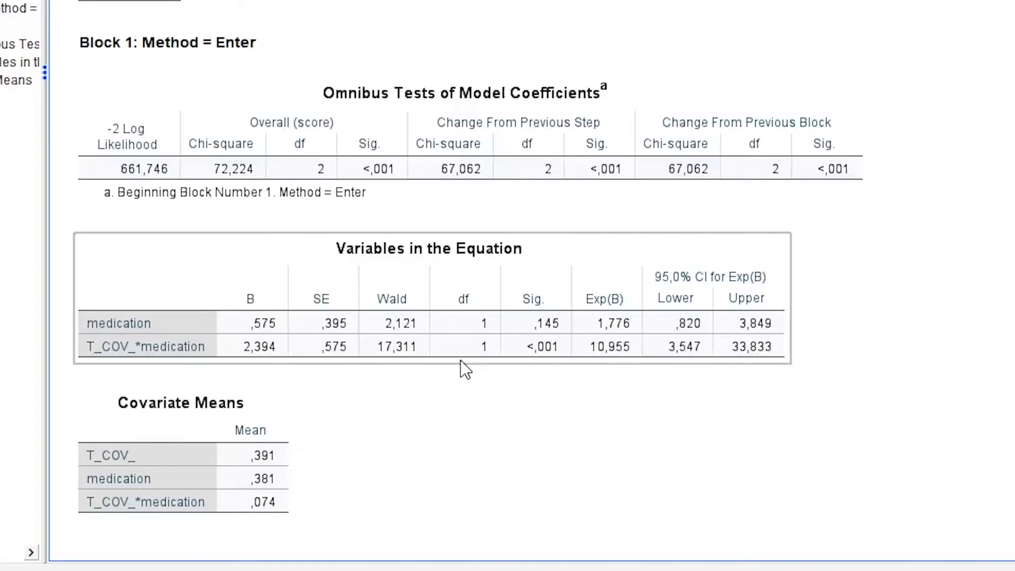
pyautogui.moveTo(271, 366)
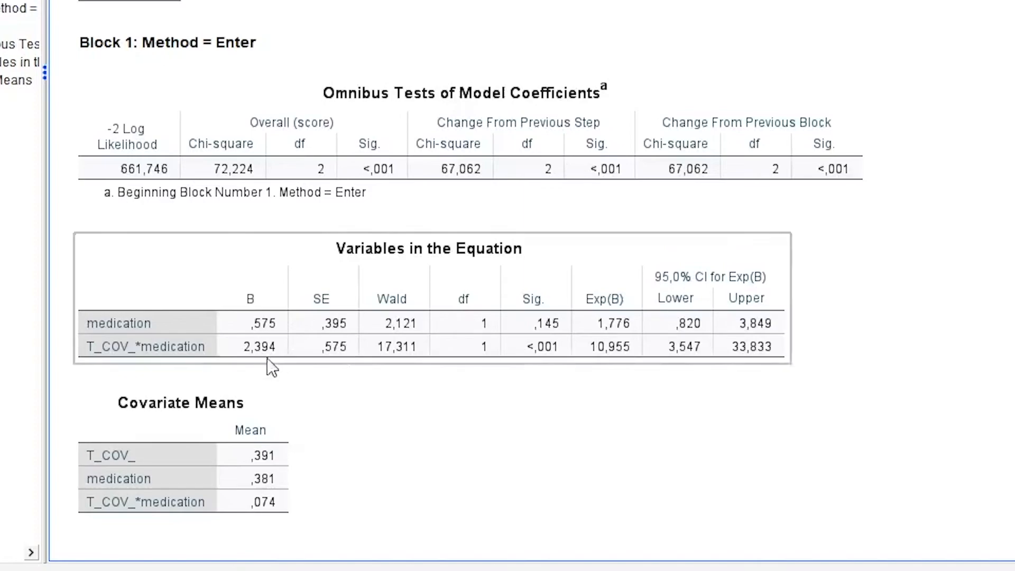
pyautogui.moveTo(240, 307)
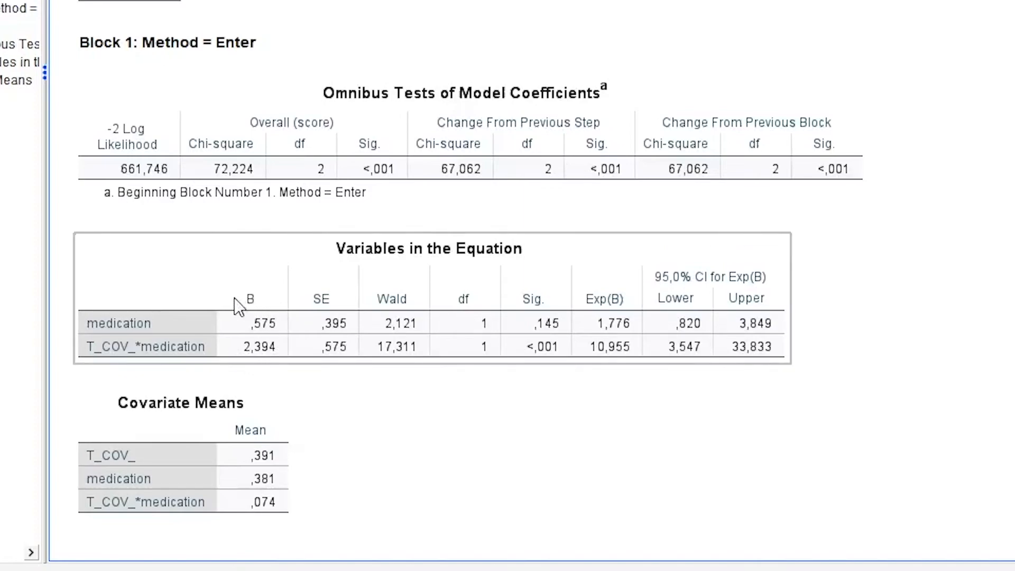
pyautogui.moveTo(266, 372)
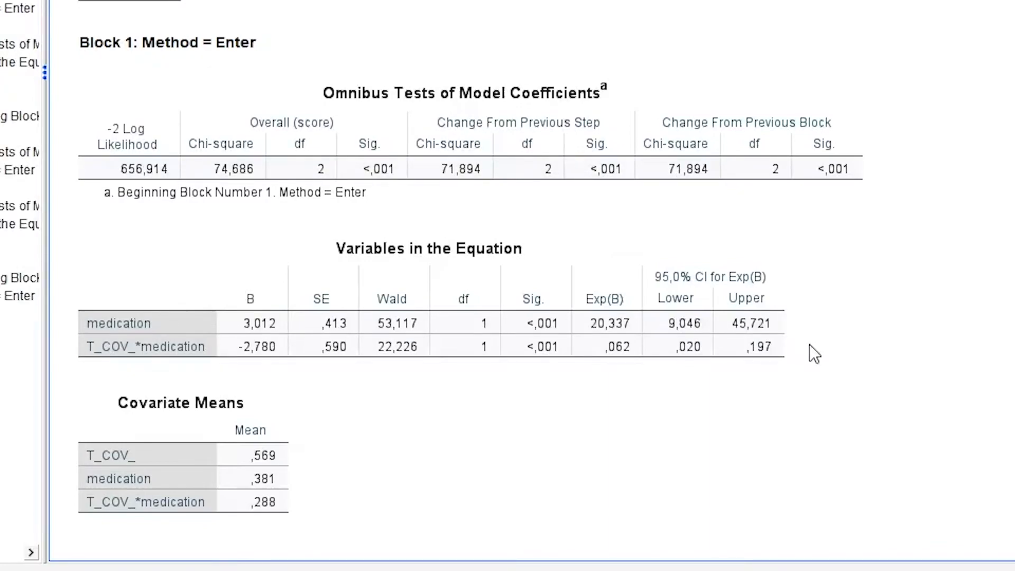
pyautogui.moveTo(914, 305)
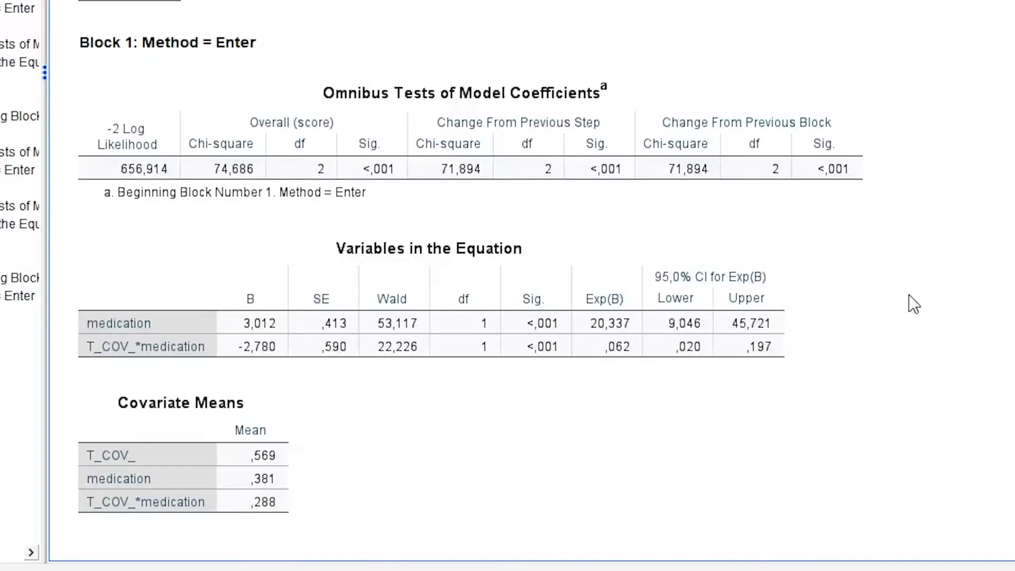
pyautogui.moveTo(904, 299)
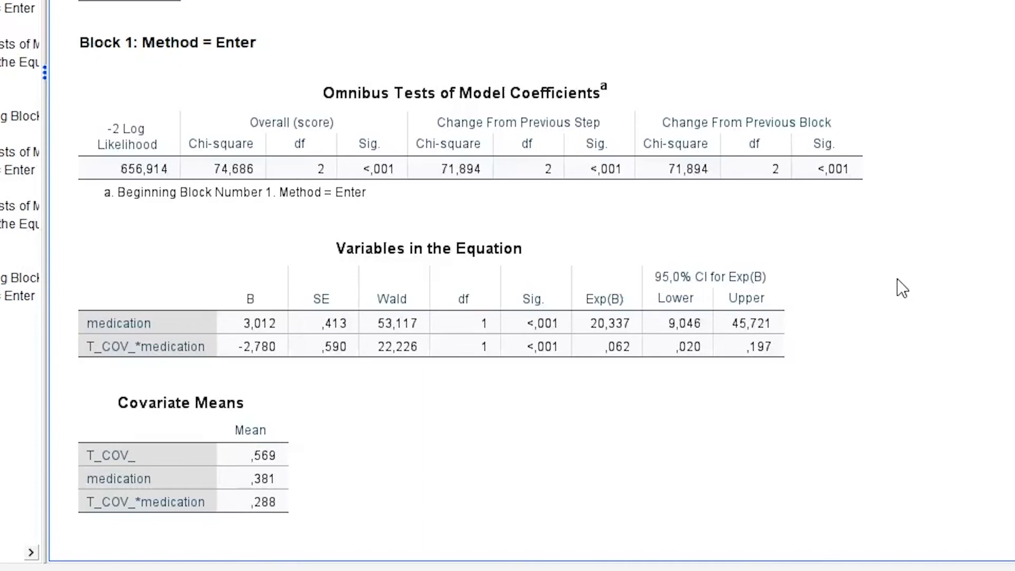
pyautogui.moveTo(906, 288)
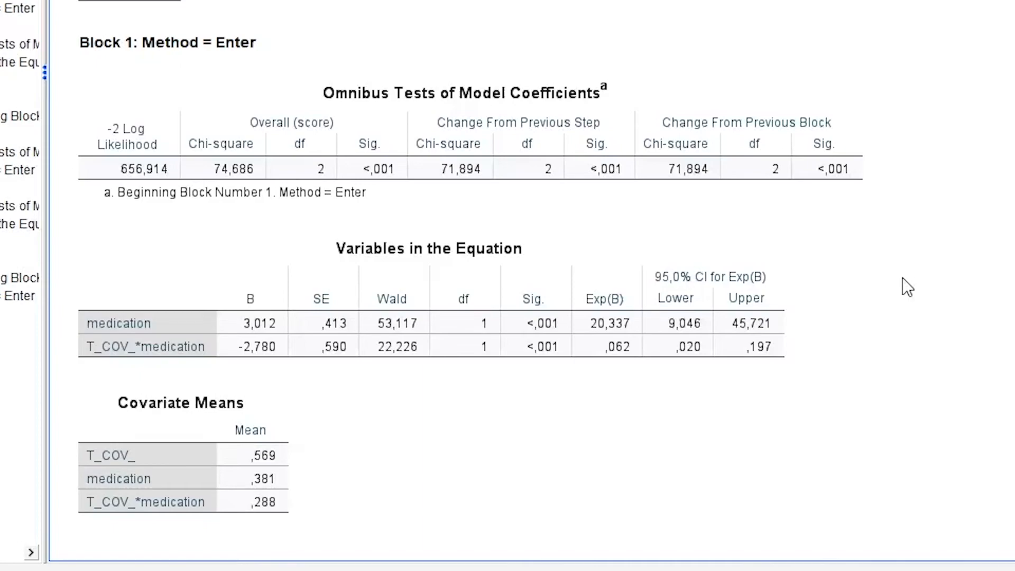
pyautogui.moveTo(852, 336)
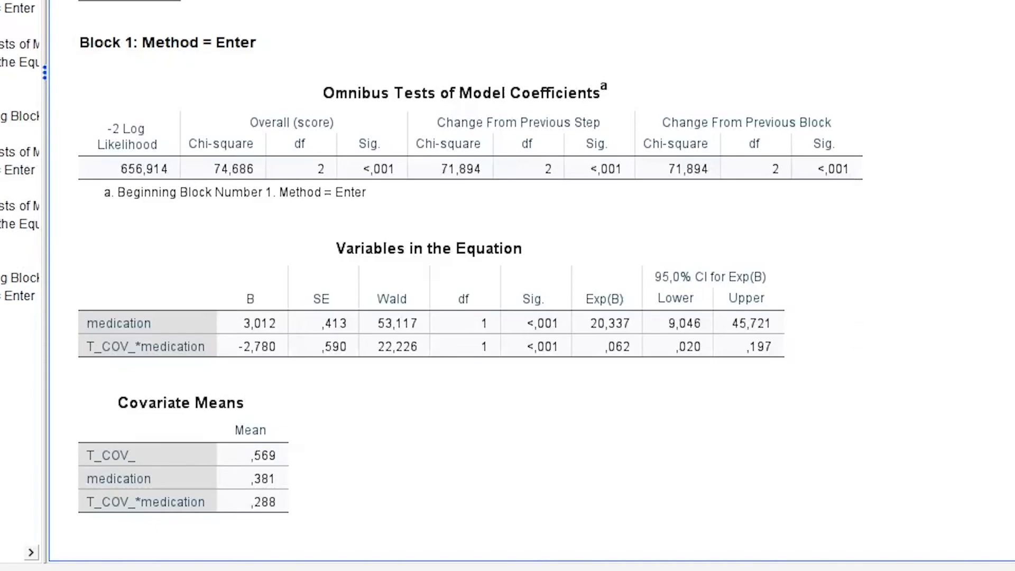
# - Start Cox w/ Time-Dep Cov from Analyze > Survival and set the expression to T_ <= 16
pyautogui.click(190, 12)
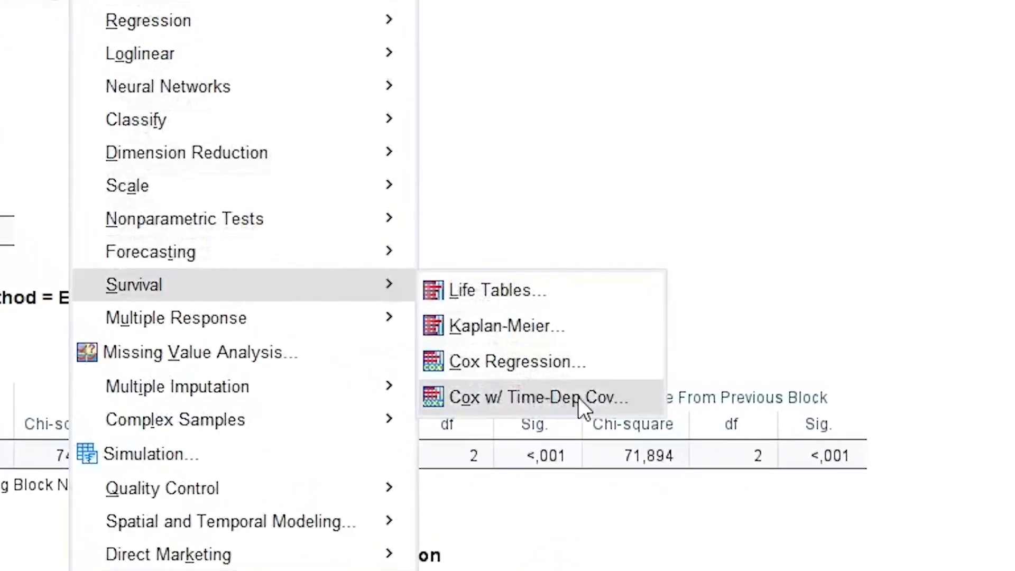
pyautogui.click(538, 397)
pyautogui.write('T_  16')
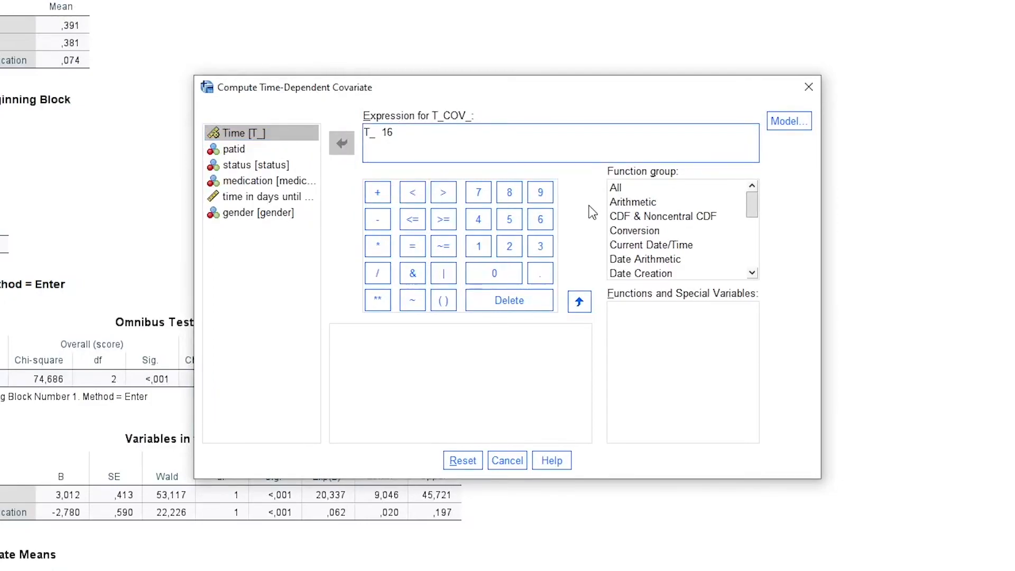
pyautogui.click(411, 219)
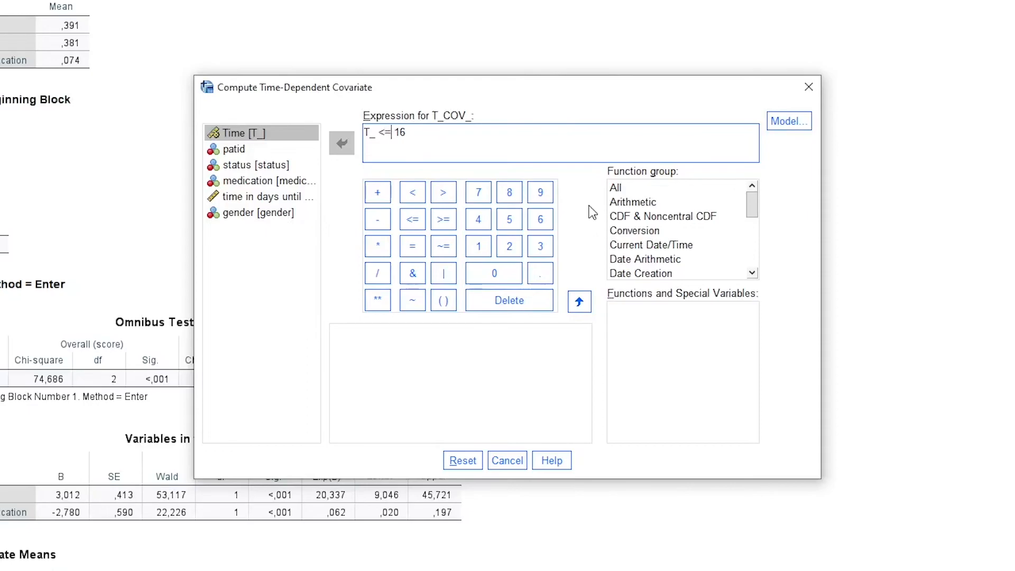
pyautogui.moveTo(852, 126)
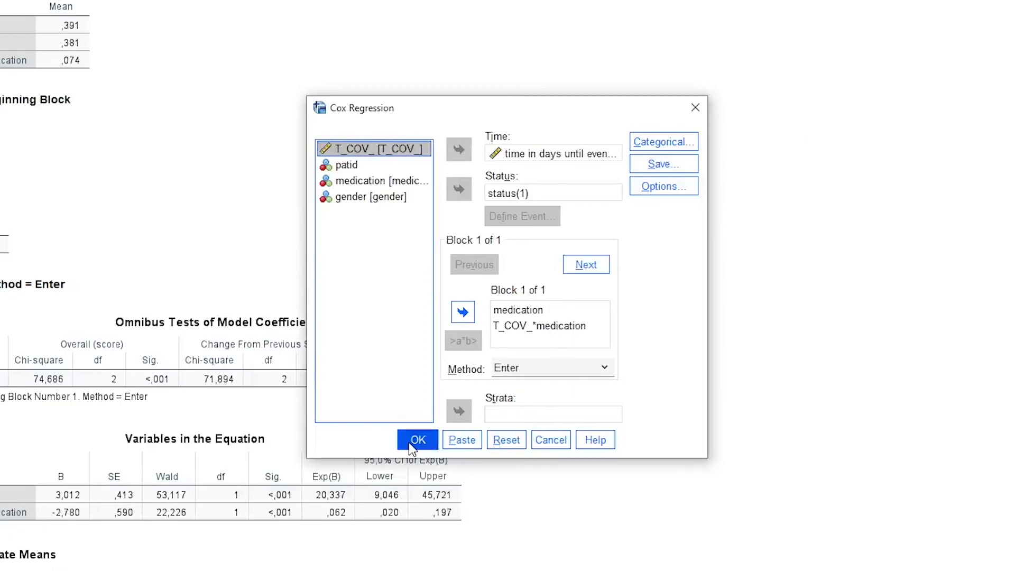
# - Run the T_ <= 16 Cox model, getting medication B 2,968 and interaction B -2,394
pyautogui.click(416, 440)
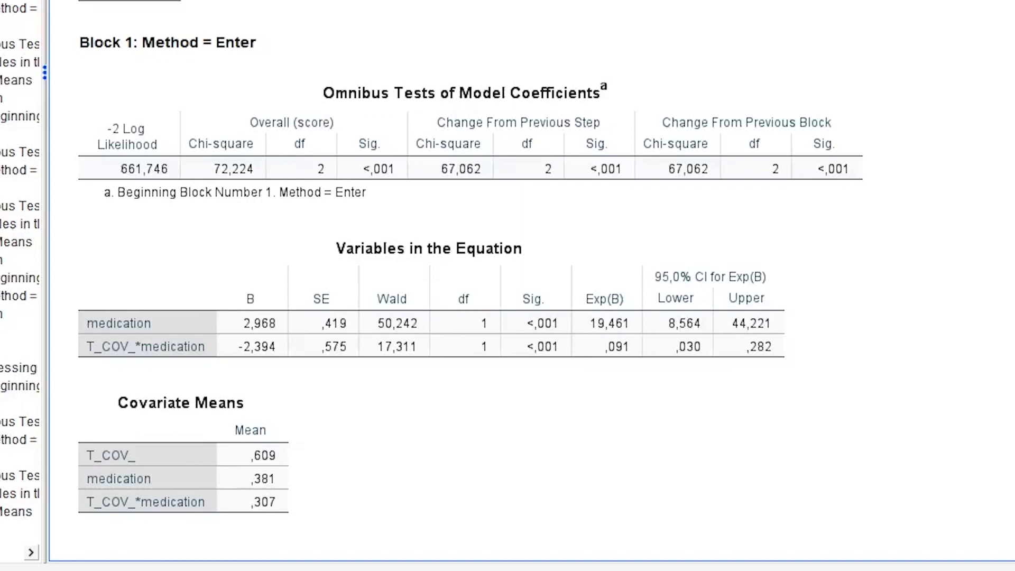
pyautogui.click(247, 308)
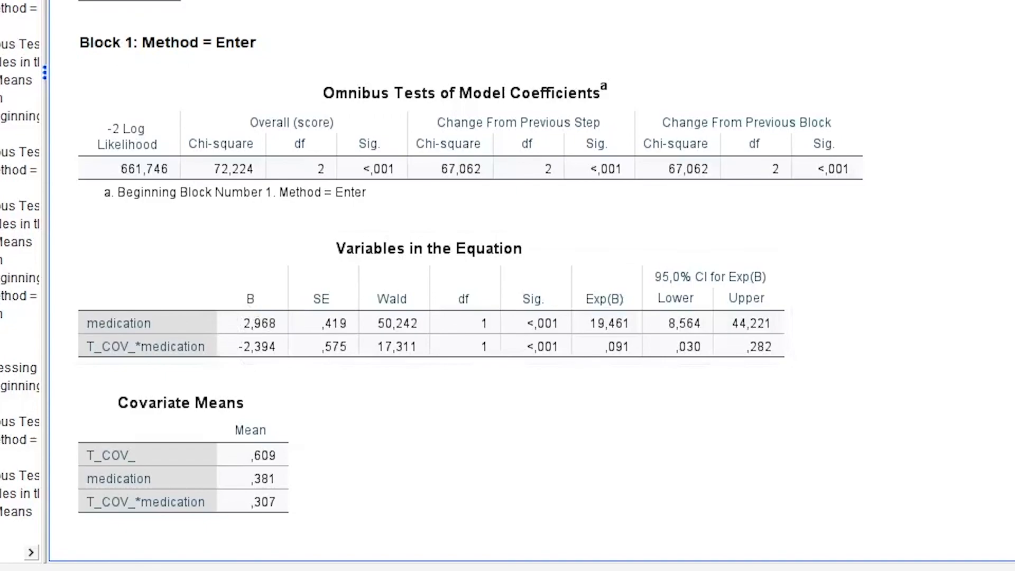
pyautogui.moveTo(959, 331)
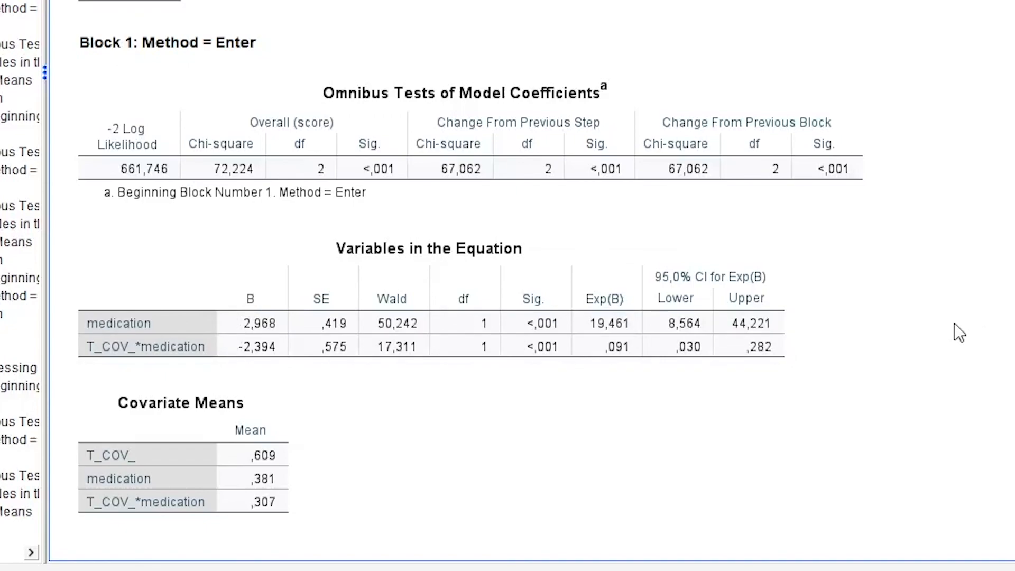